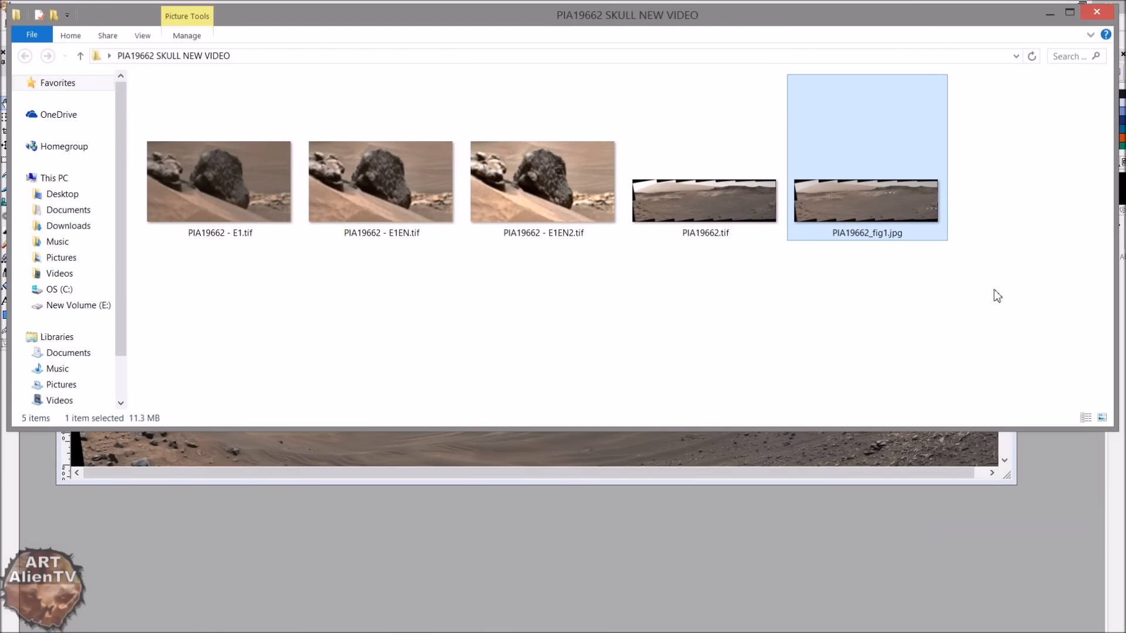
pyautogui.moveTo(621, 512)
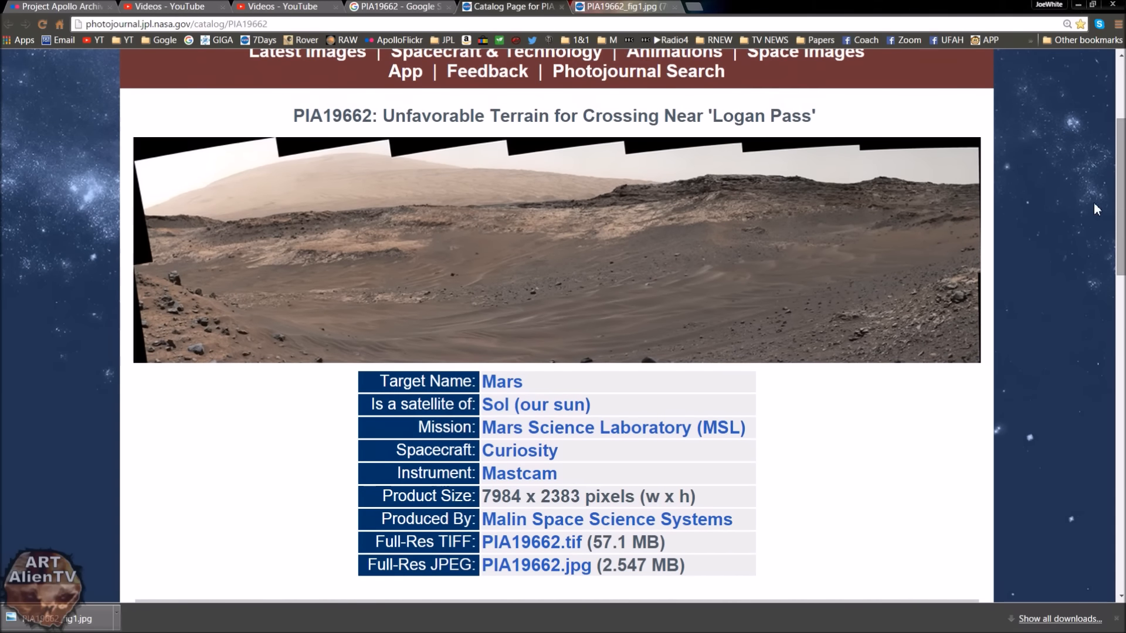
pyautogui.moveTo(435, 330)
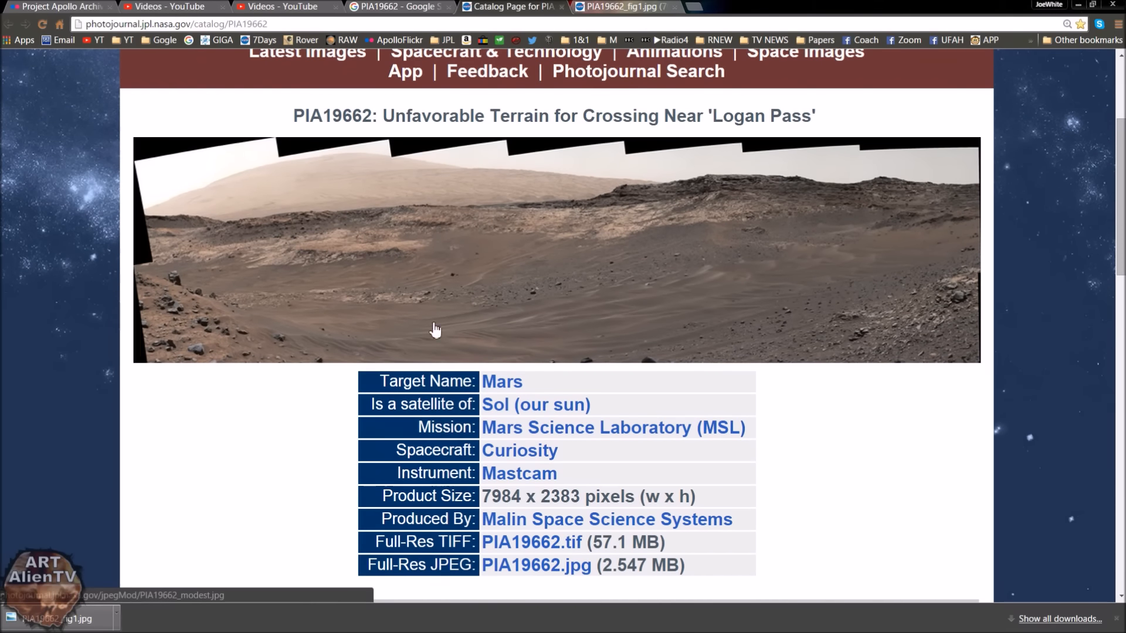
pyautogui.moveTo(509, 285)
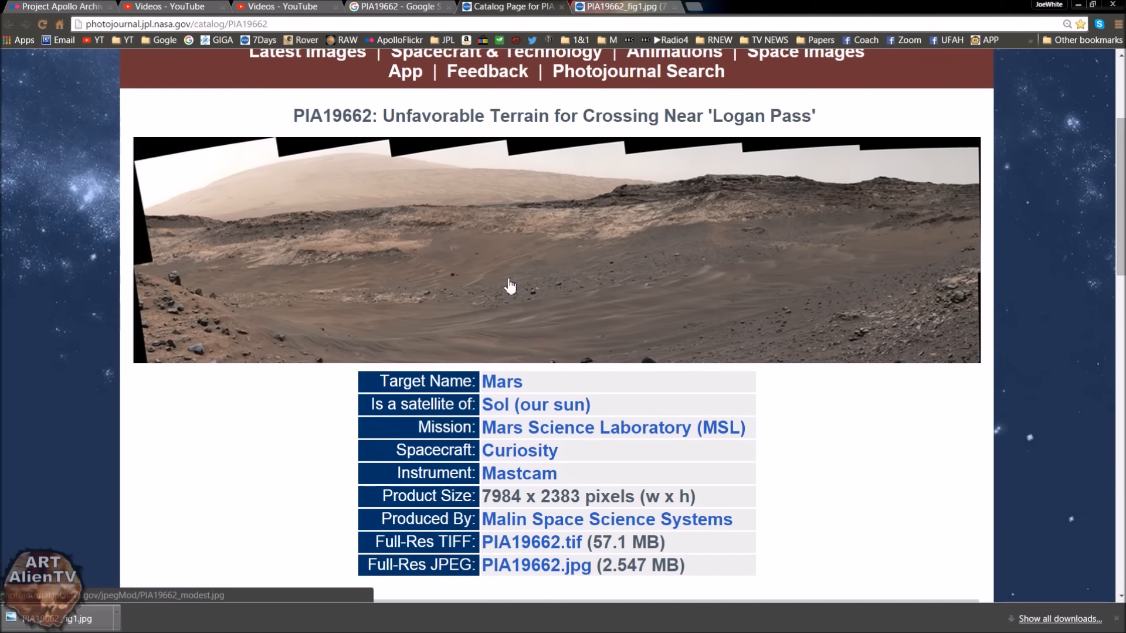
pyautogui.moveTo(722, 123)
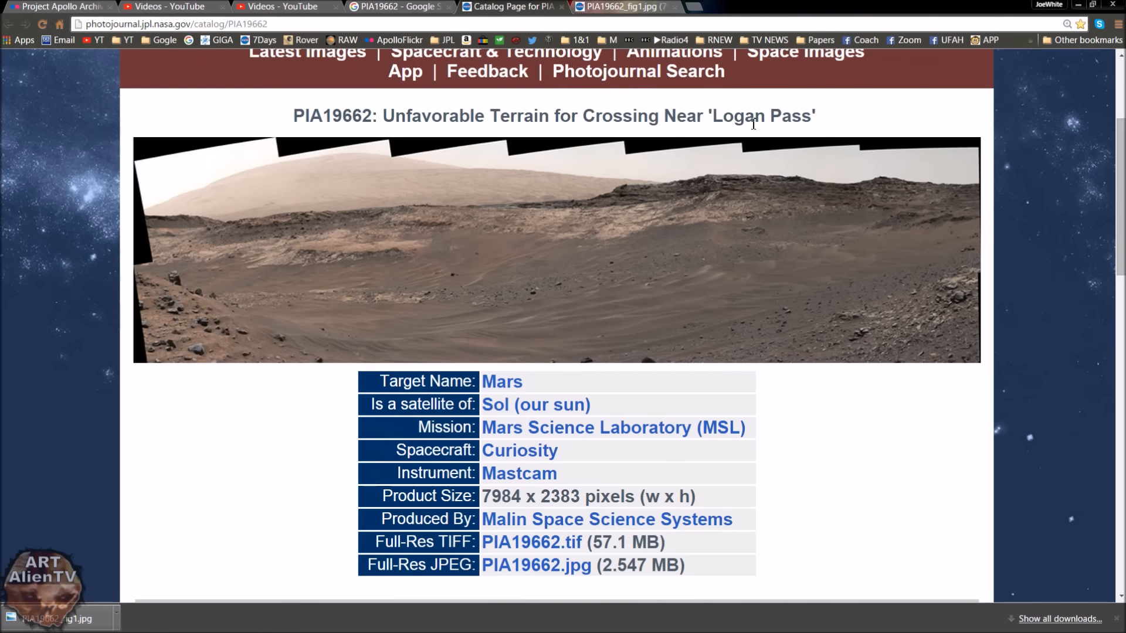
pyautogui.moveTo(940, 240)
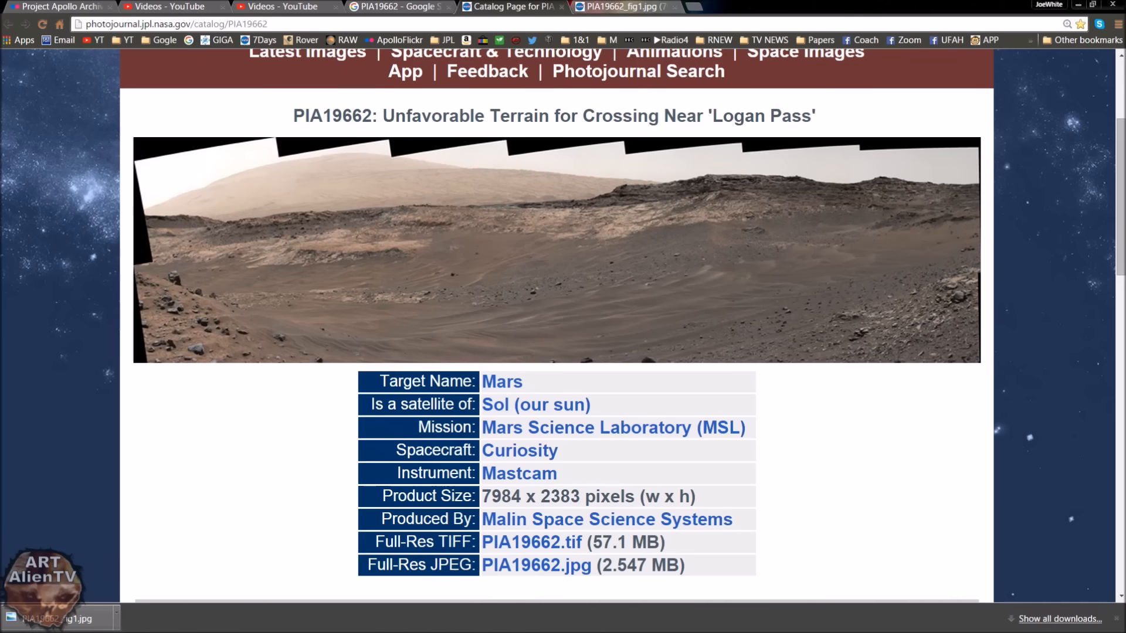
# Scroll the PIA19662 page through Figure 1 and downloads, then open PIA19662_fig1.jpg
pyautogui.scroll(-3)
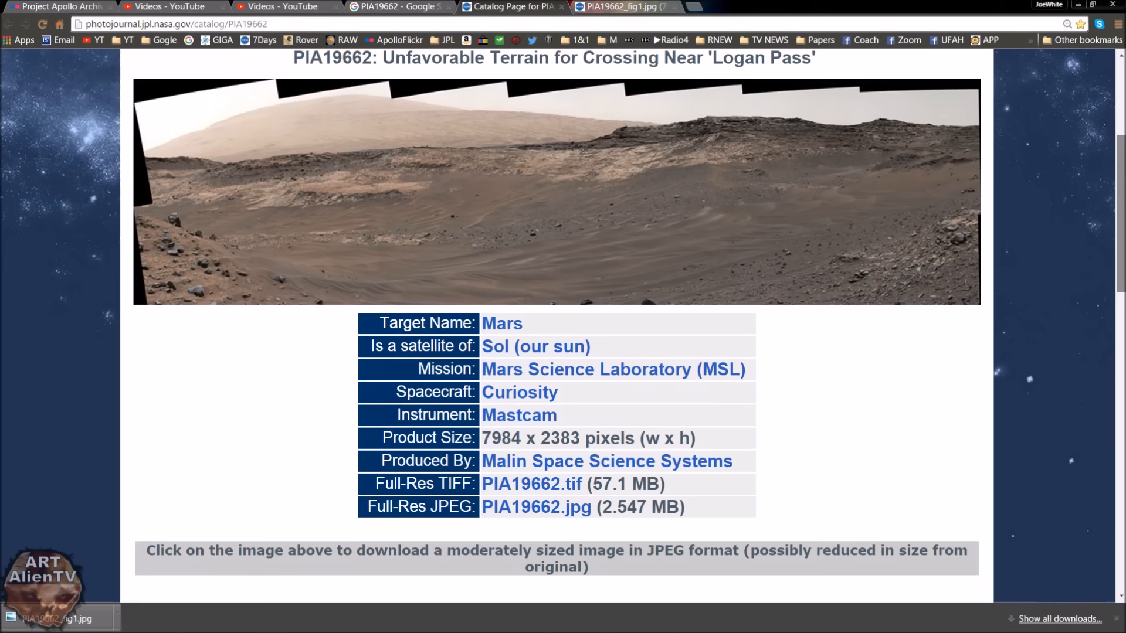
pyautogui.click(531, 484)
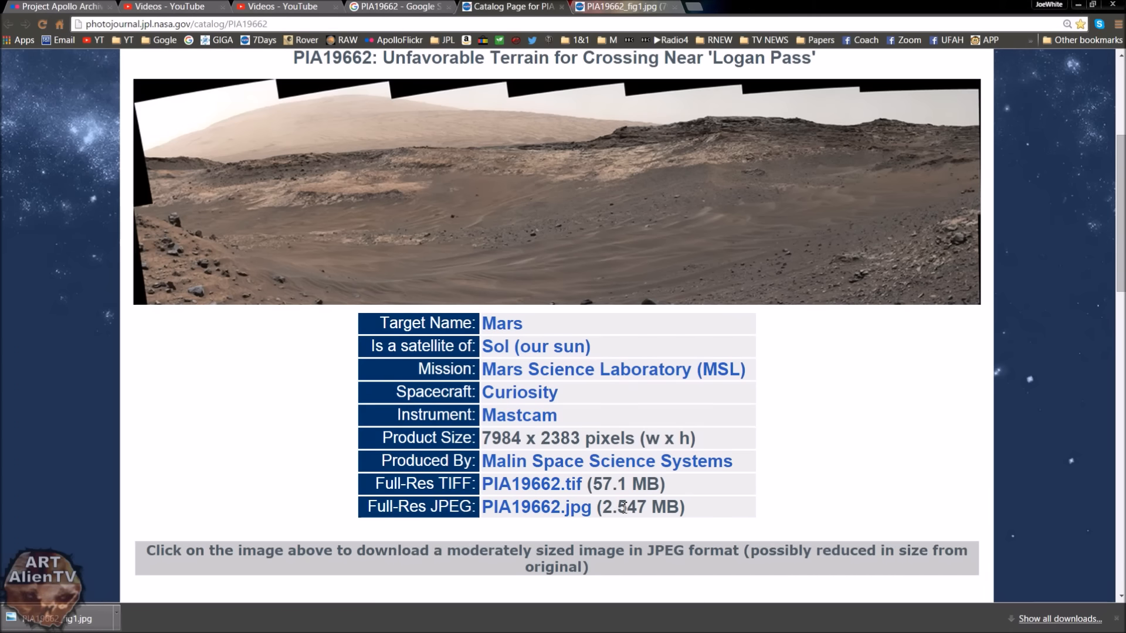
pyautogui.scroll(-3)
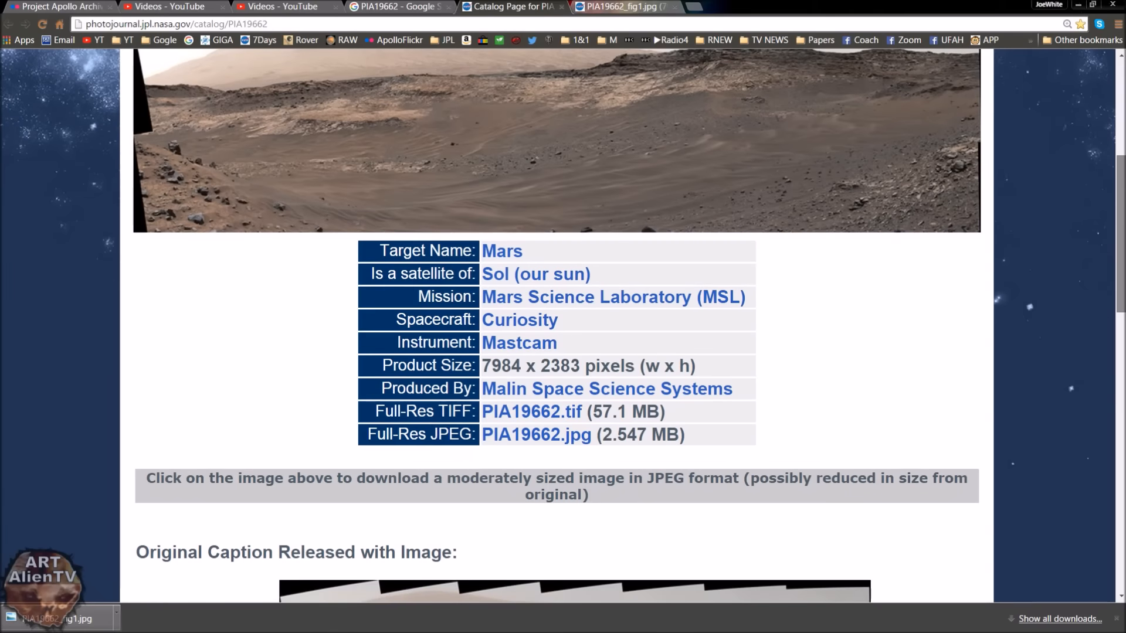
pyautogui.scroll(-3)
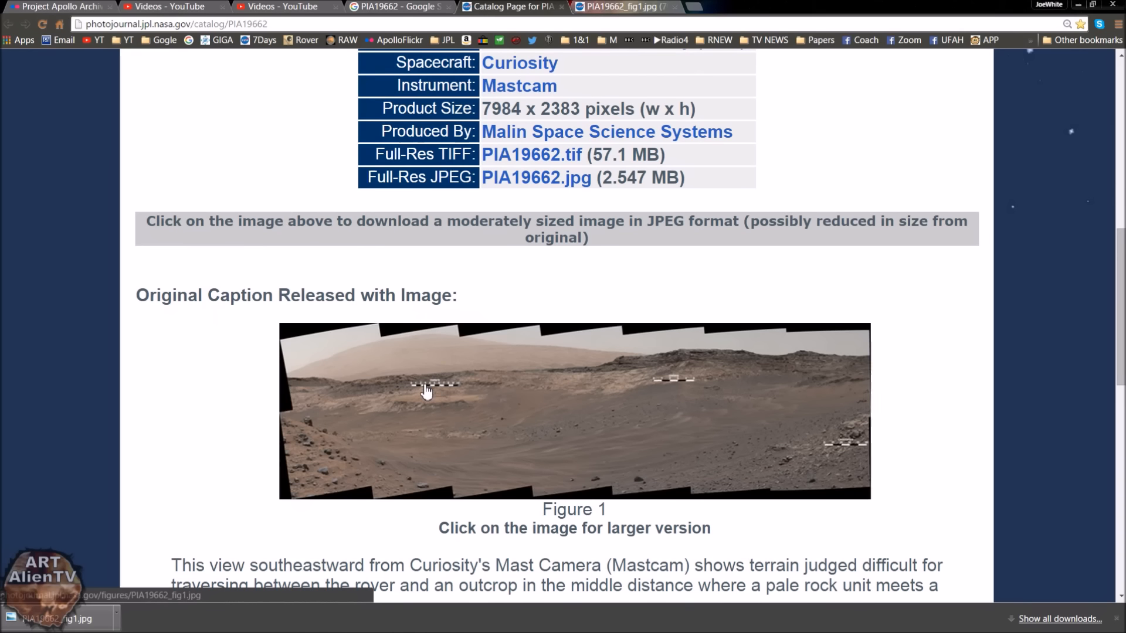
pyautogui.moveTo(740, 393)
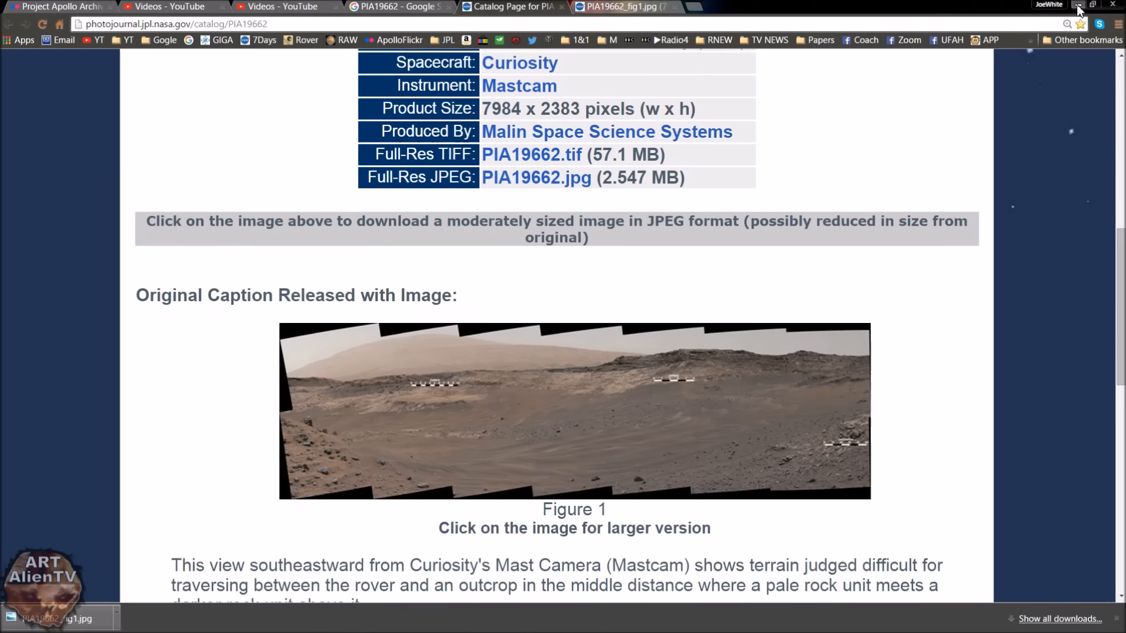
pyautogui.moveTo(1064, 254)
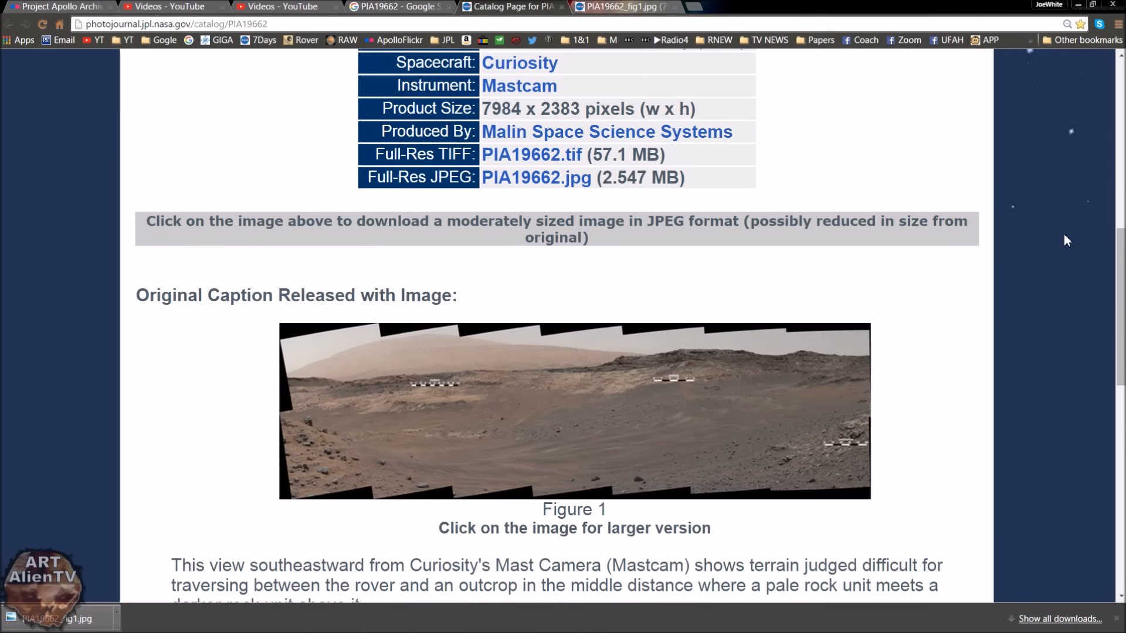
pyautogui.moveTo(1062, 357)
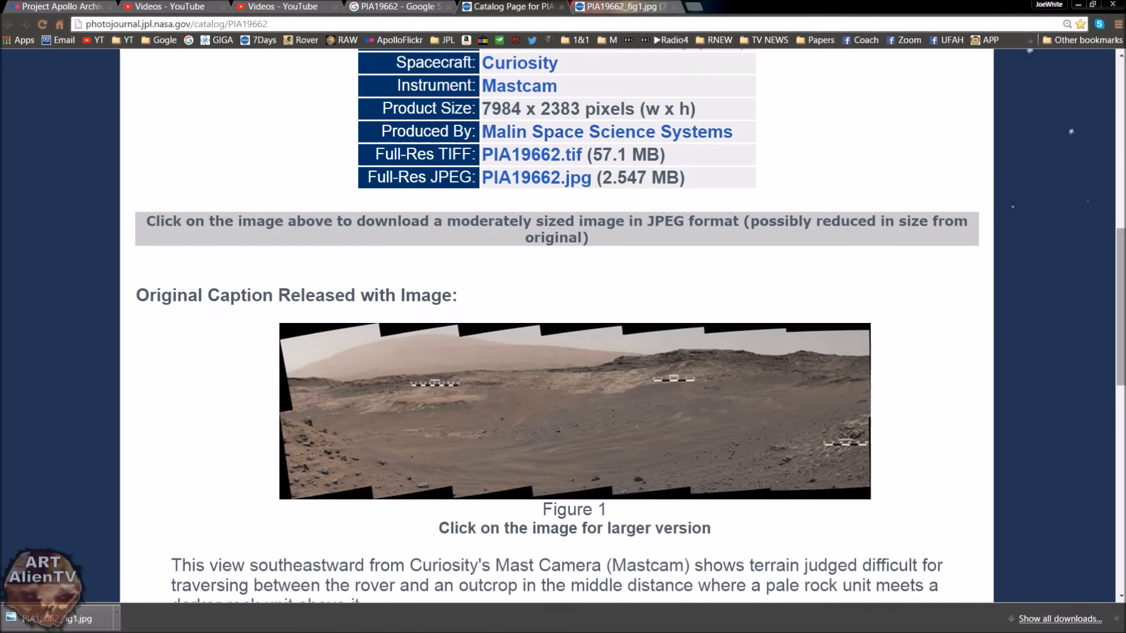
pyautogui.scroll(3)
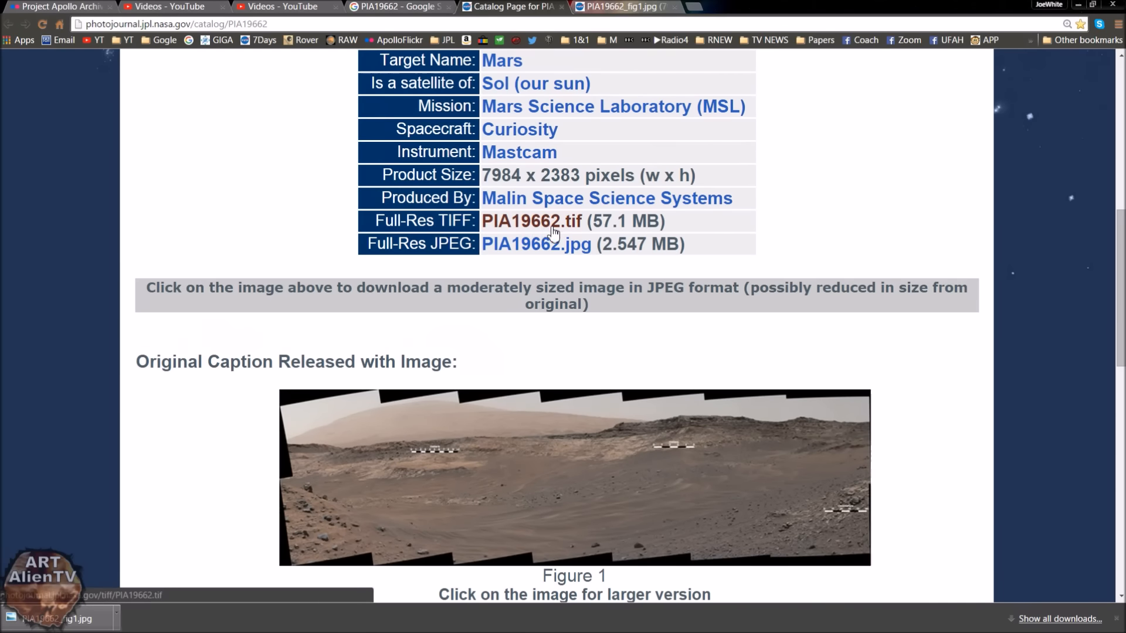
pyautogui.moveTo(848, 85)
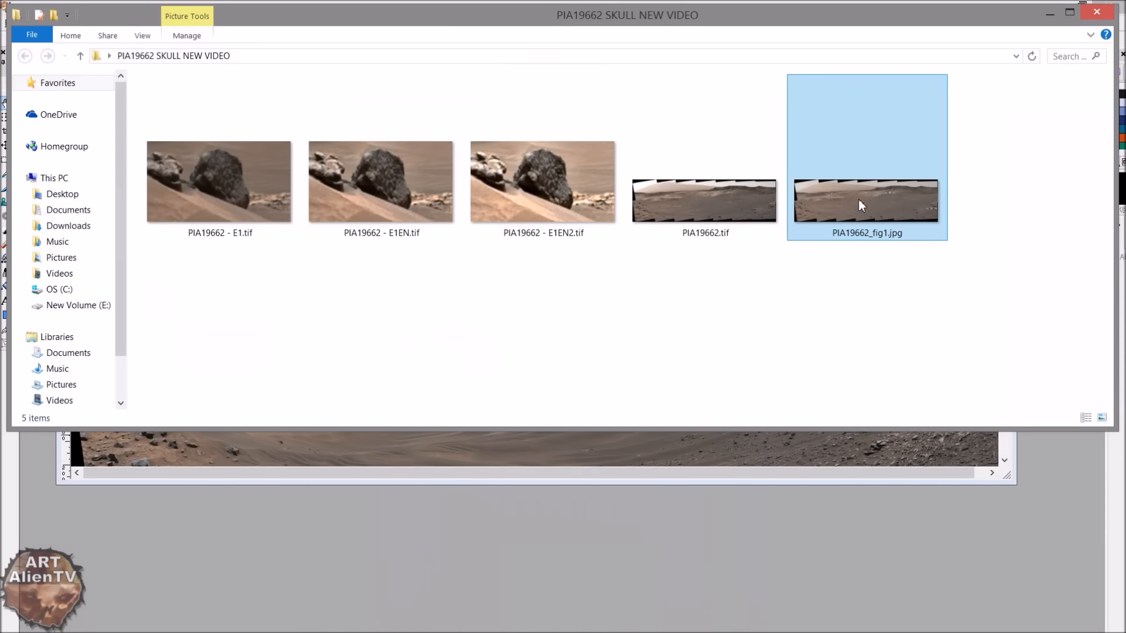
pyautogui.doubleClick(867, 200)
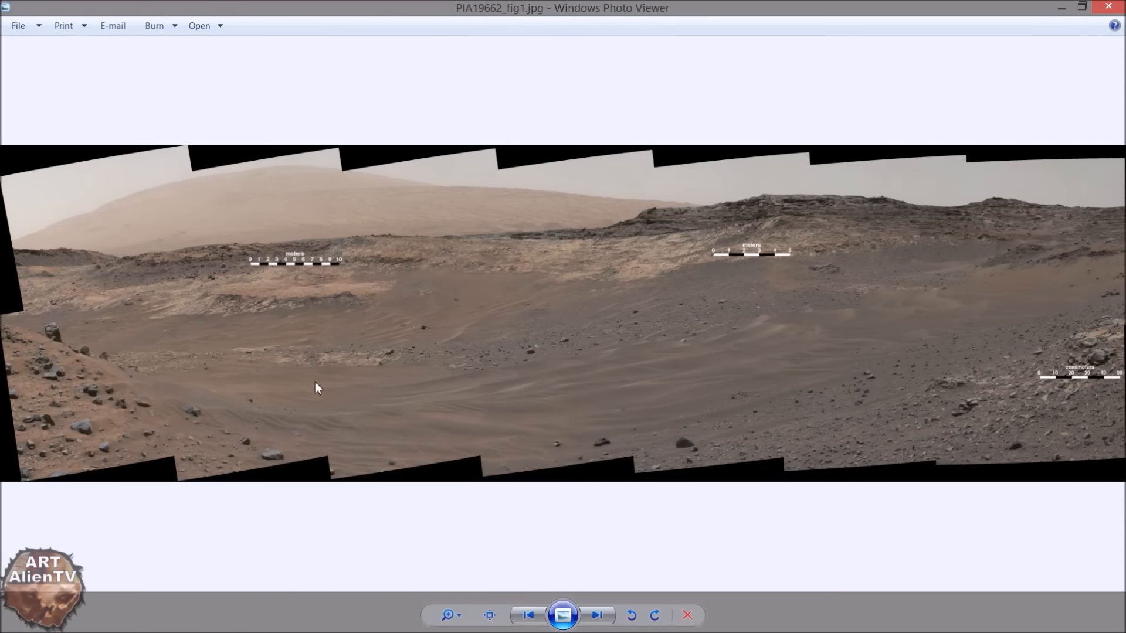
pyautogui.moveTo(553, 283)
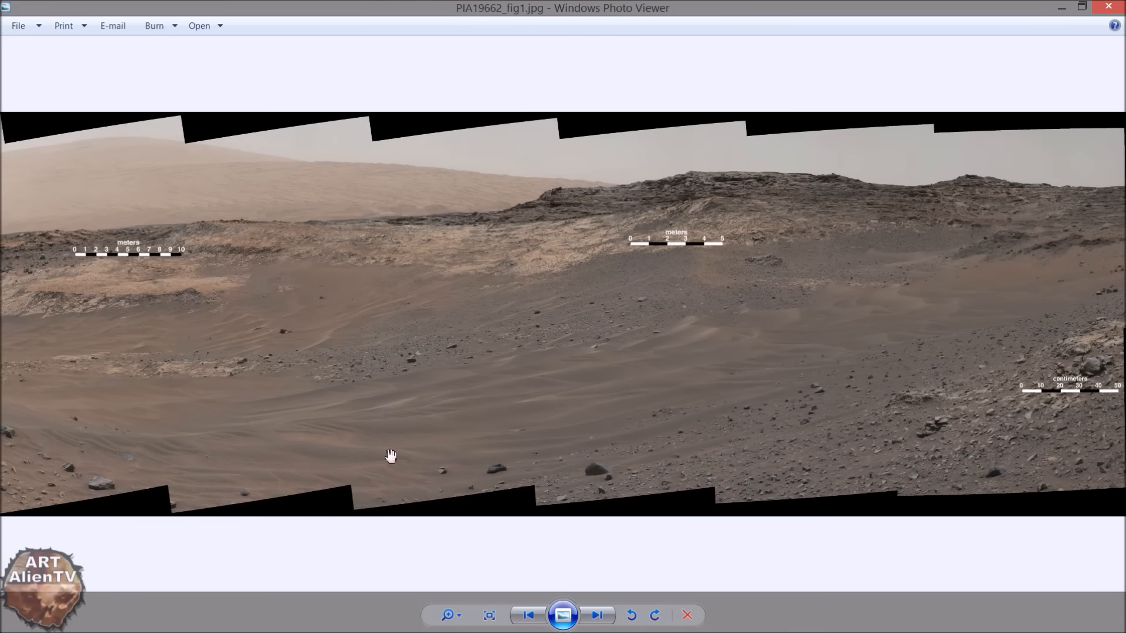
# Select PIA19662 - E1EN2.tif in the folder and open it in Paint Shop Pro
pyautogui.moveTo(391, 456); pyautogui.dragTo(313, 361)
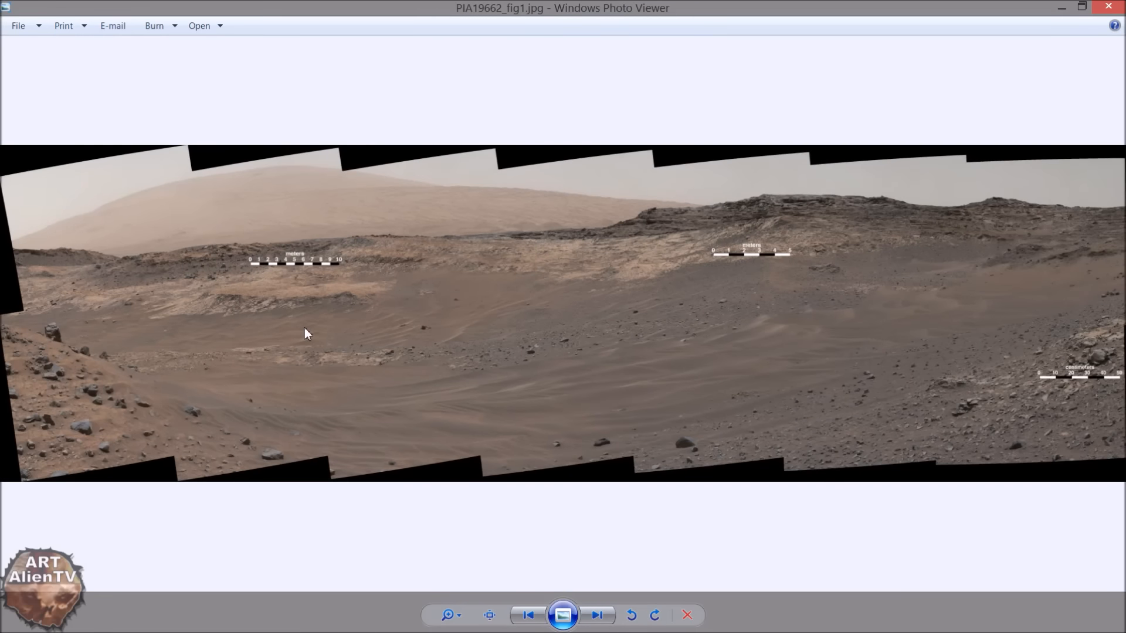
pyautogui.moveTo(985, 398)
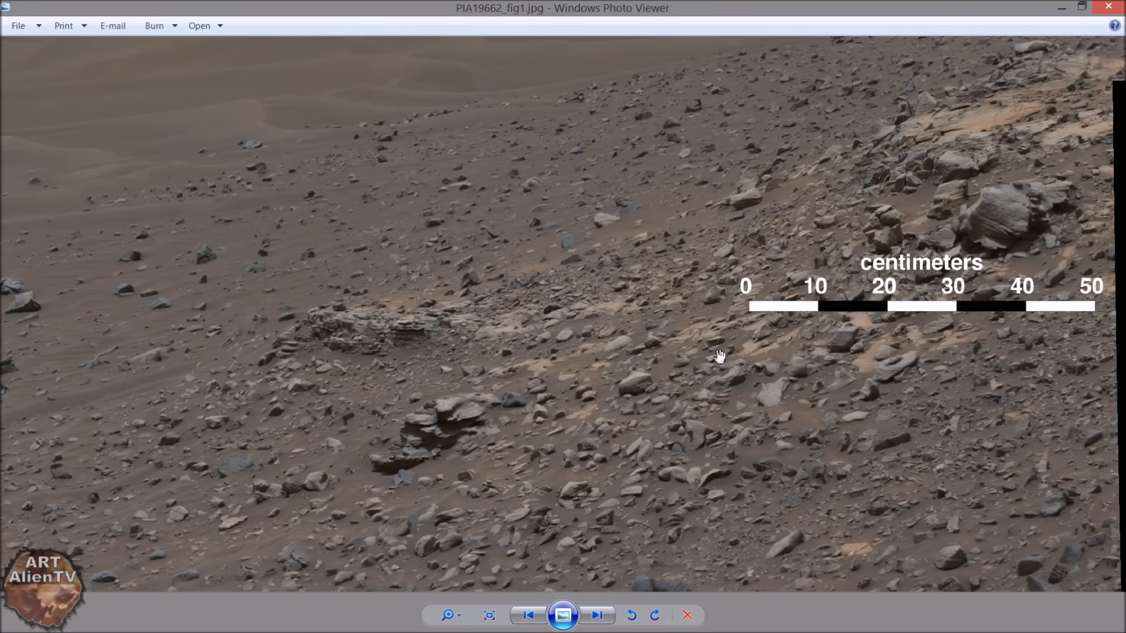
pyautogui.moveTo(733, 492)
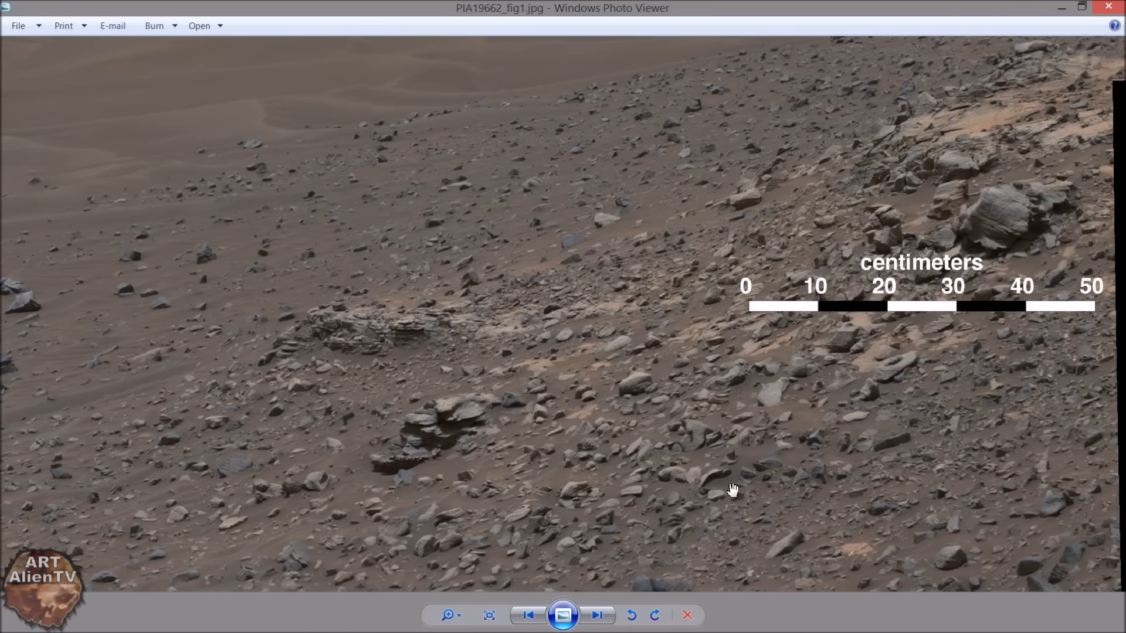
pyautogui.moveTo(786, 482)
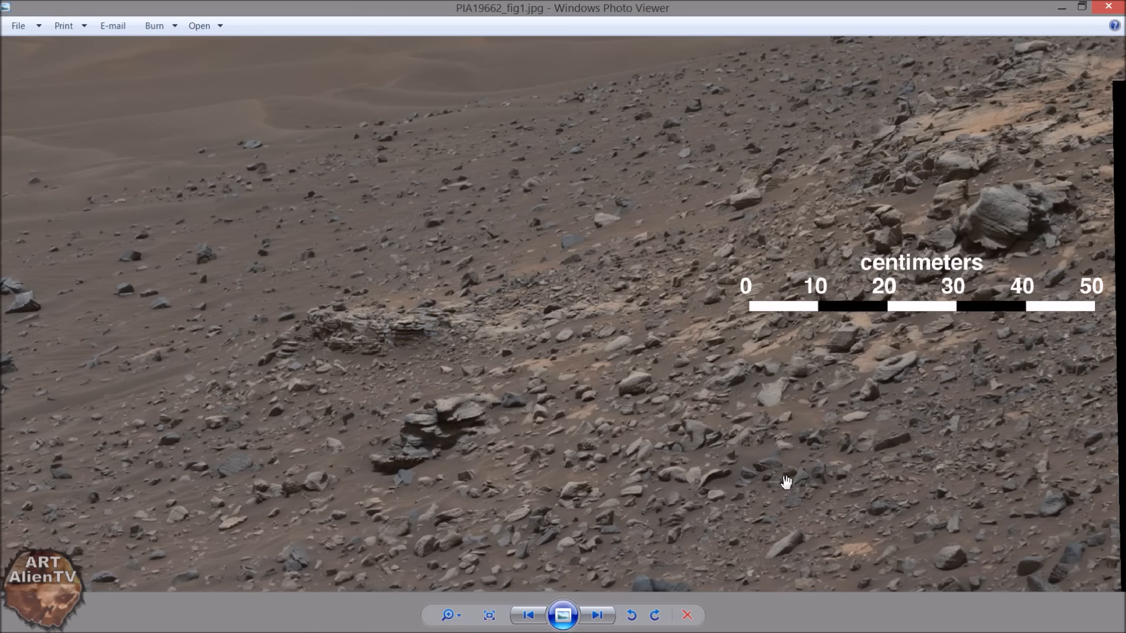
pyautogui.moveTo(736, 391)
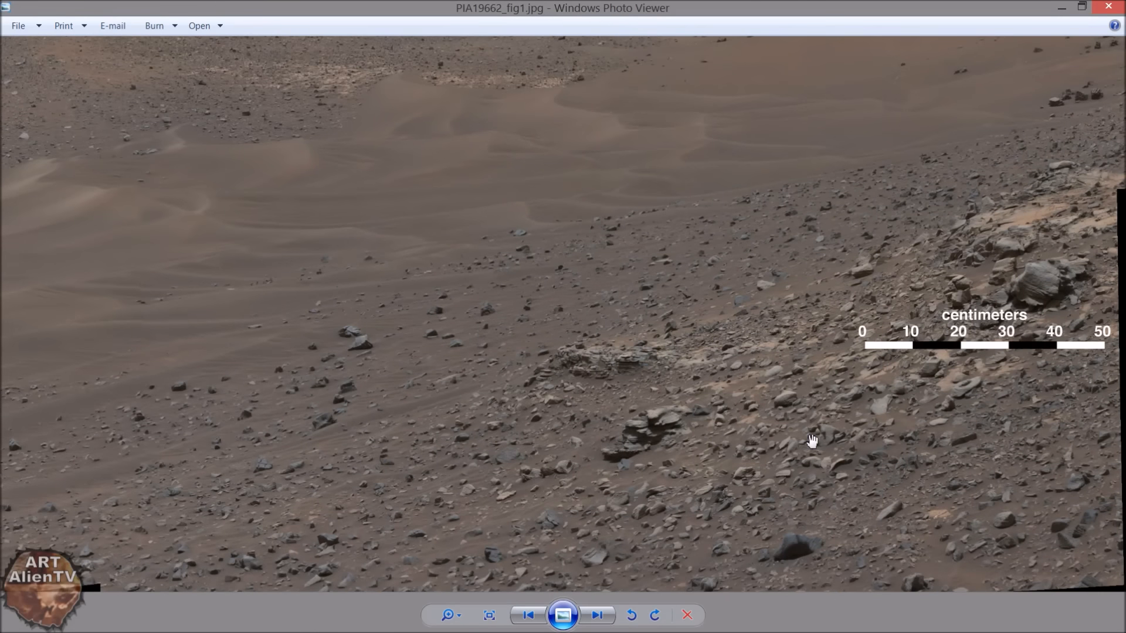
pyautogui.moveTo(824, 423)
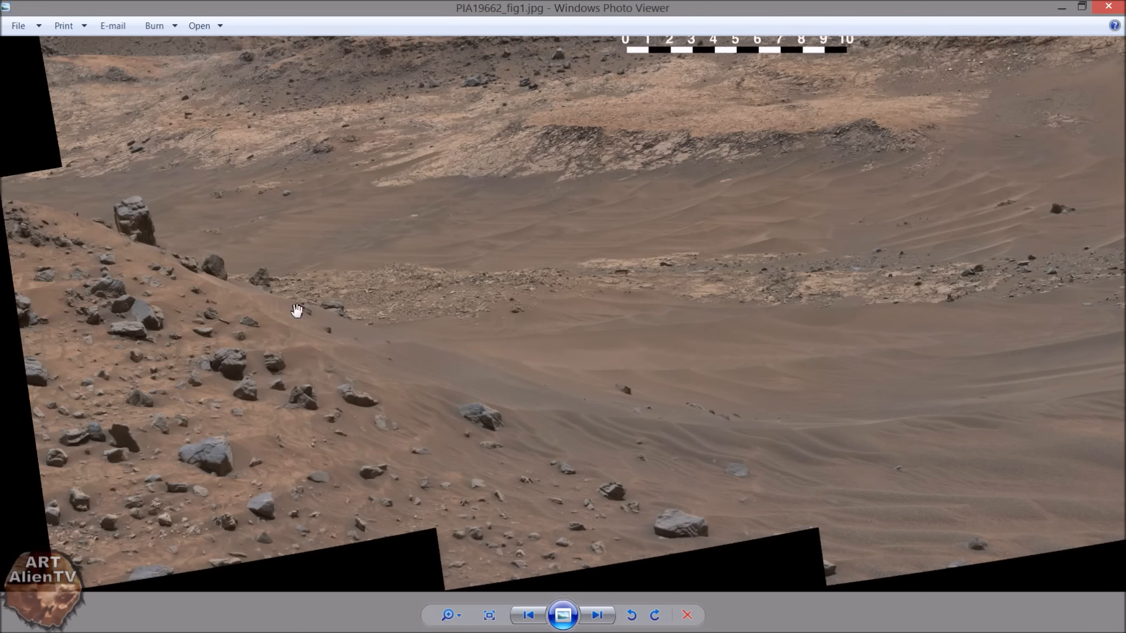
pyautogui.moveTo(254, 419)
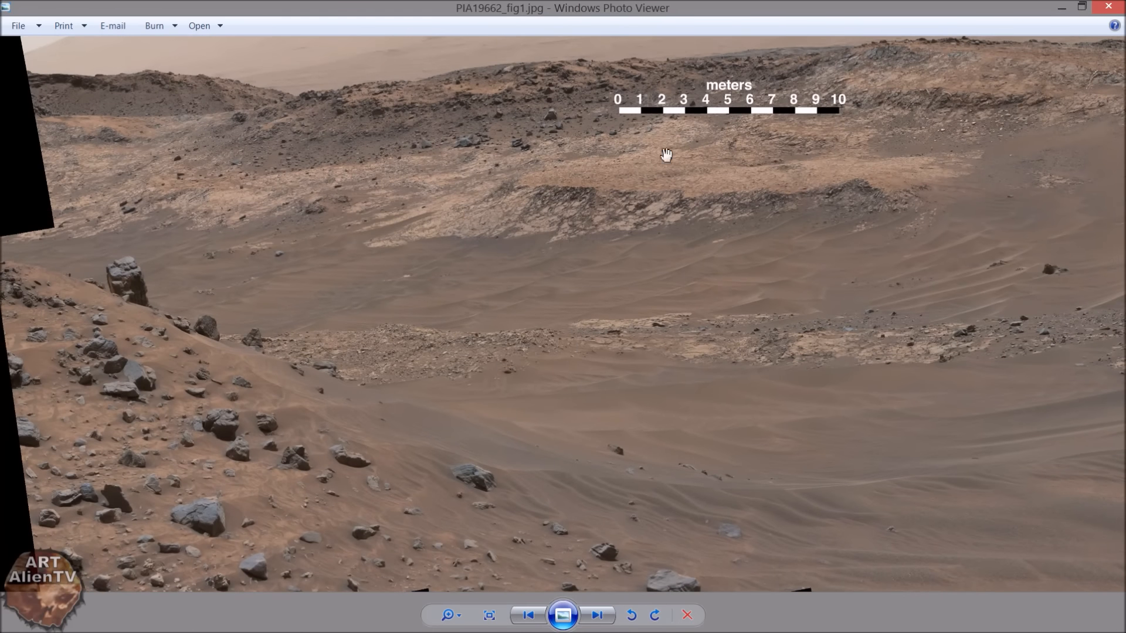
pyautogui.moveTo(136, 268)
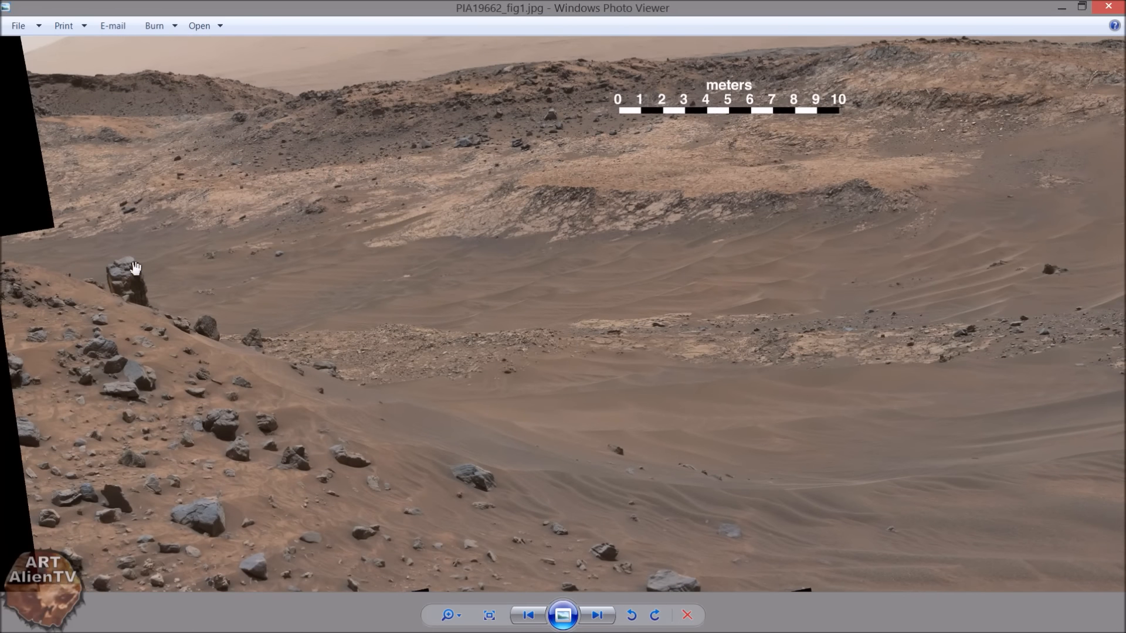
pyautogui.moveTo(126, 295)
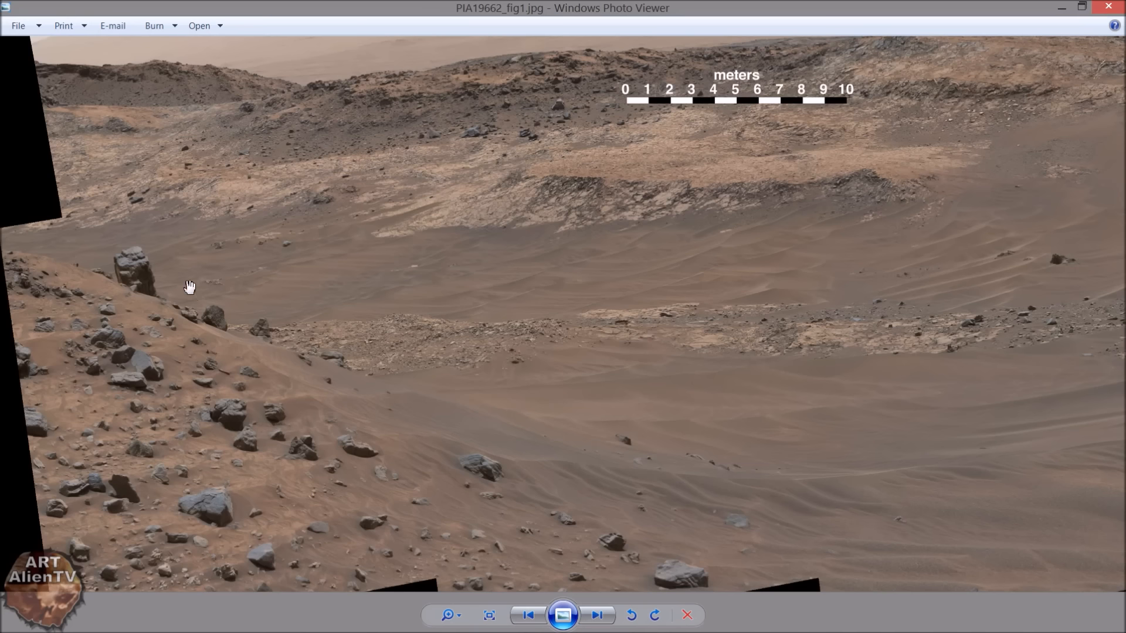
pyautogui.moveTo(202, 323)
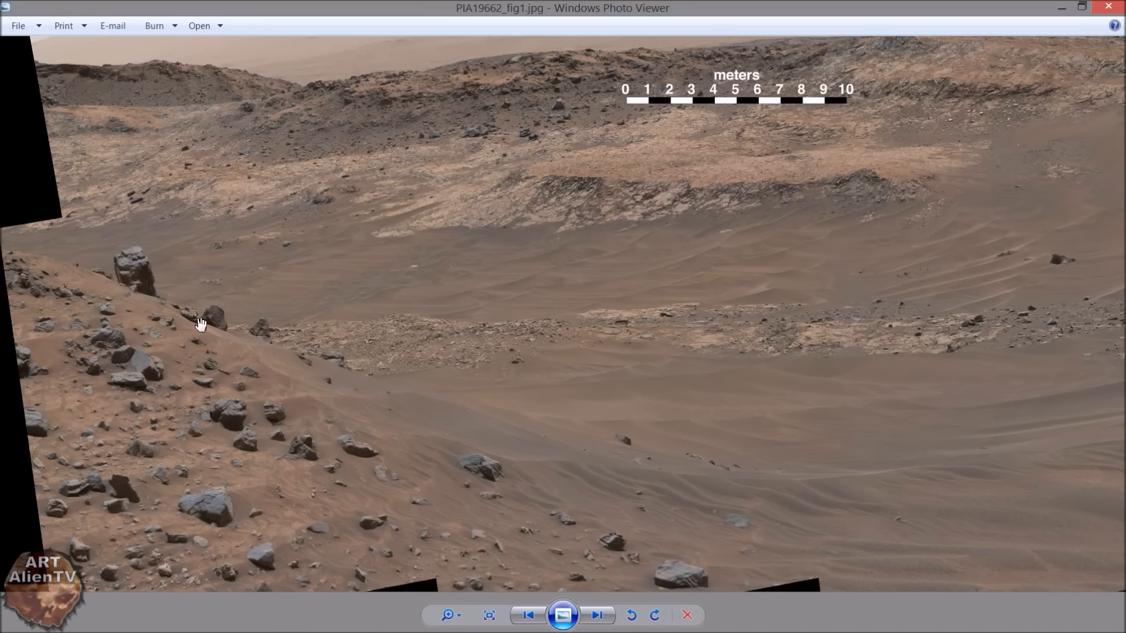
pyautogui.moveTo(1047, 70)
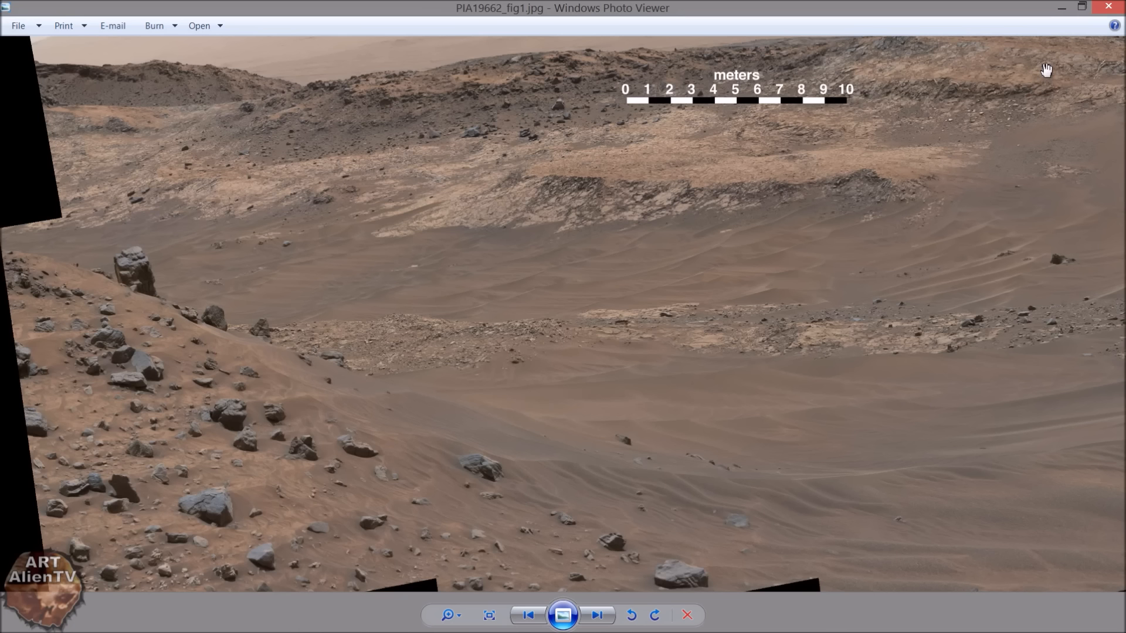
pyautogui.moveTo(950, 93)
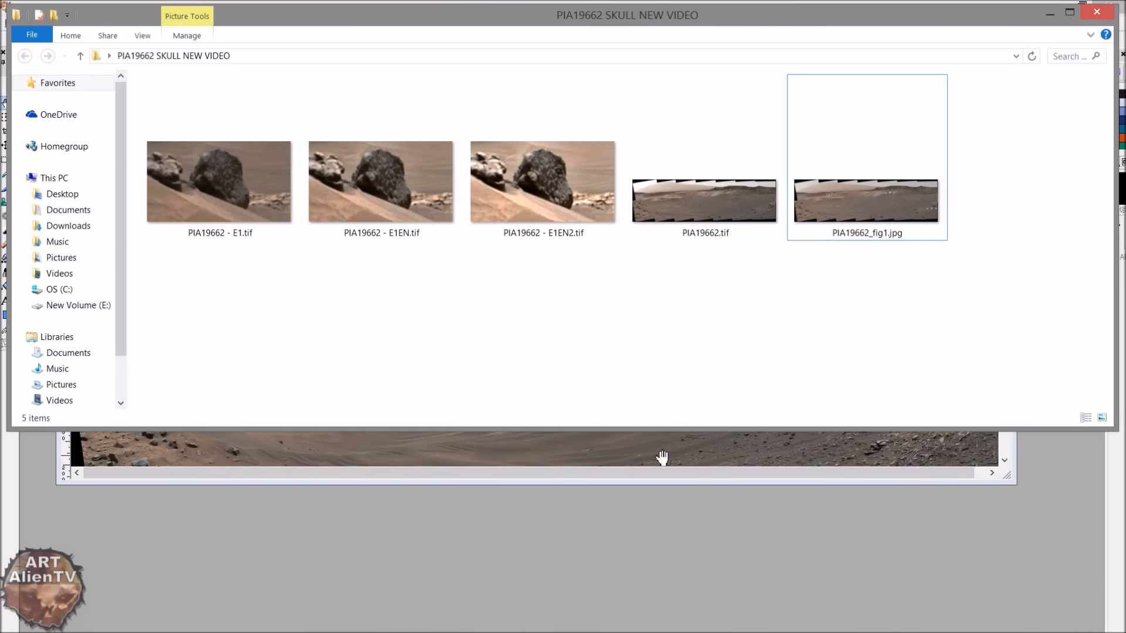
pyautogui.click(543, 182)
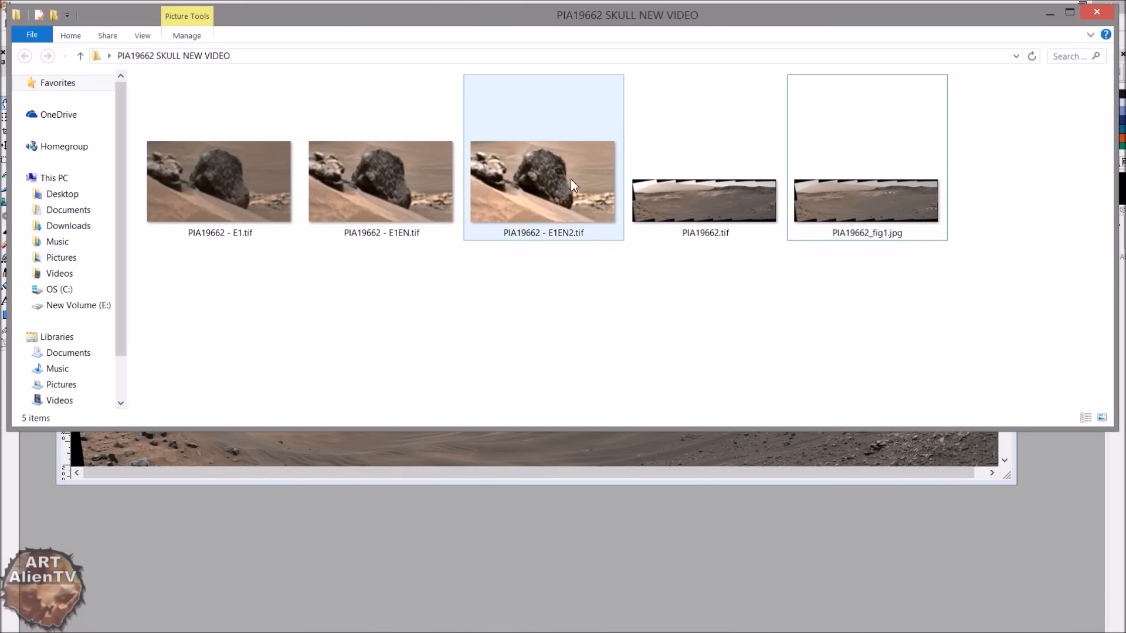
pyautogui.doubleClick(704, 199)
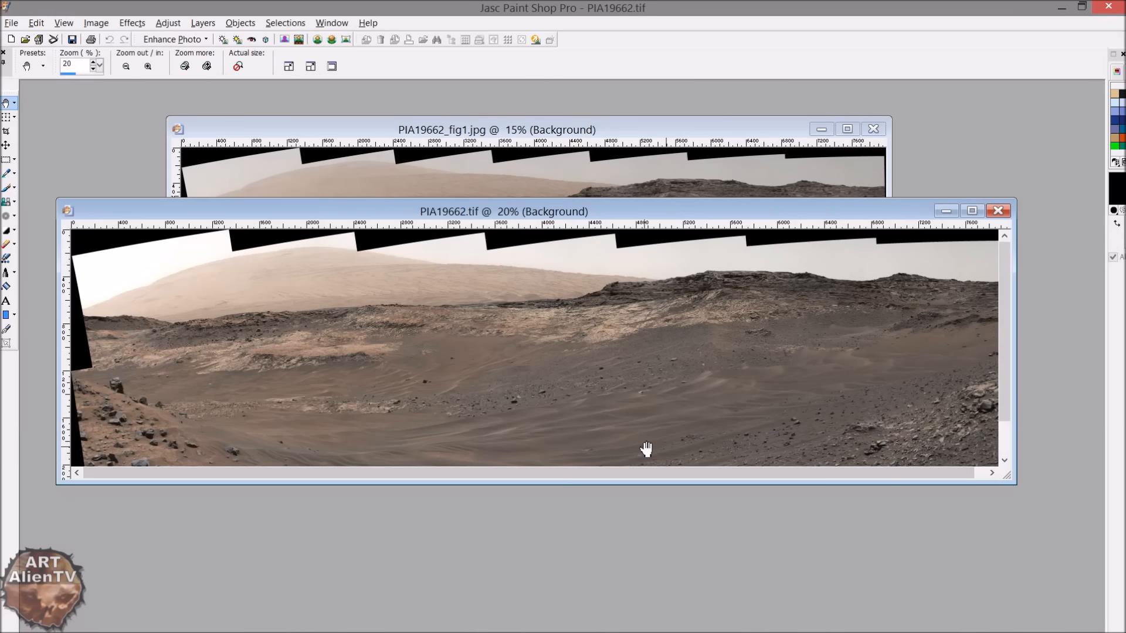
# Zoom in on the tall dark skull-like rock and pan to centre it
pyautogui.click(147, 66)
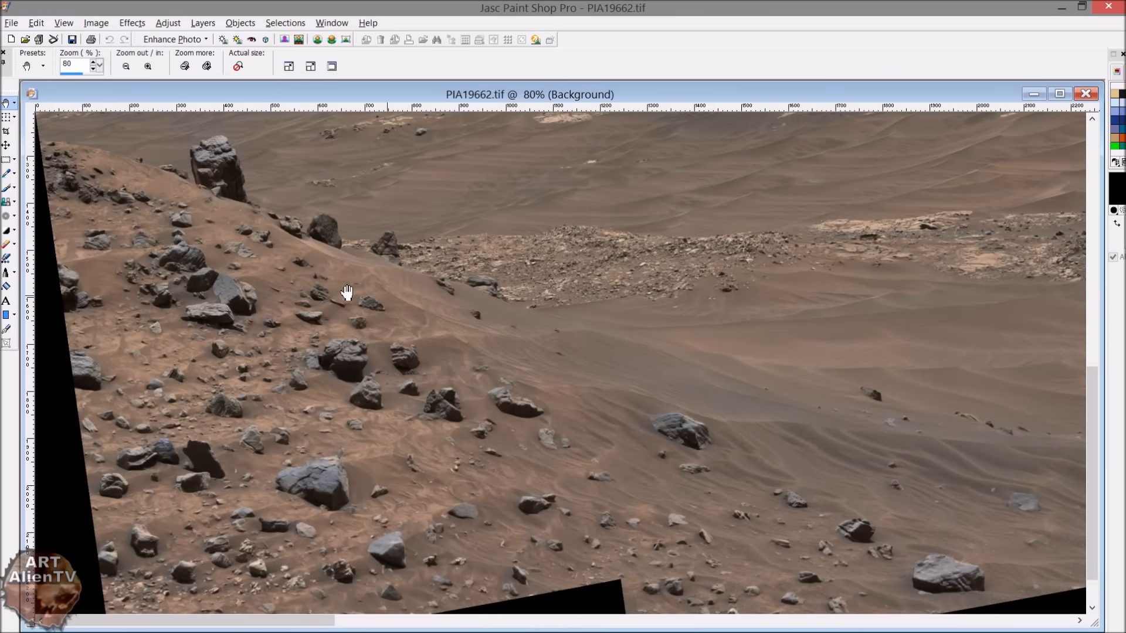
pyautogui.click(207, 65)
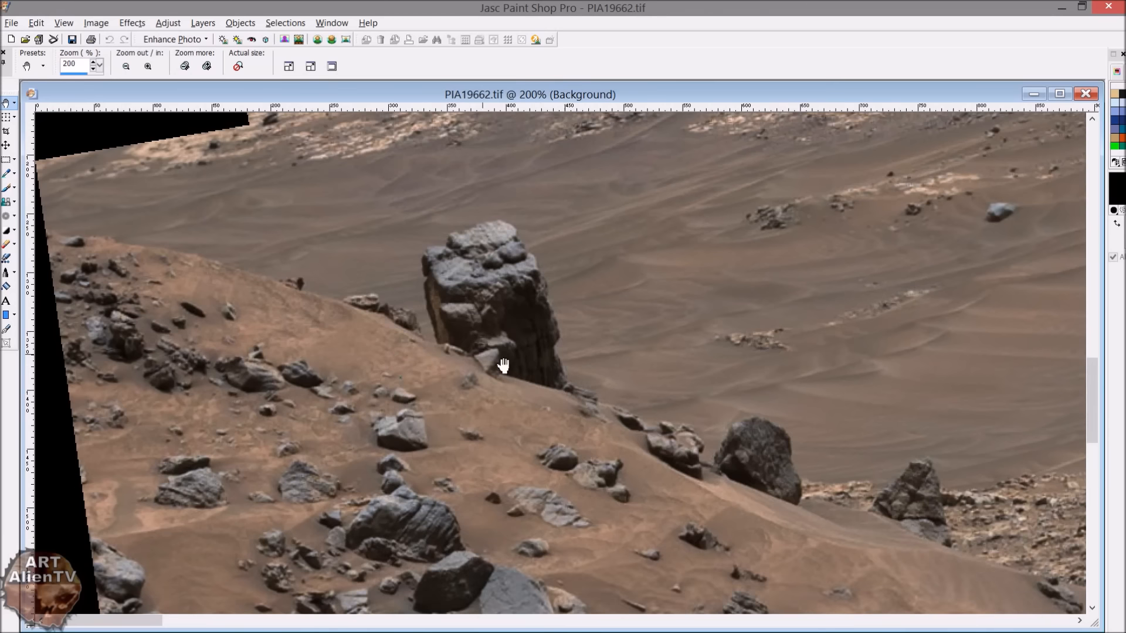
pyautogui.click(148, 65)
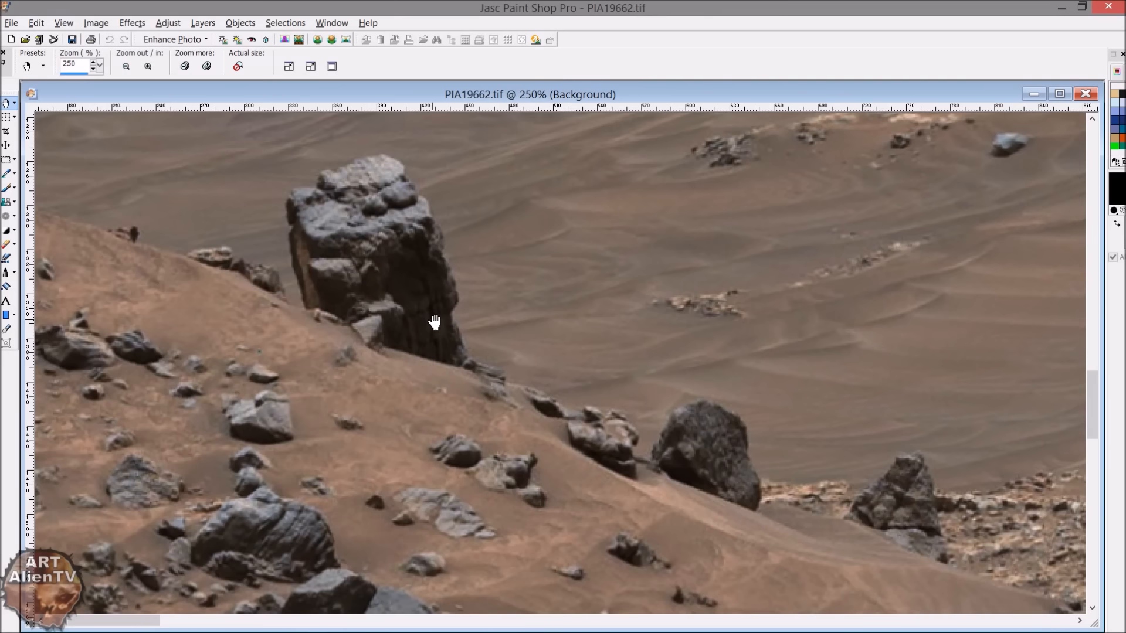
pyautogui.moveTo(653, 493)
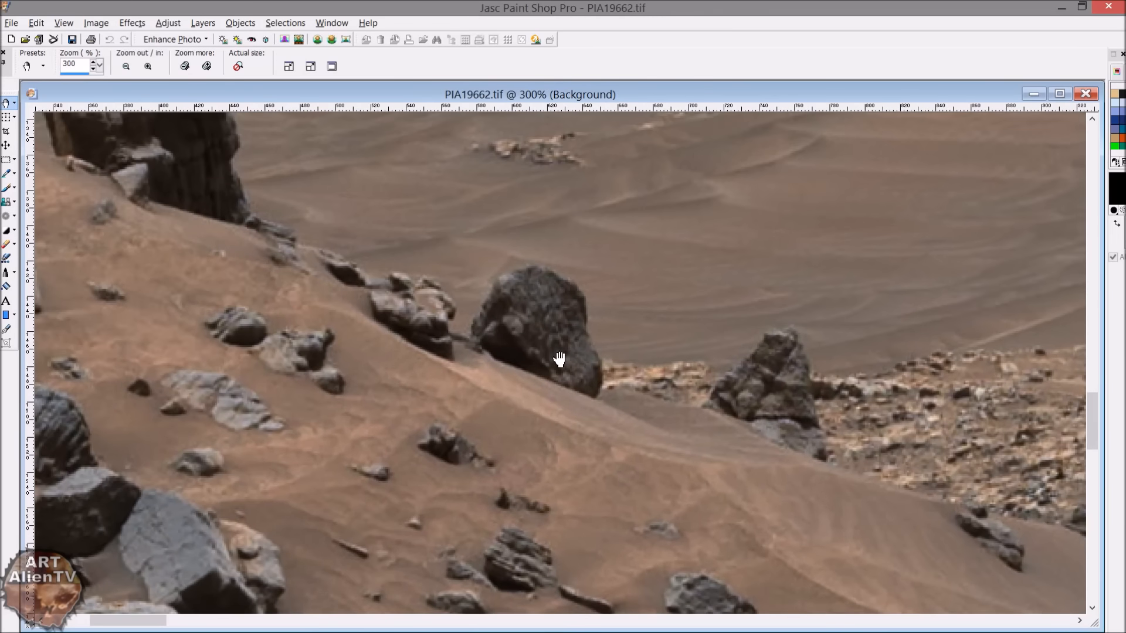
pyautogui.click(147, 65)
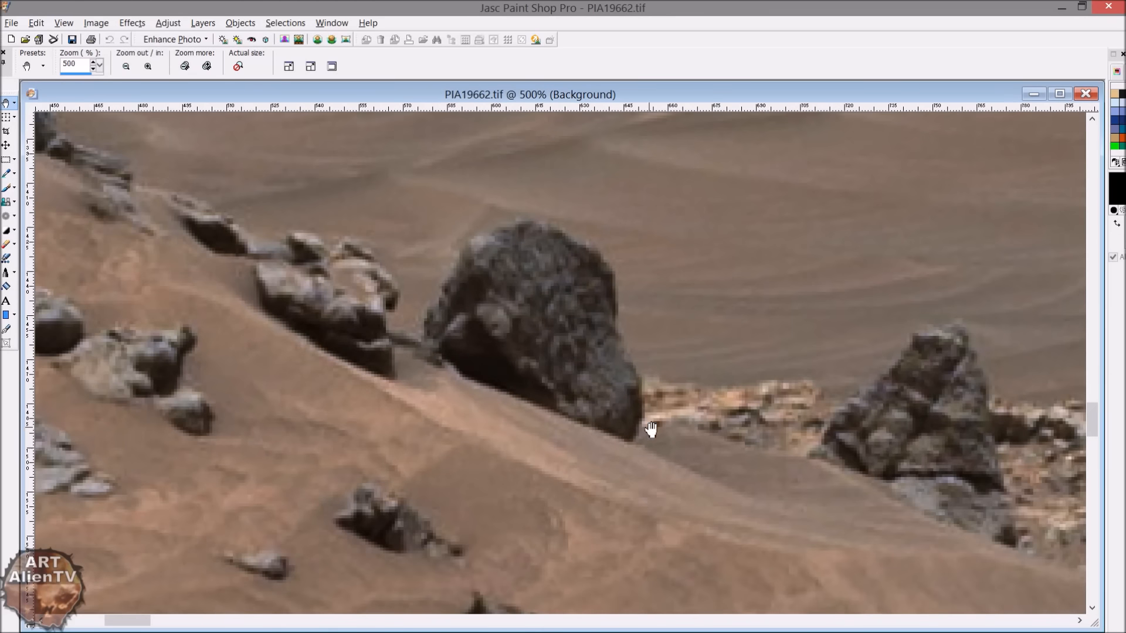
pyautogui.moveTo(650, 430); pyautogui.dragTo(841, 342)
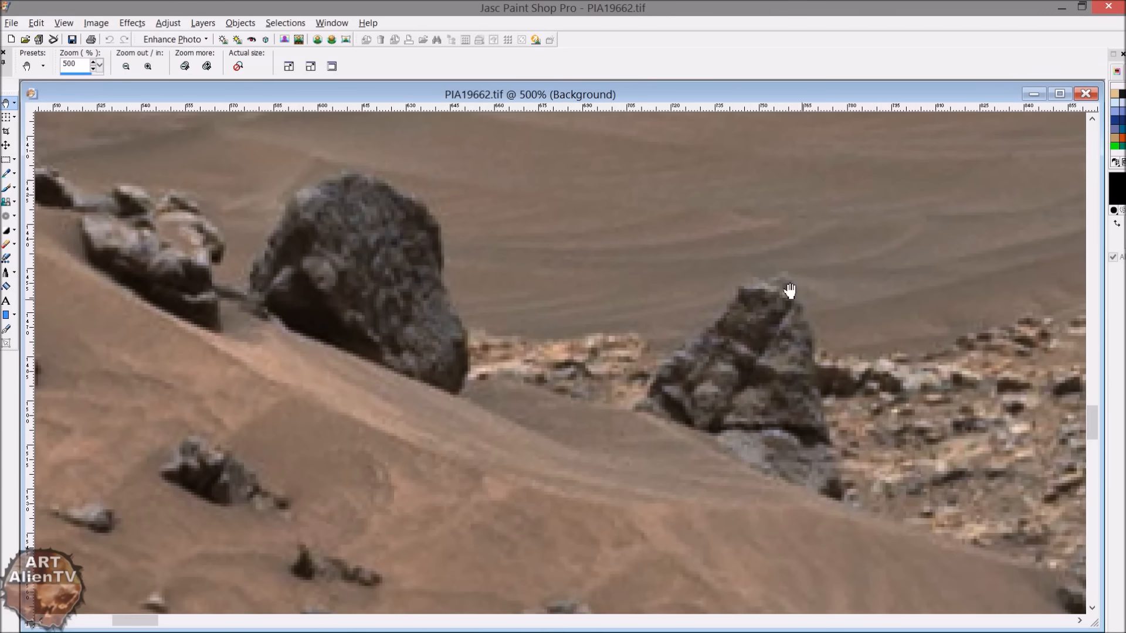
pyautogui.moveTo(724, 438)
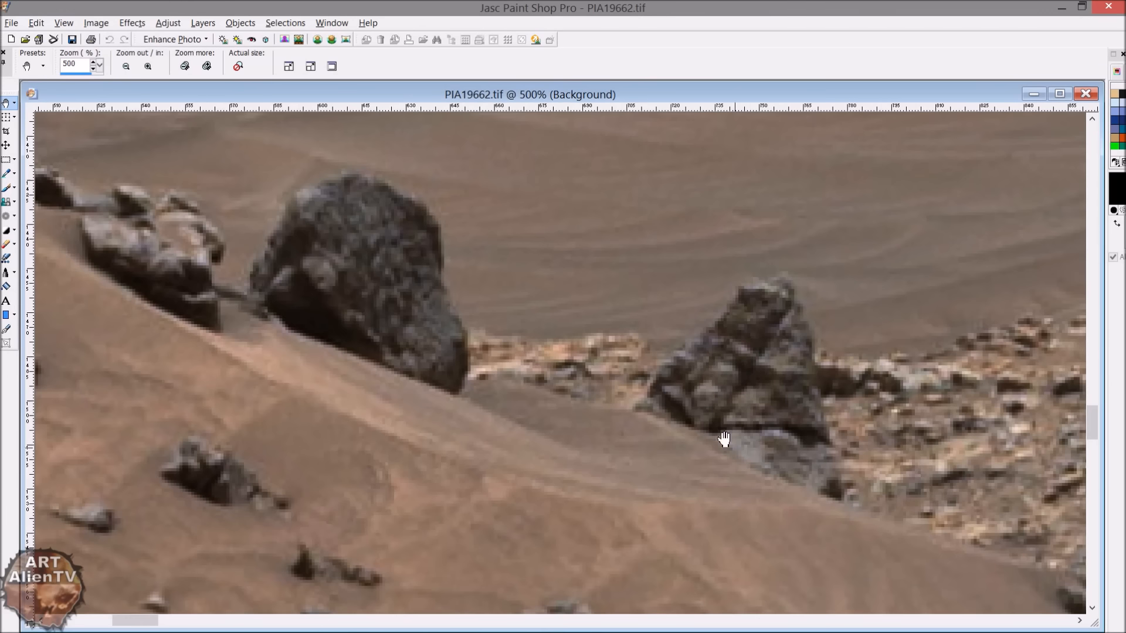
pyautogui.moveTo(754, 378)
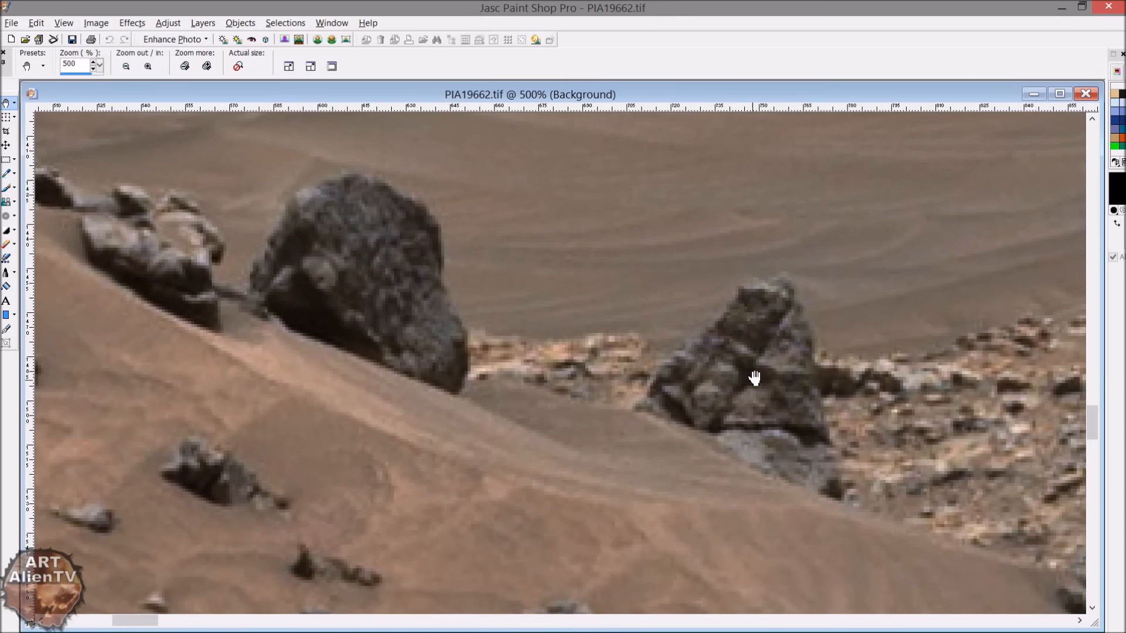
# Zoom back out and pan to show the rock with the surrounding slope
pyautogui.click(124, 65)
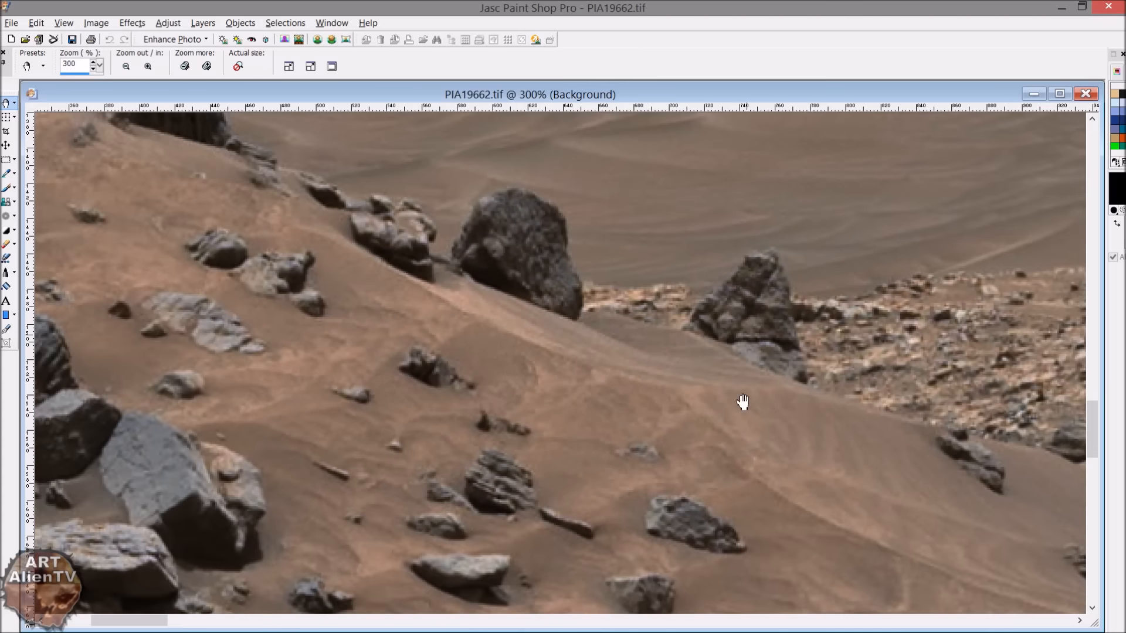
pyautogui.moveTo(743, 401); pyautogui.dragTo(640, 332)
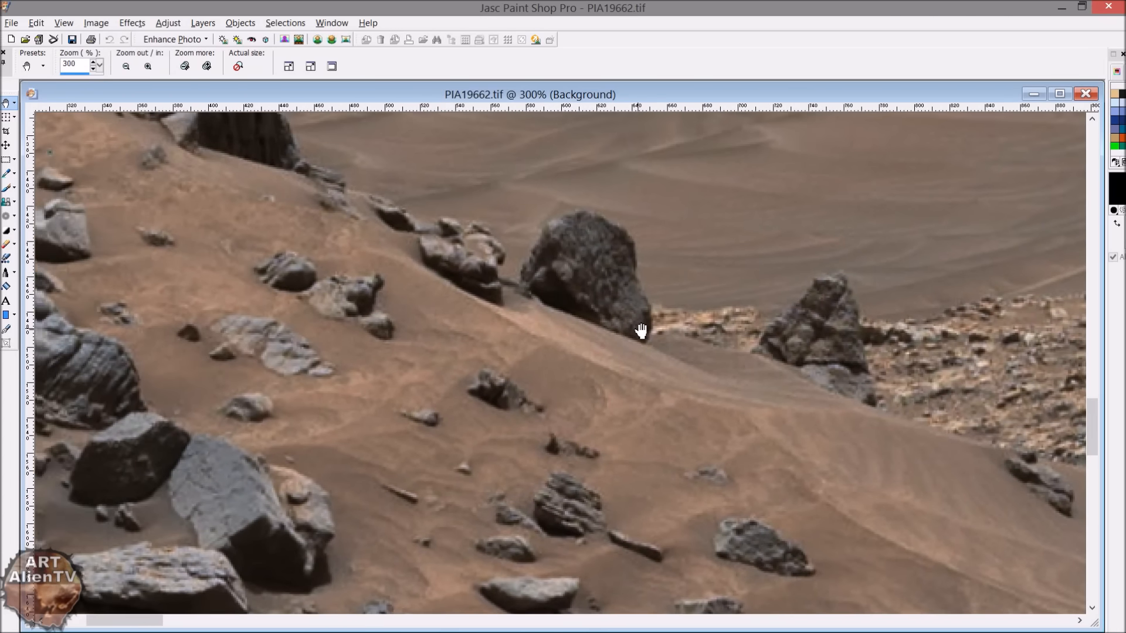
pyautogui.click(148, 65)
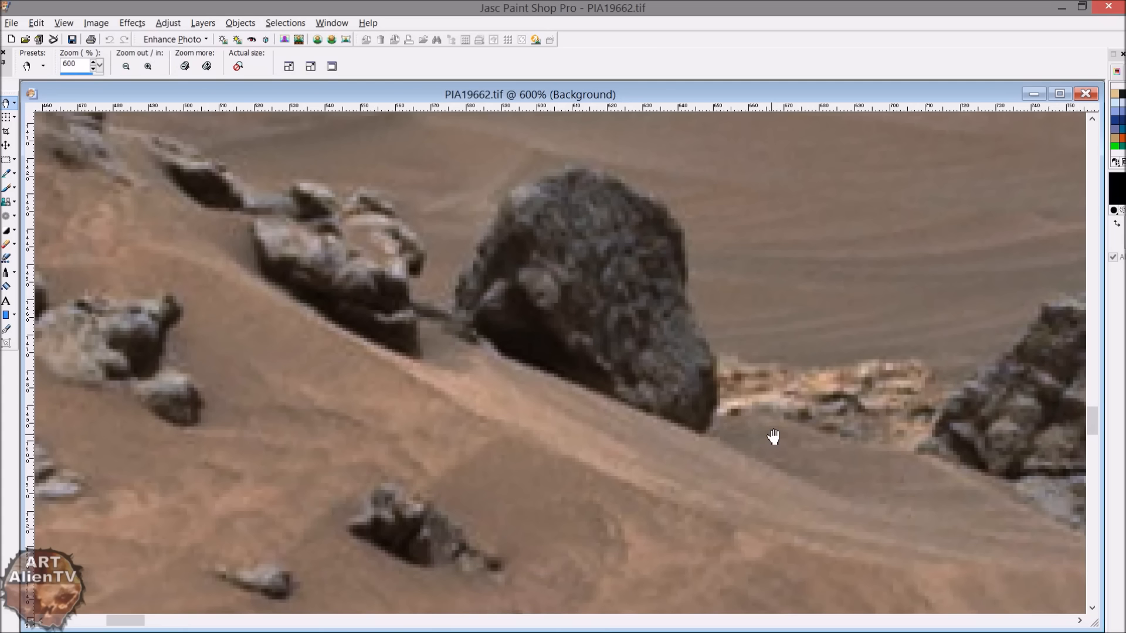
pyautogui.moveTo(709, 381)
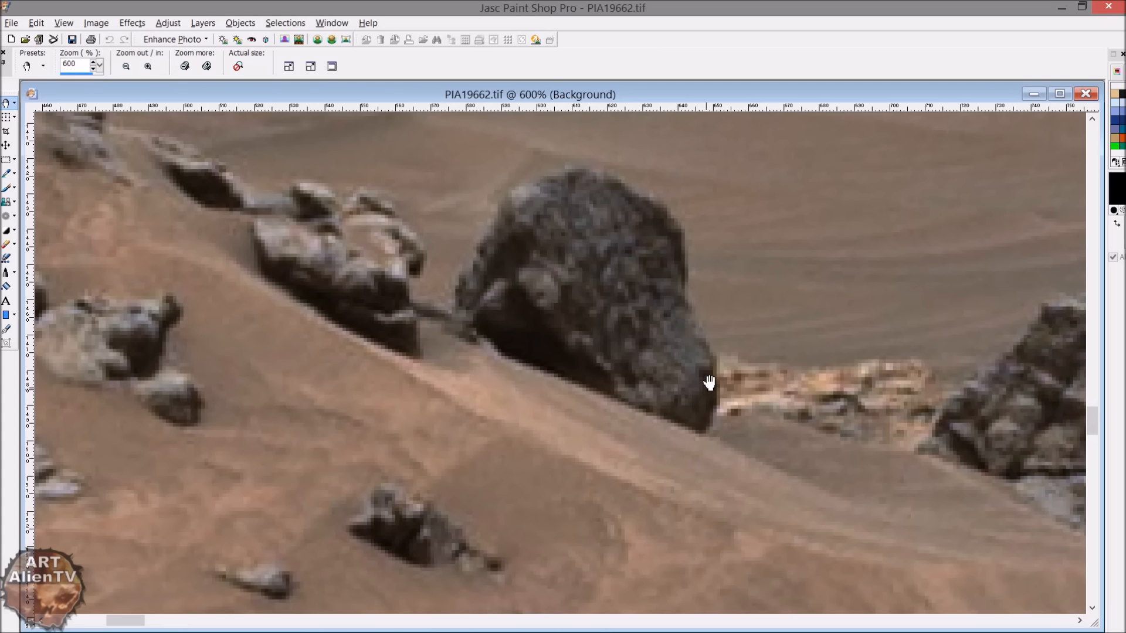
pyautogui.moveTo(659, 269)
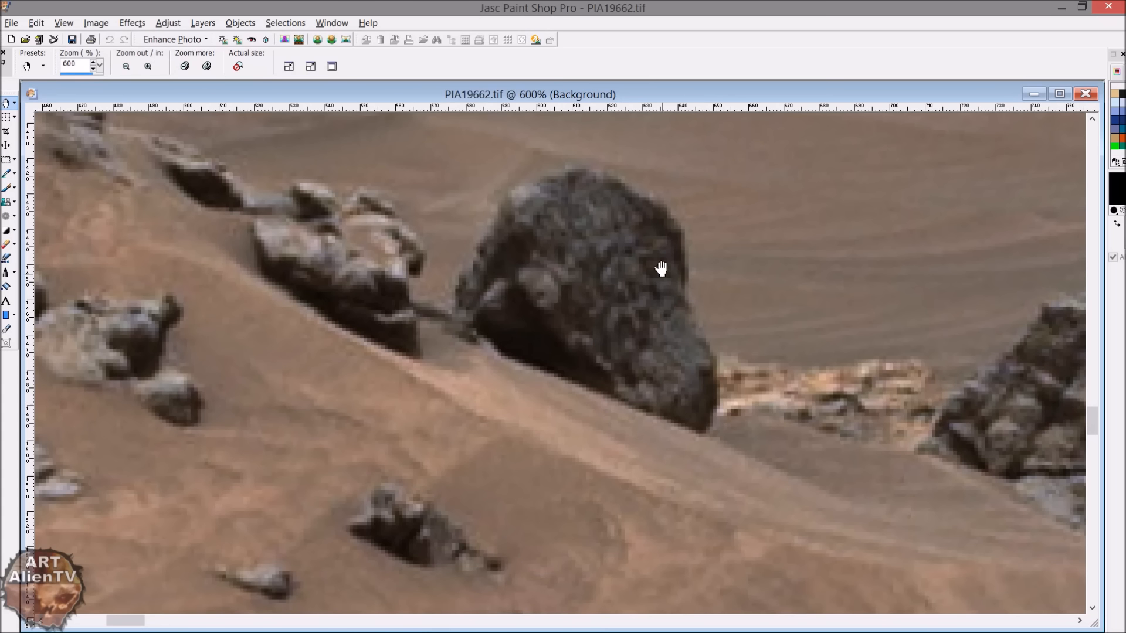
pyautogui.moveTo(564, 310)
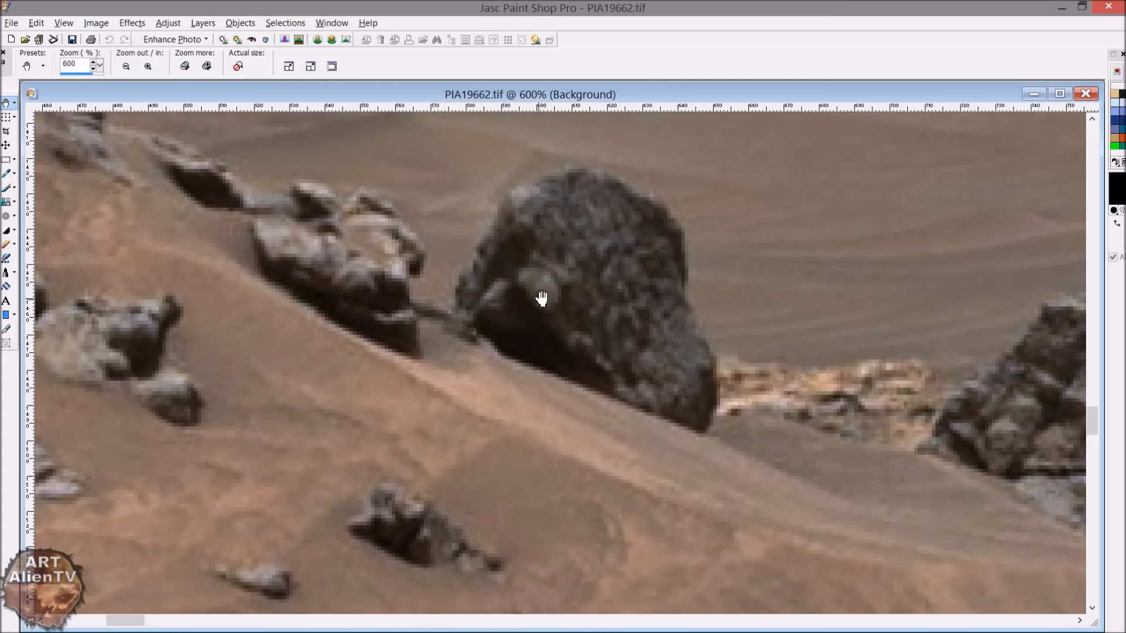
pyautogui.moveTo(518, 508)
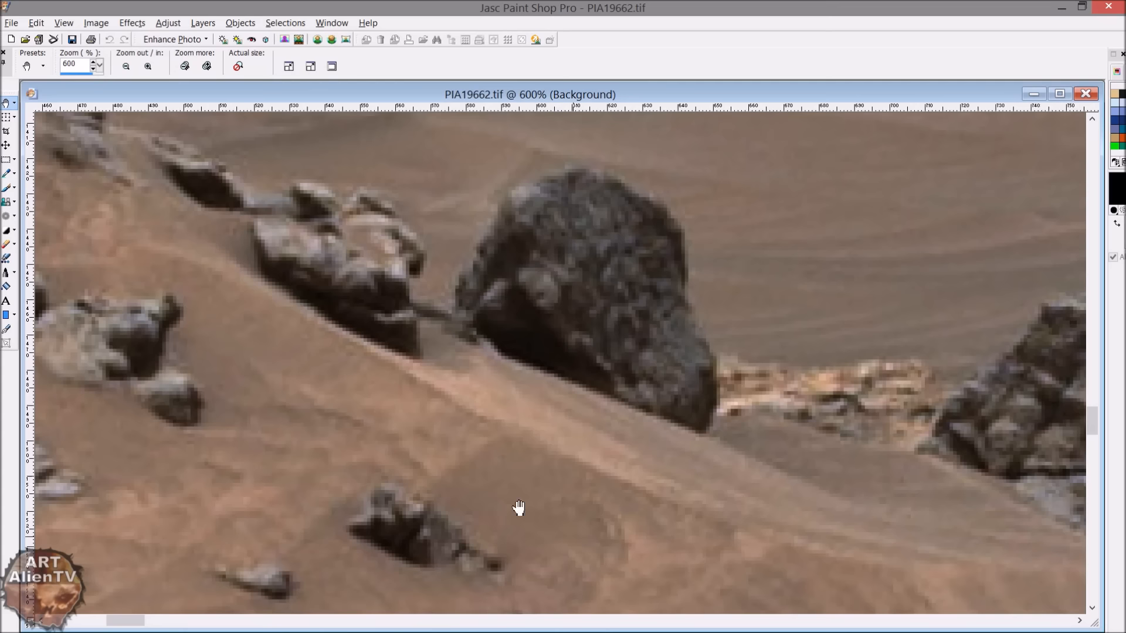
pyautogui.click(125, 65)
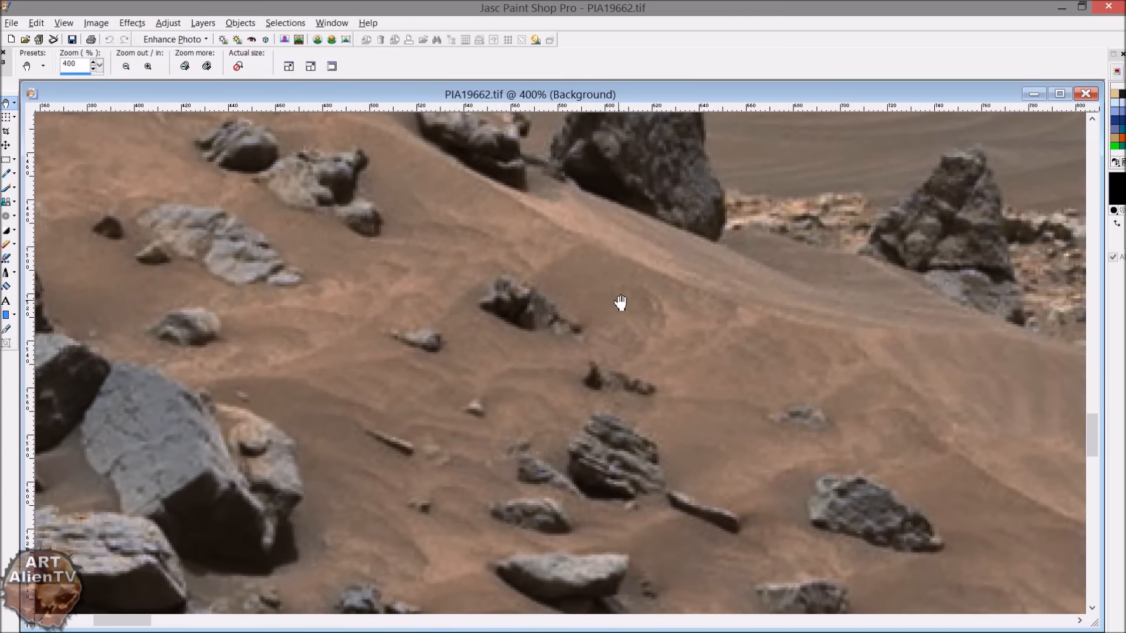
pyautogui.click(148, 65)
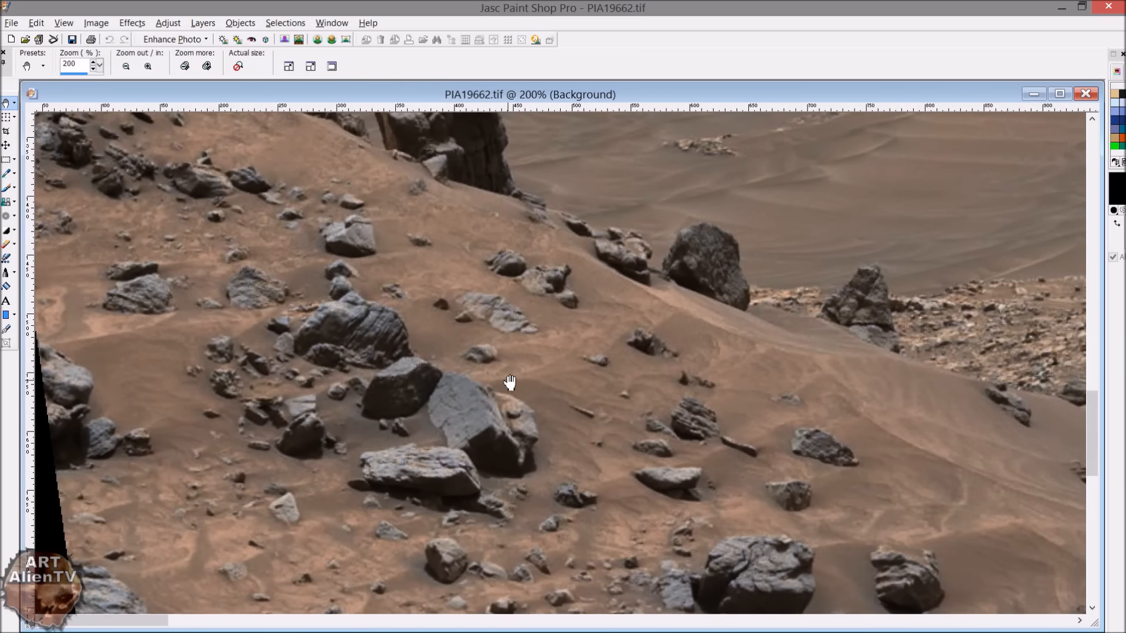
pyautogui.moveTo(509, 379); pyautogui.dragTo(847, 266)
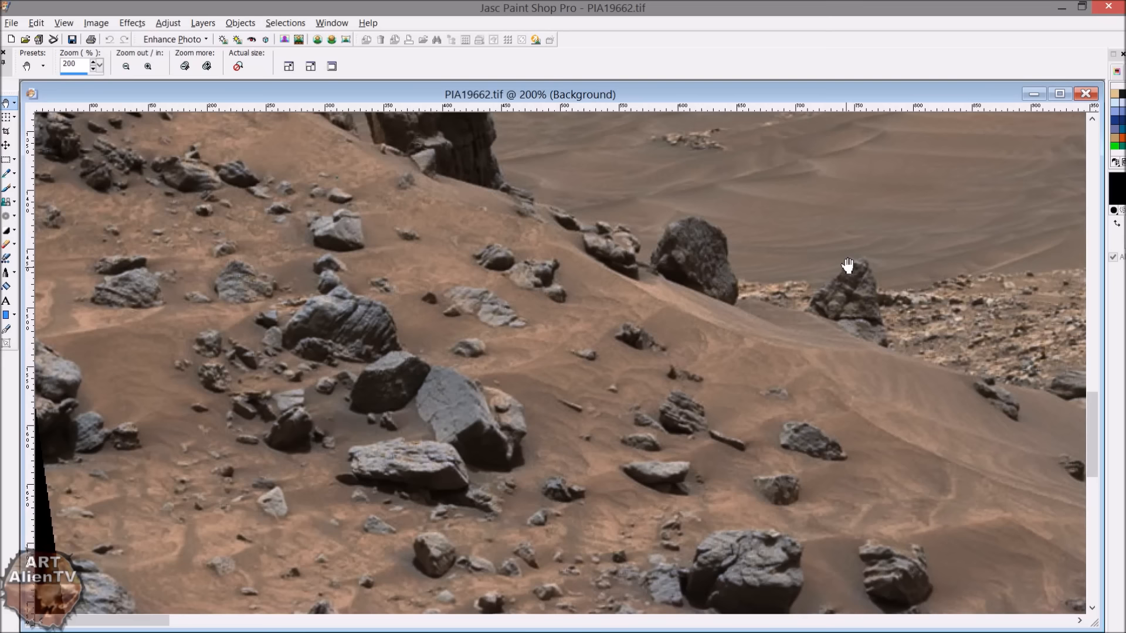
pyautogui.moveTo(1034, 93)
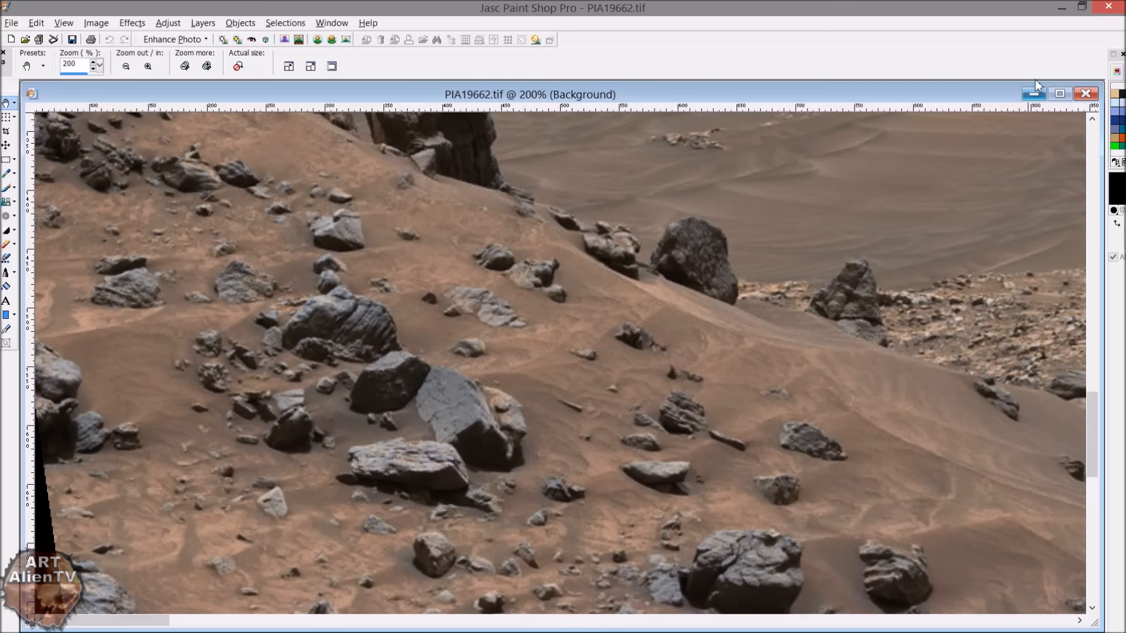
pyautogui.moveTo(799, 186)
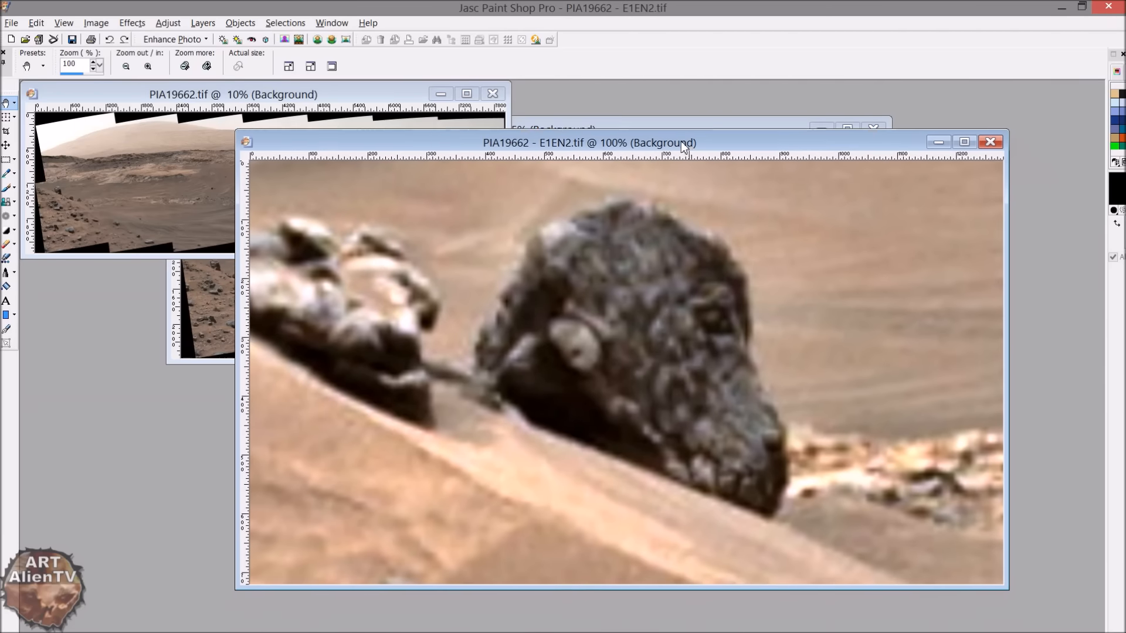
pyautogui.moveTo(574, 142); pyautogui.dragTo(550, 96)
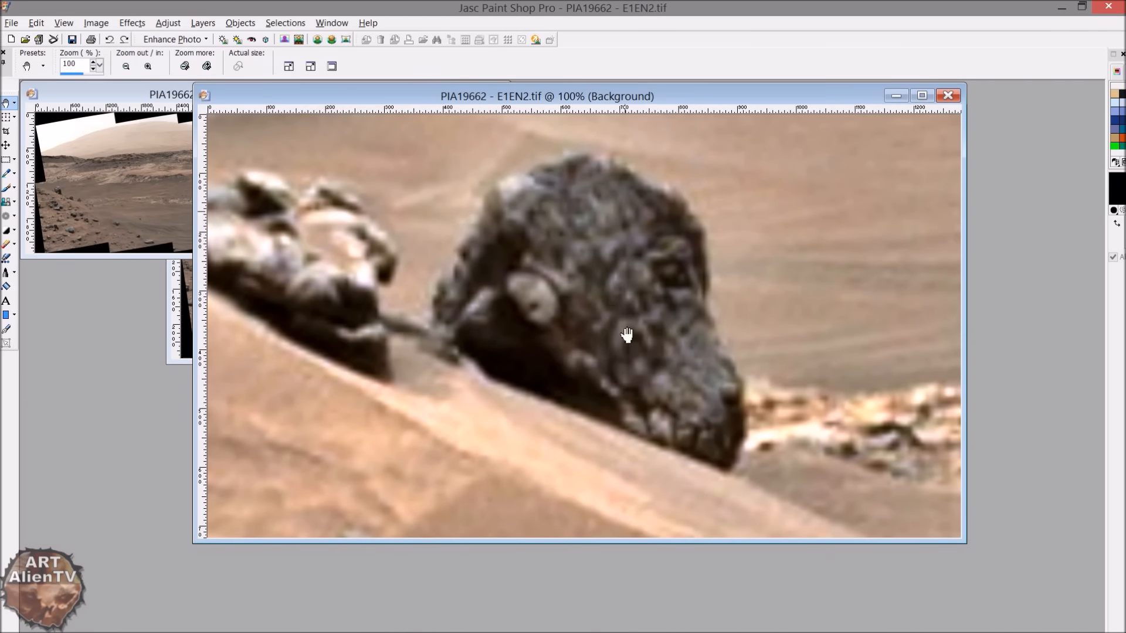
pyautogui.moveTo(704, 441)
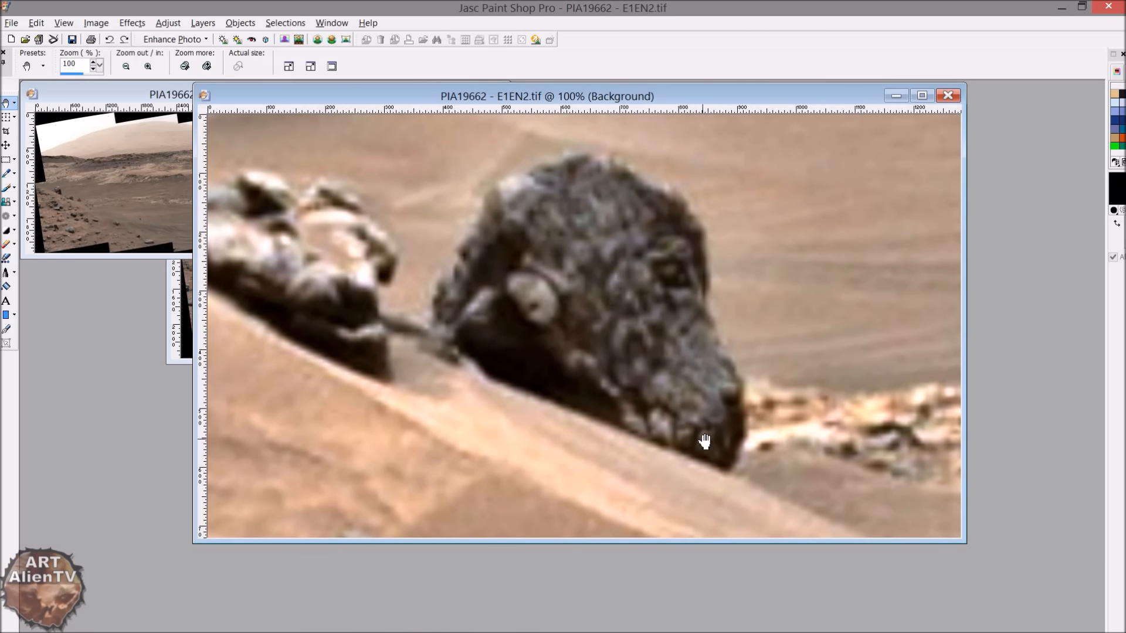
pyautogui.moveTo(699, 431)
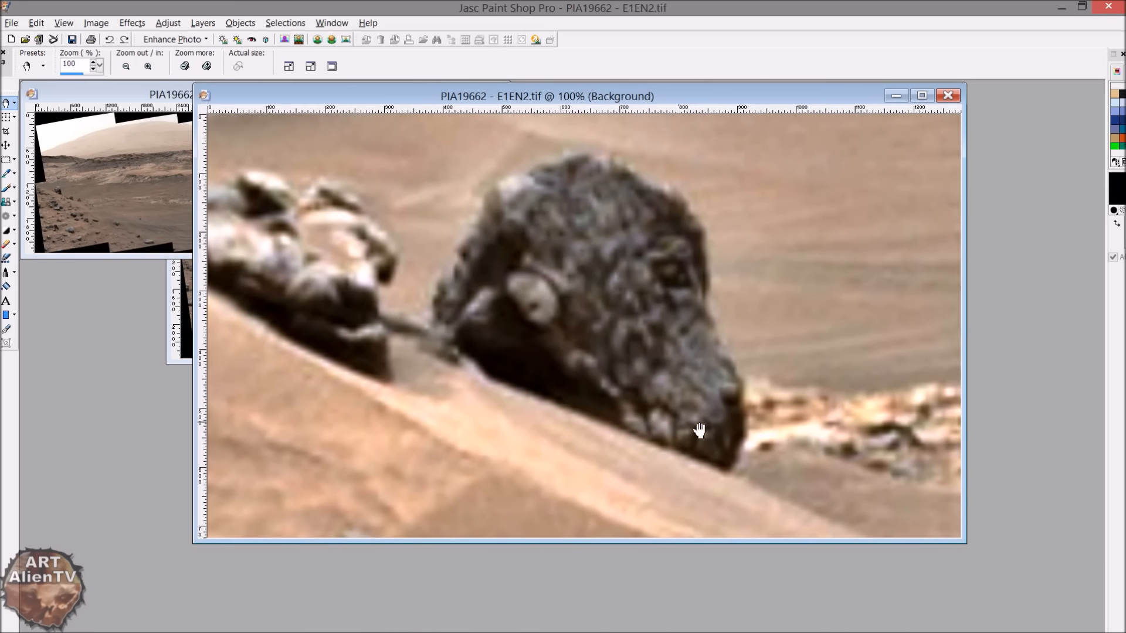
pyautogui.moveTo(669, 416)
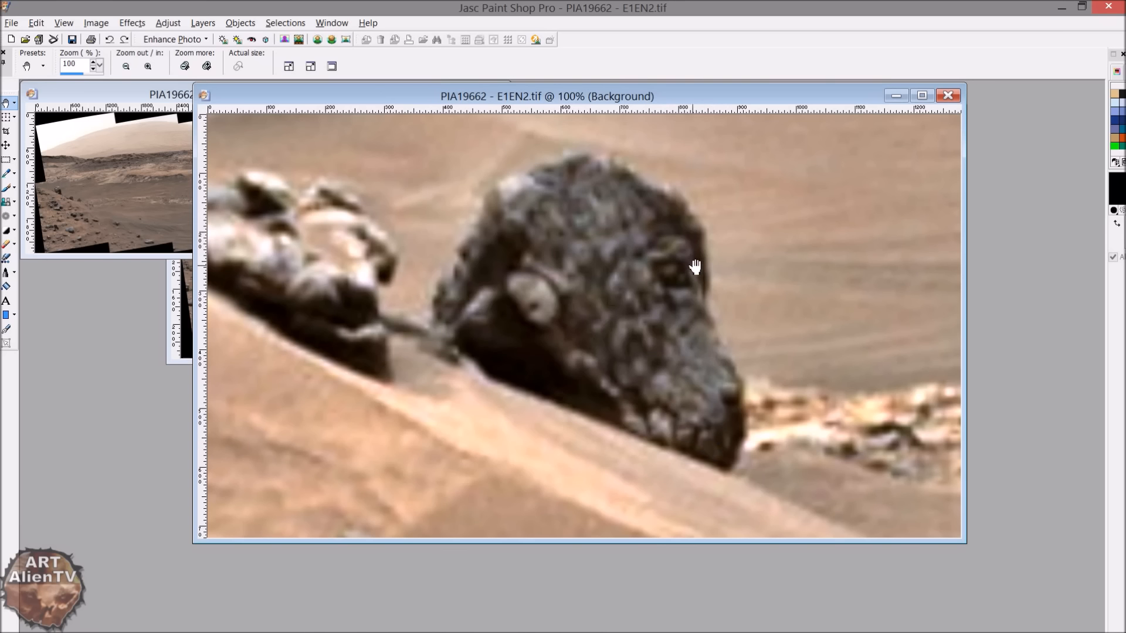
pyautogui.moveTo(671, 276)
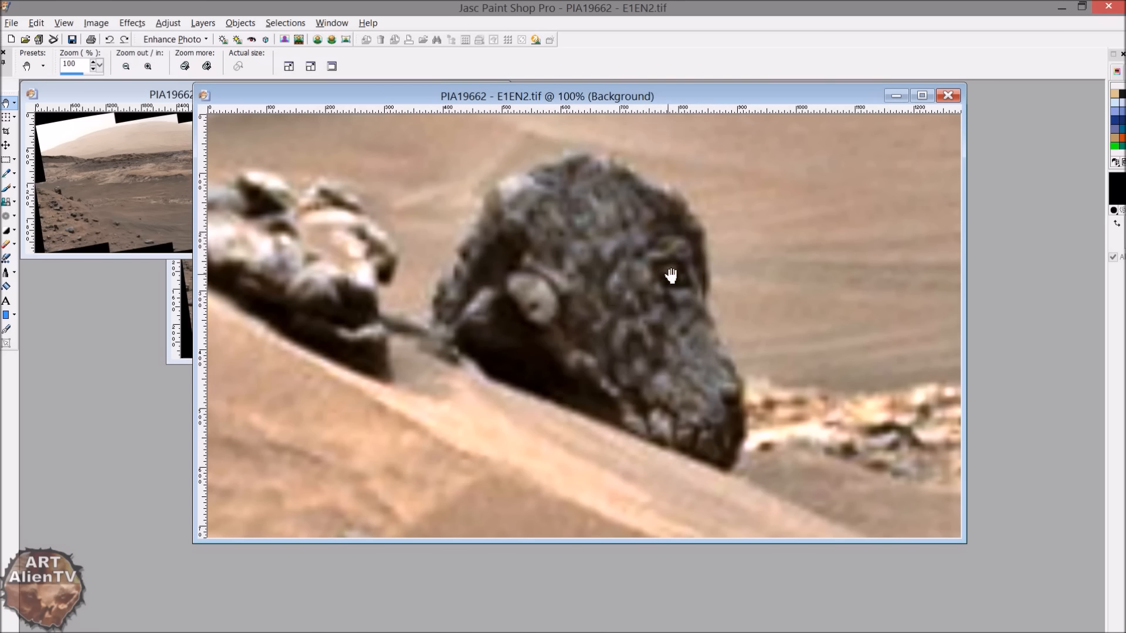
pyautogui.moveTo(655, 291)
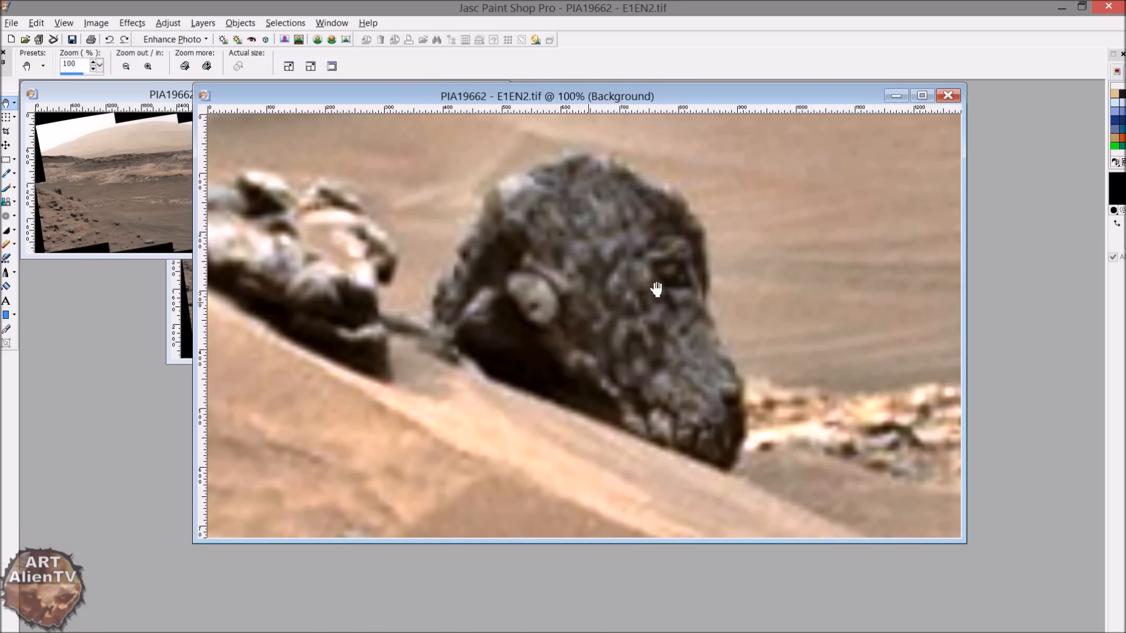
pyautogui.moveTo(535, 308)
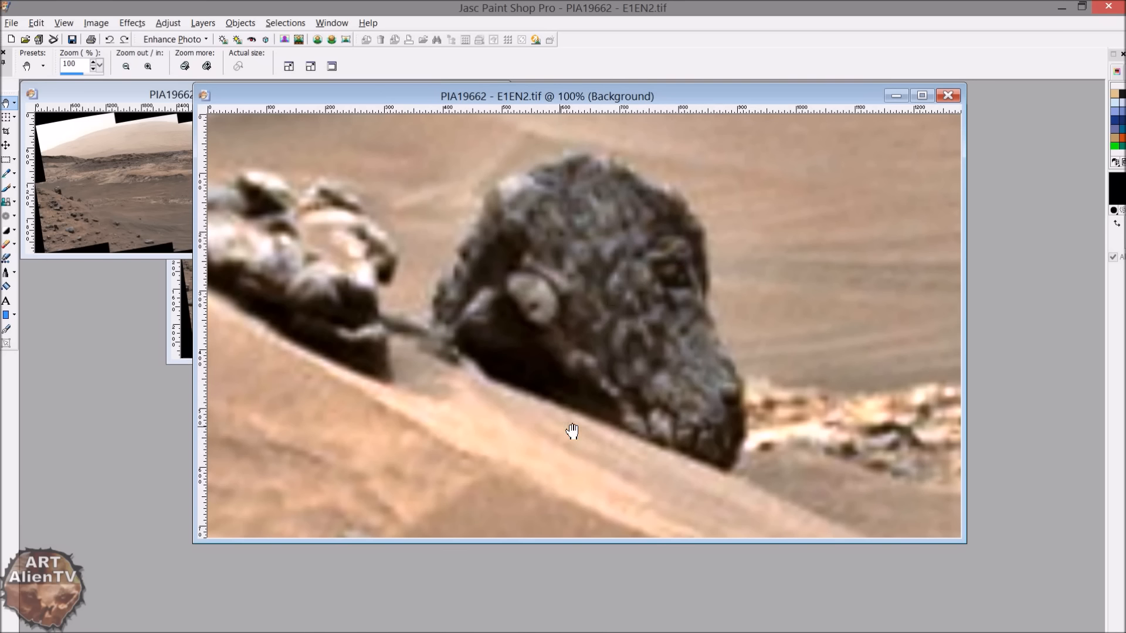
pyautogui.moveTo(632, 432)
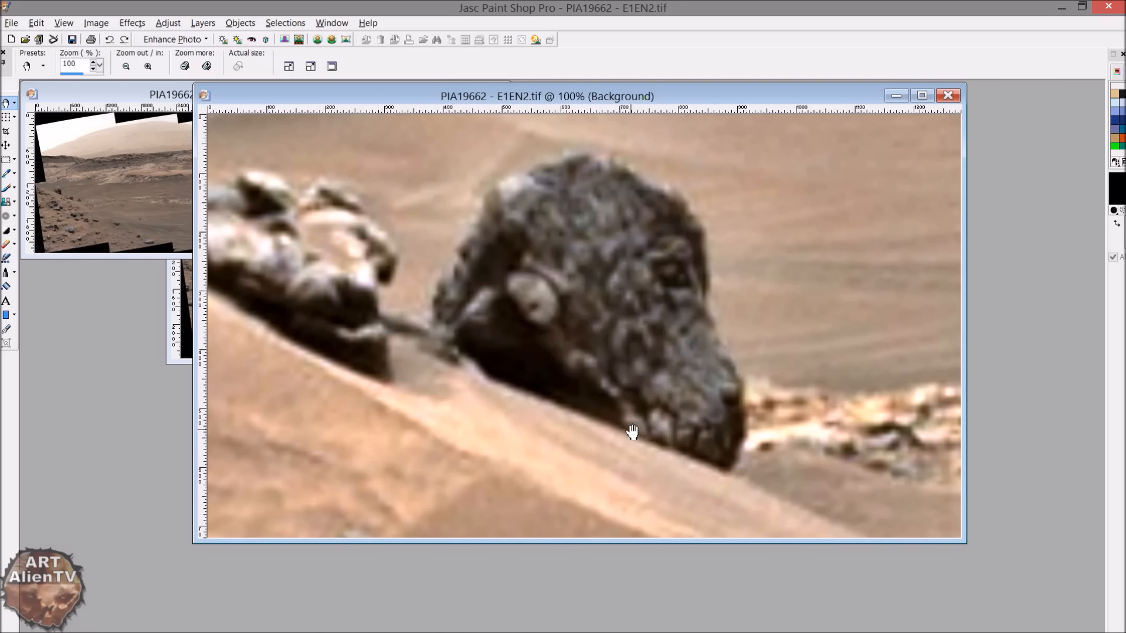
pyautogui.moveTo(564, 305)
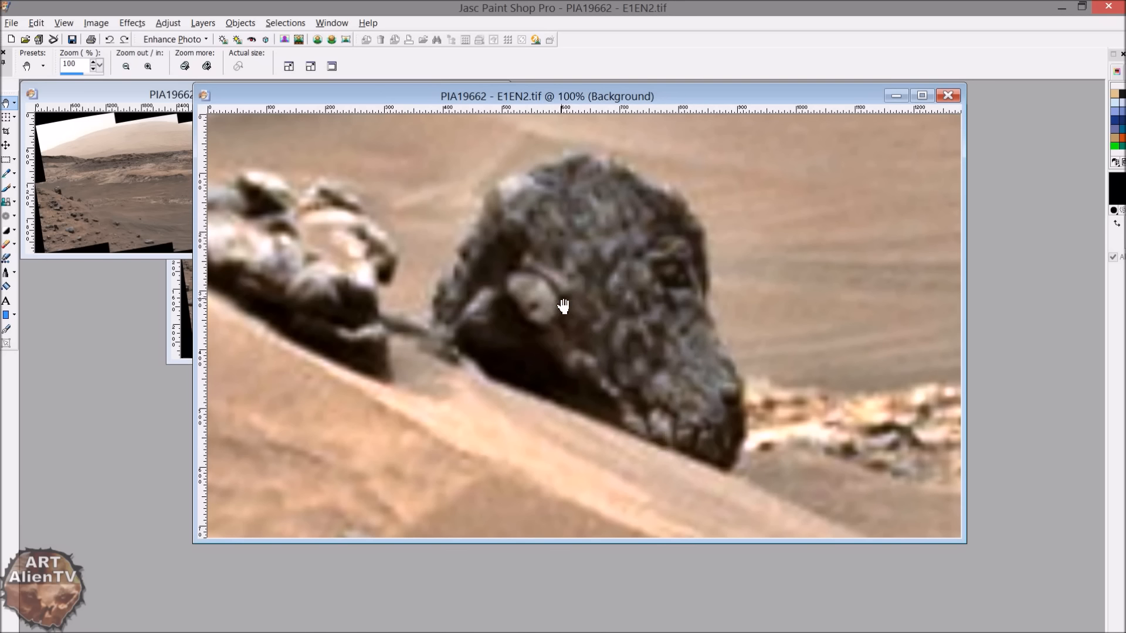
pyautogui.moveTo(718, 293)
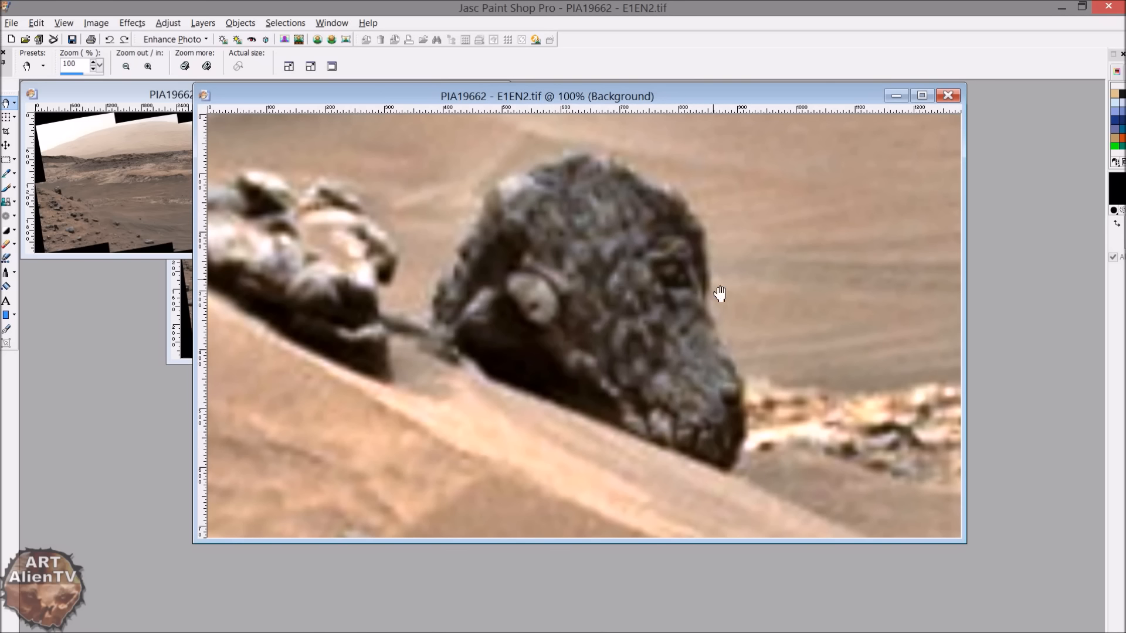
pyautogui.moveTo(680, 333)
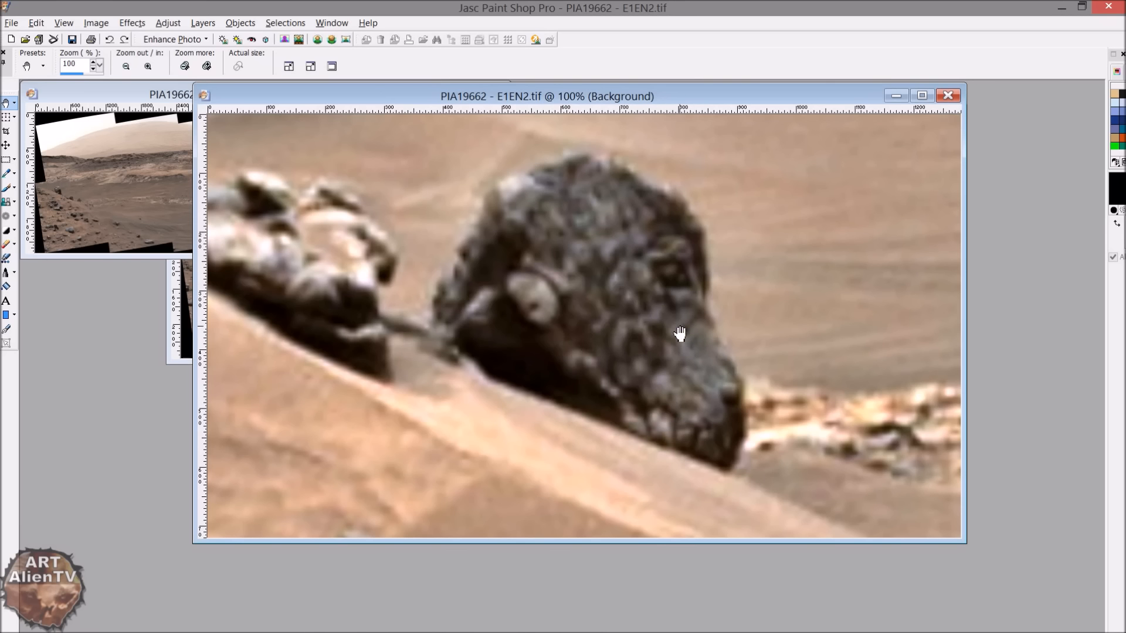
pyautogui.moveTo(633, 393)
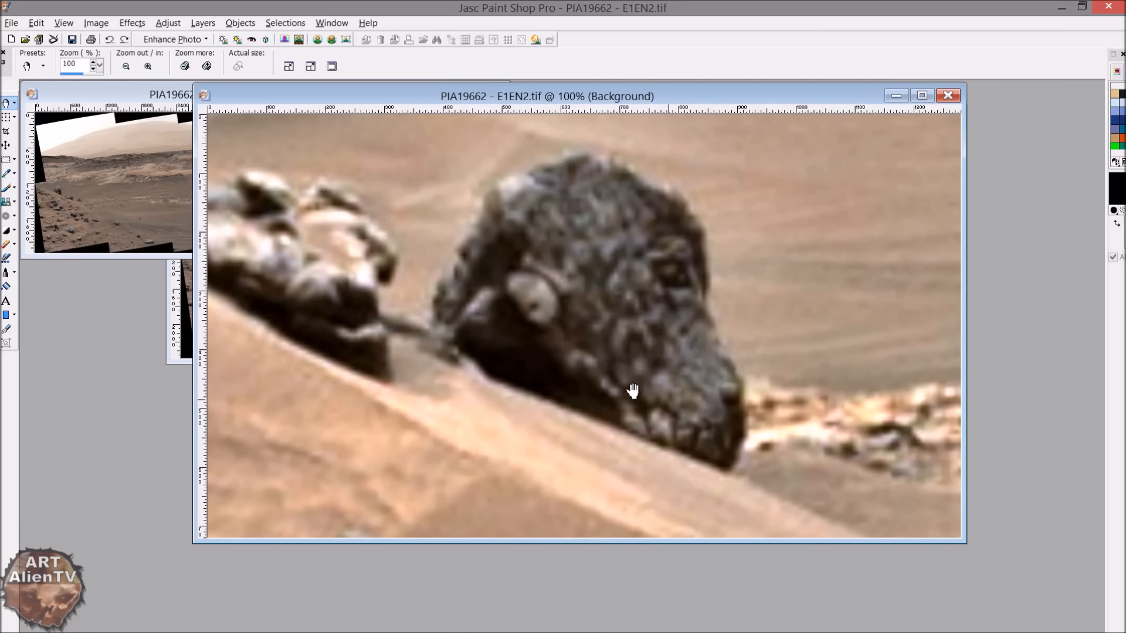
pyautogui.moveTo(678, 280)
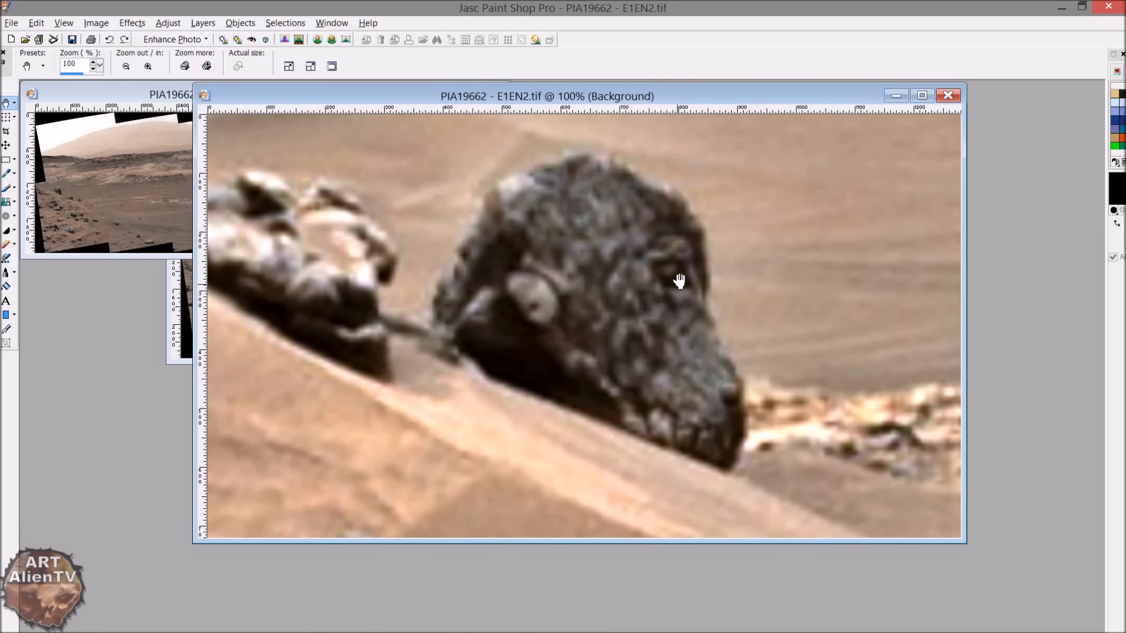
pyautogui.moveTo(528, 298)
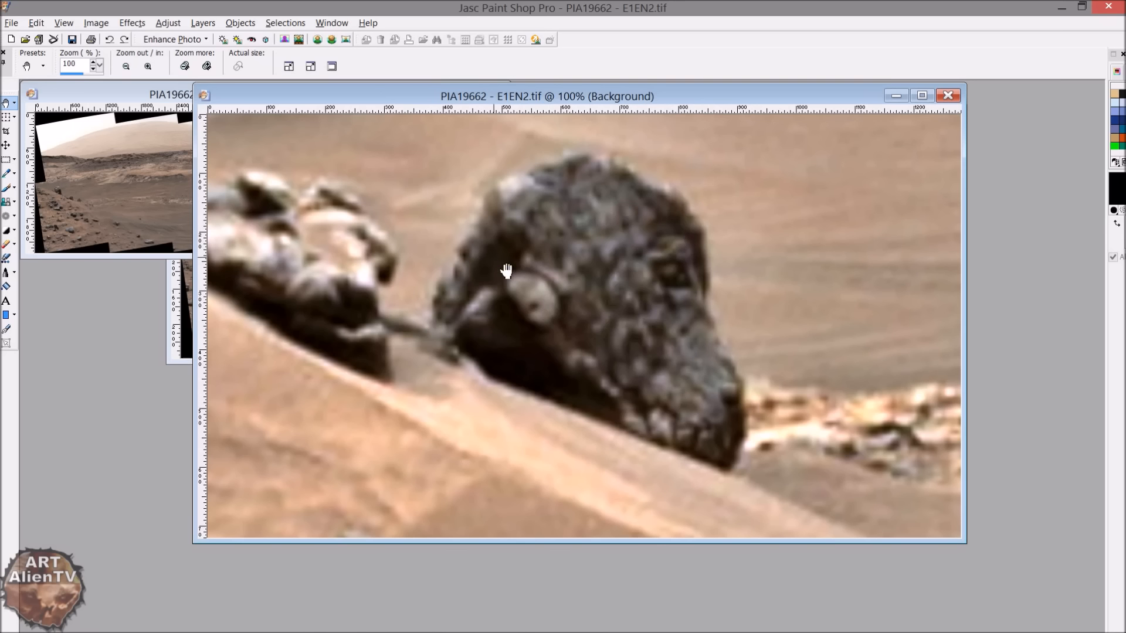
pyautogui.moveTo(707, 256)
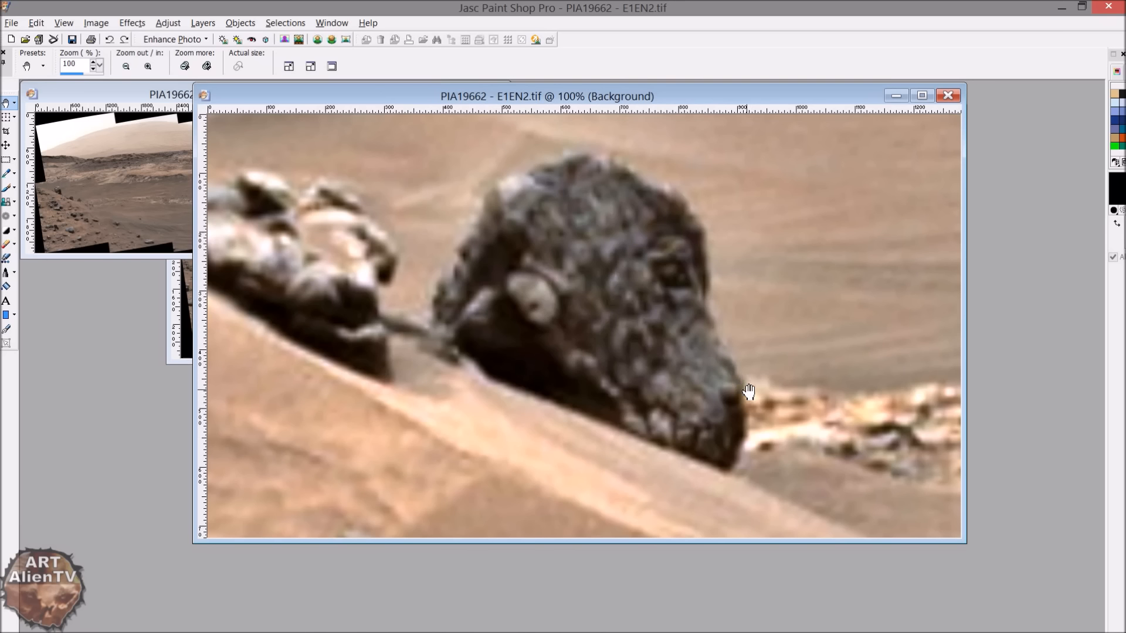
pyautogui.moveTo(768, 403)
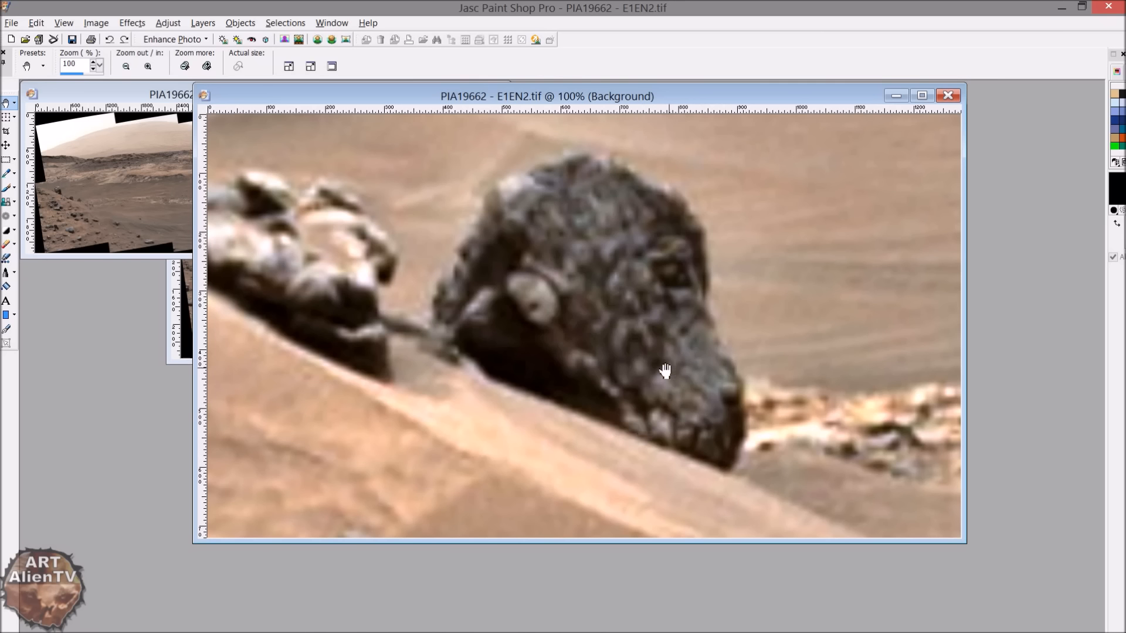
pyautogui.moveTo(733, 399)
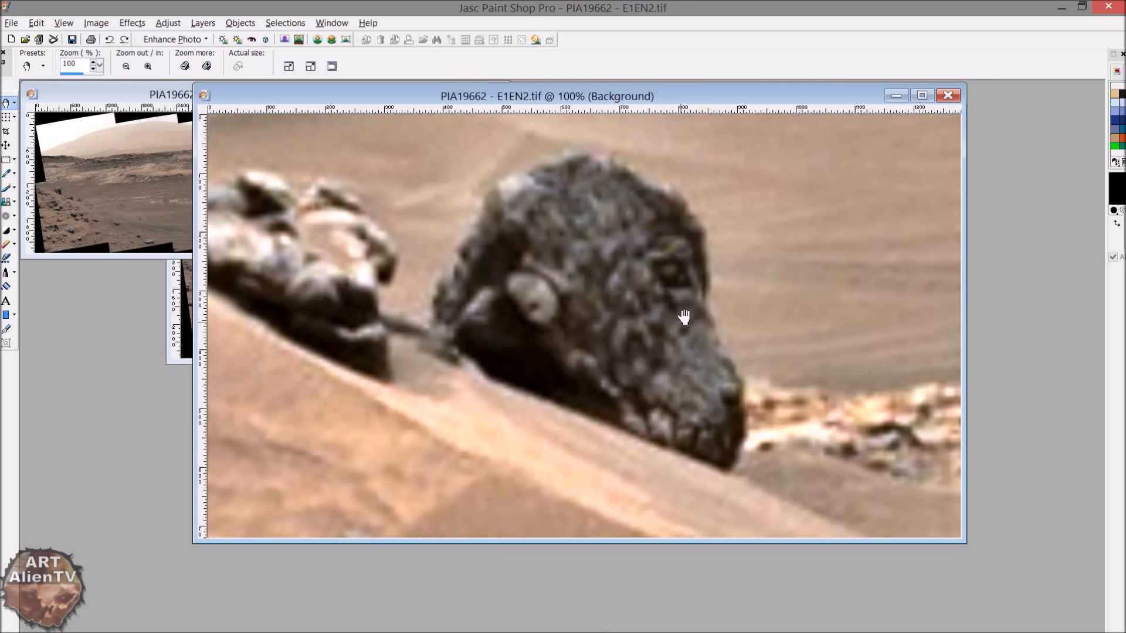
pyautogui.moveTo(655, 315)
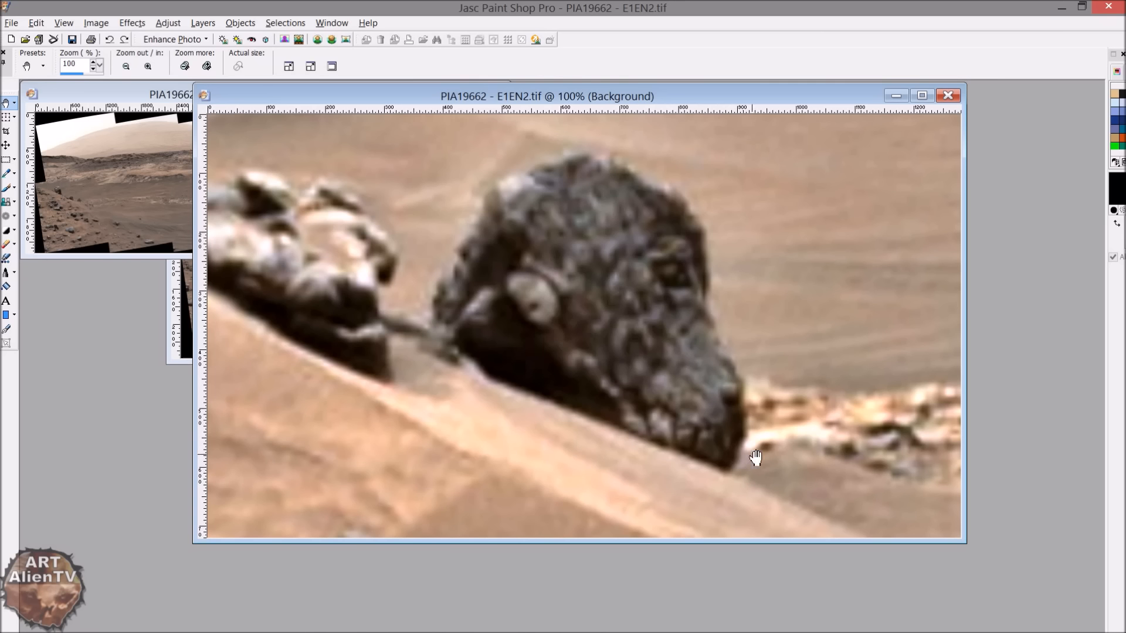
pyautogui.moveTo(487, 339)
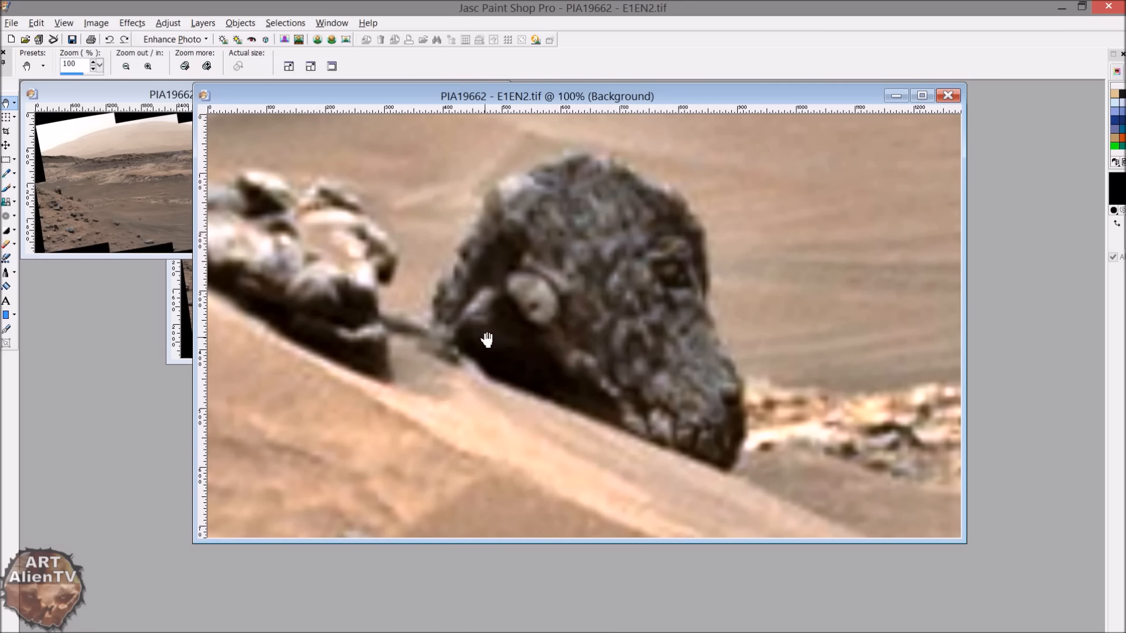
pyautogui.moveTo(561, 406)
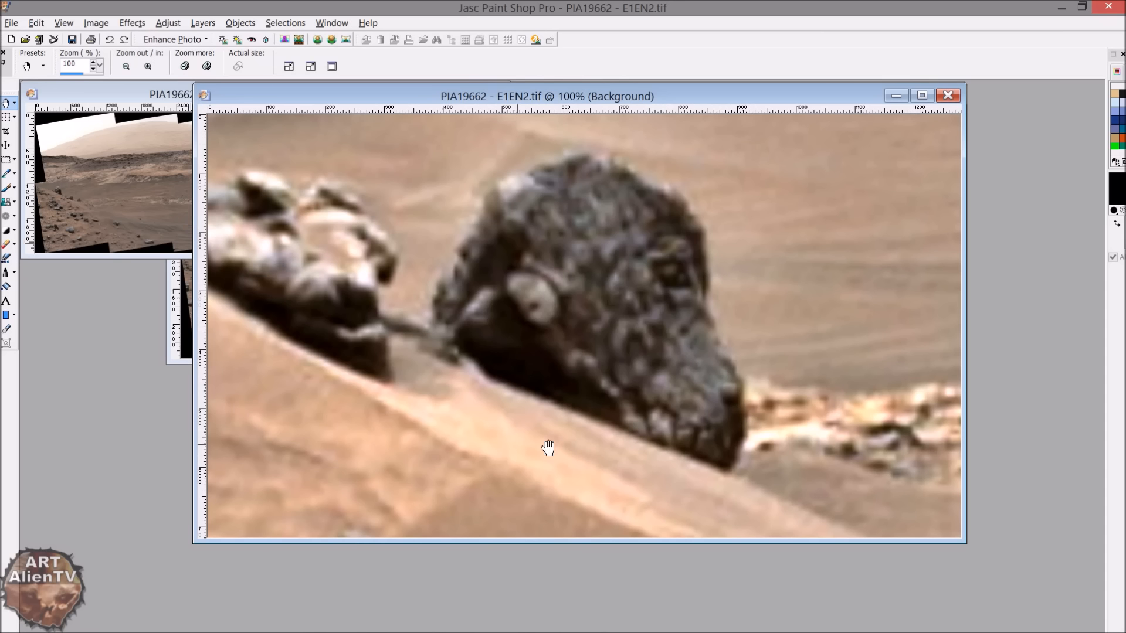
pyautogui.moveTo(648, 490)
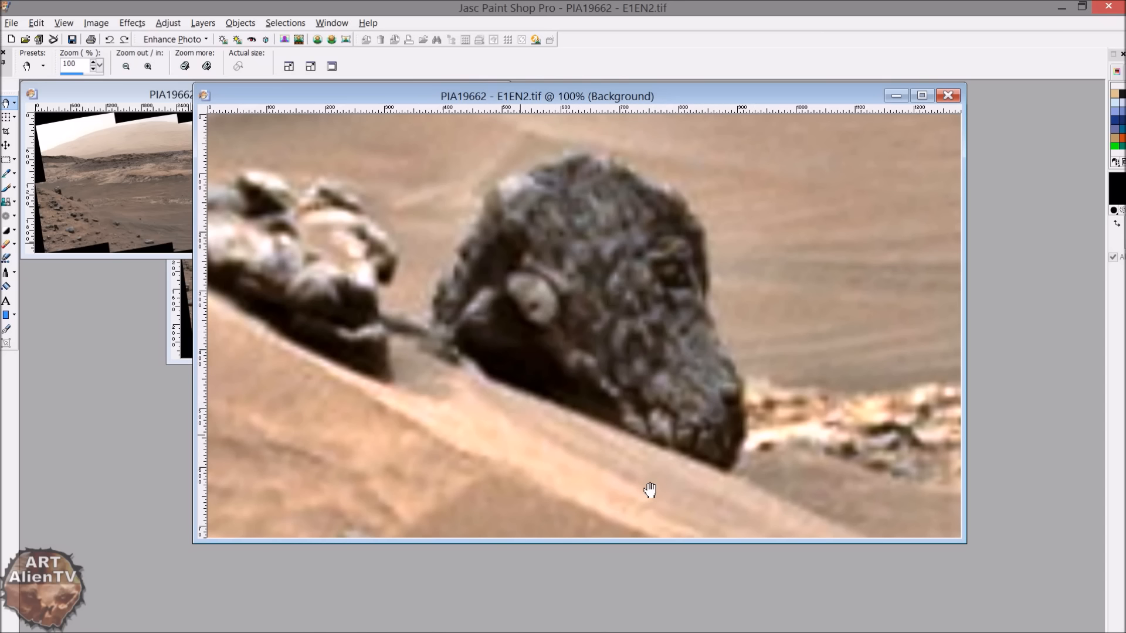
pyautogui.moveTo(581, 400)
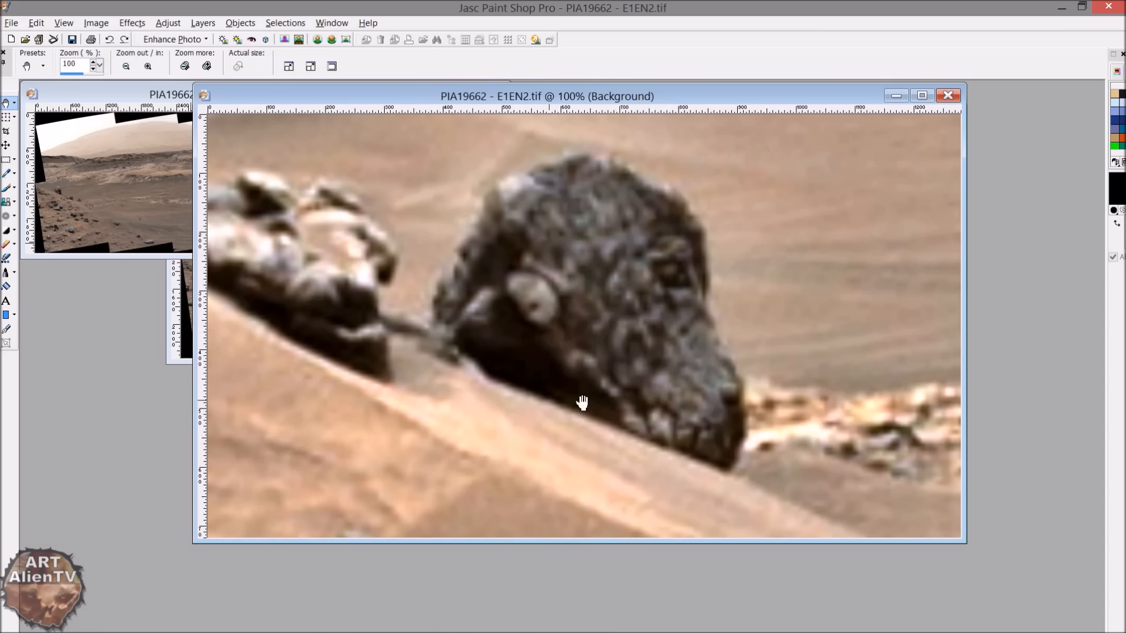
pyautogui.moveTo(573, 407)
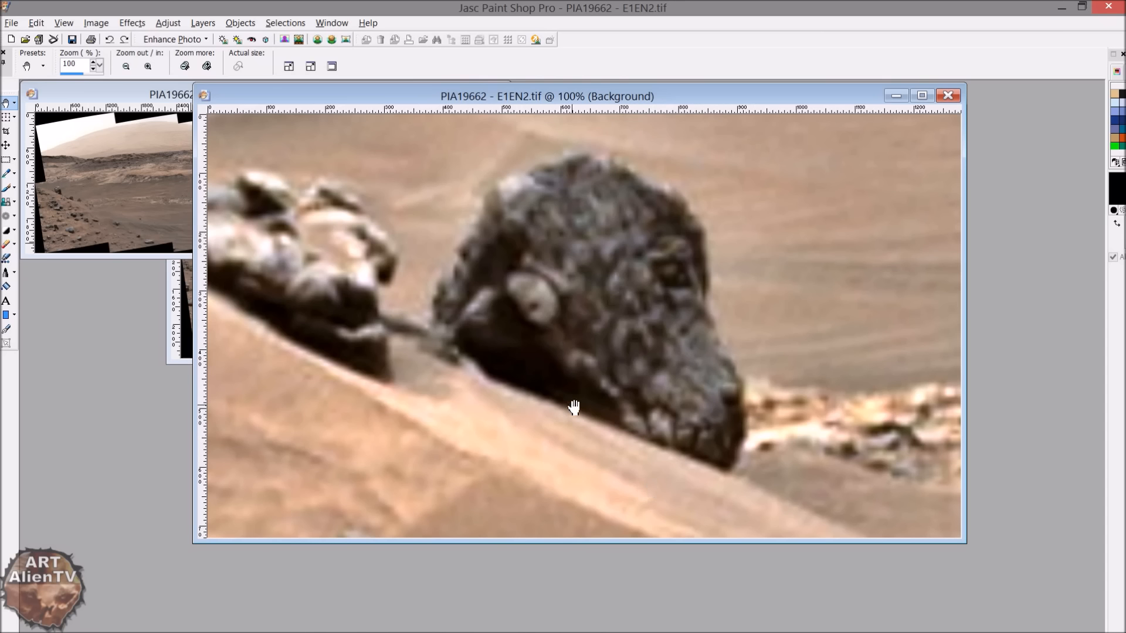
pyautogui.moveTo(668, 244)
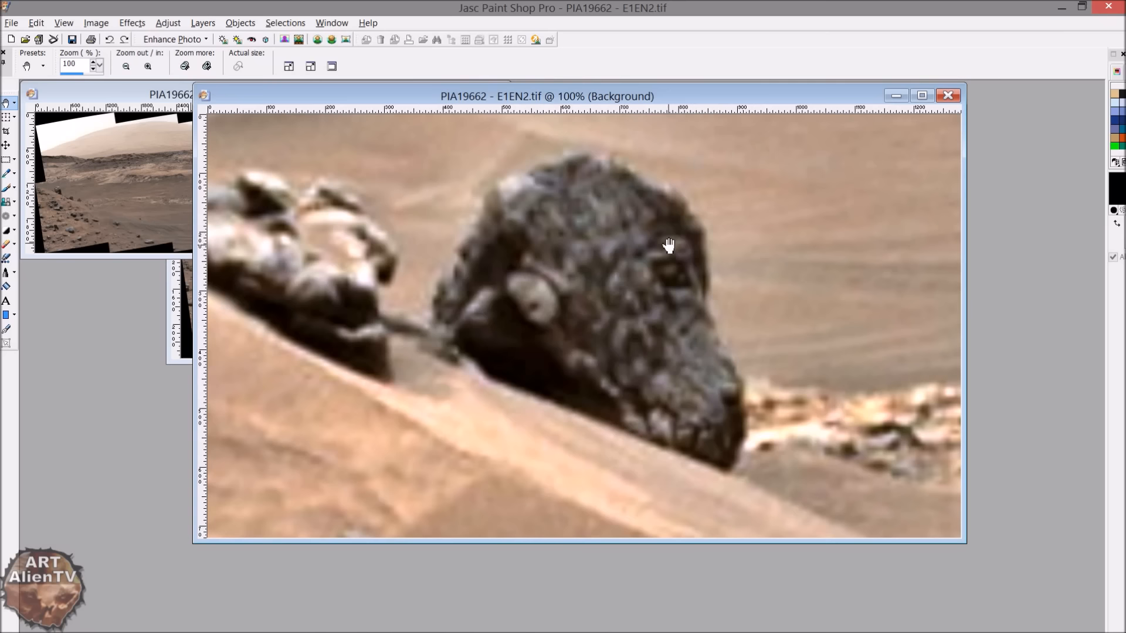
pyautogui.moveTo(659, 473)
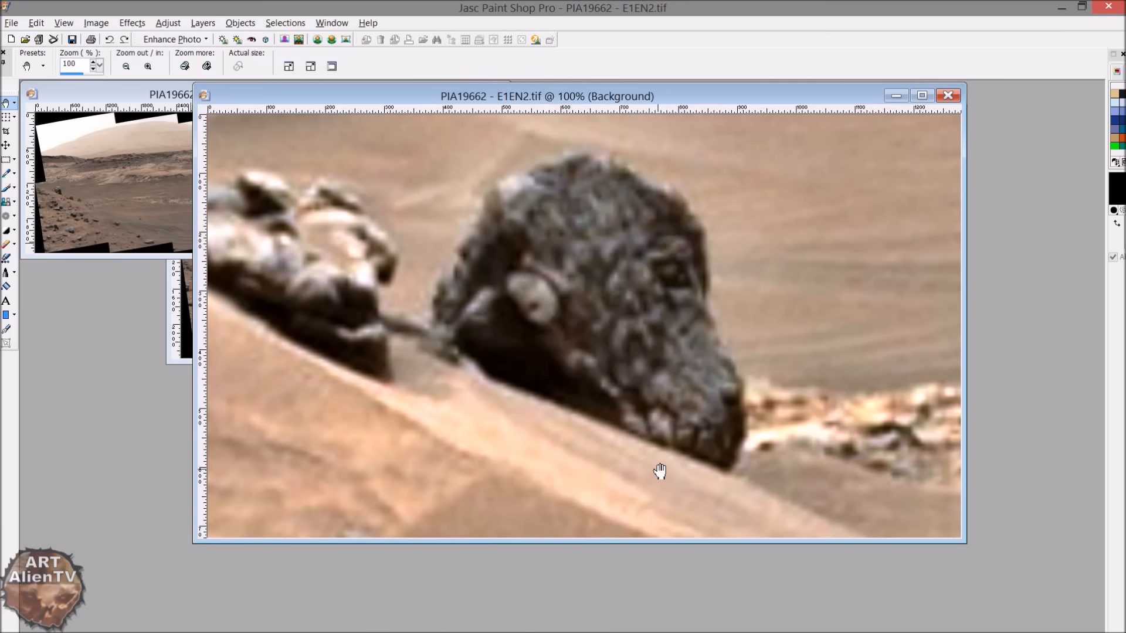
pyautogui.moveTo(600, 293)
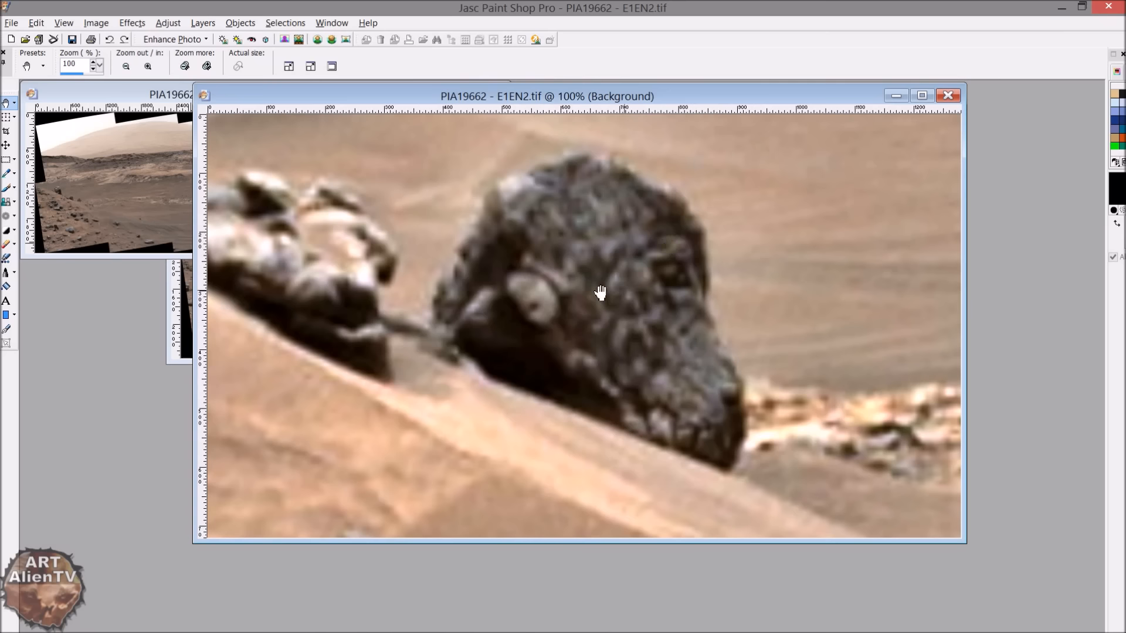
pyautogui.click(148, 65)
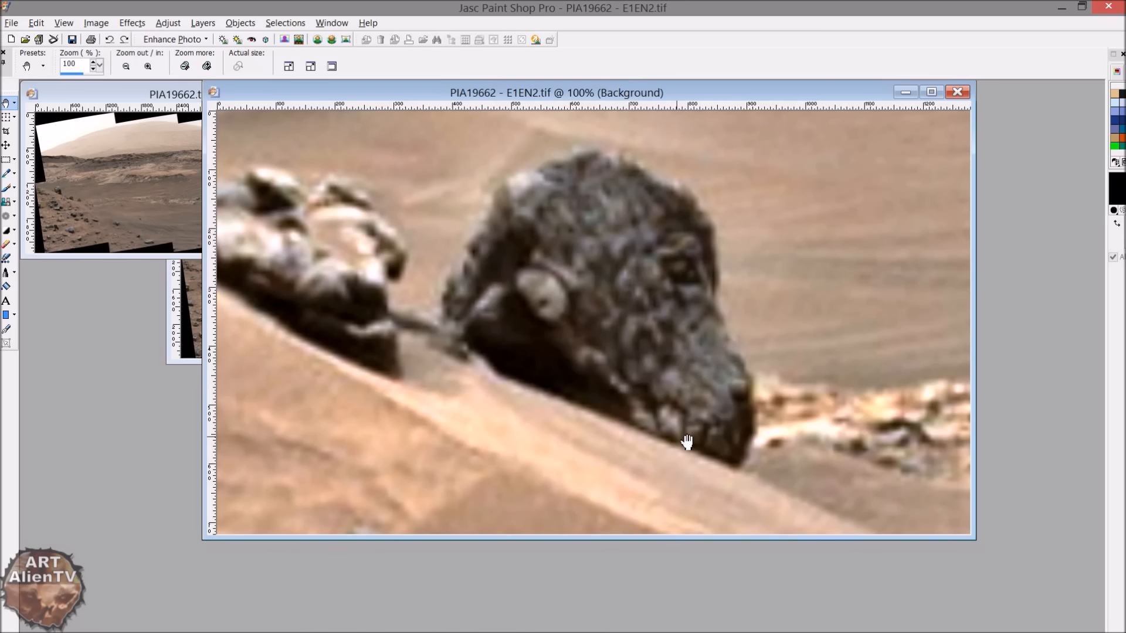
pyautogui.moveTo(679, 454)
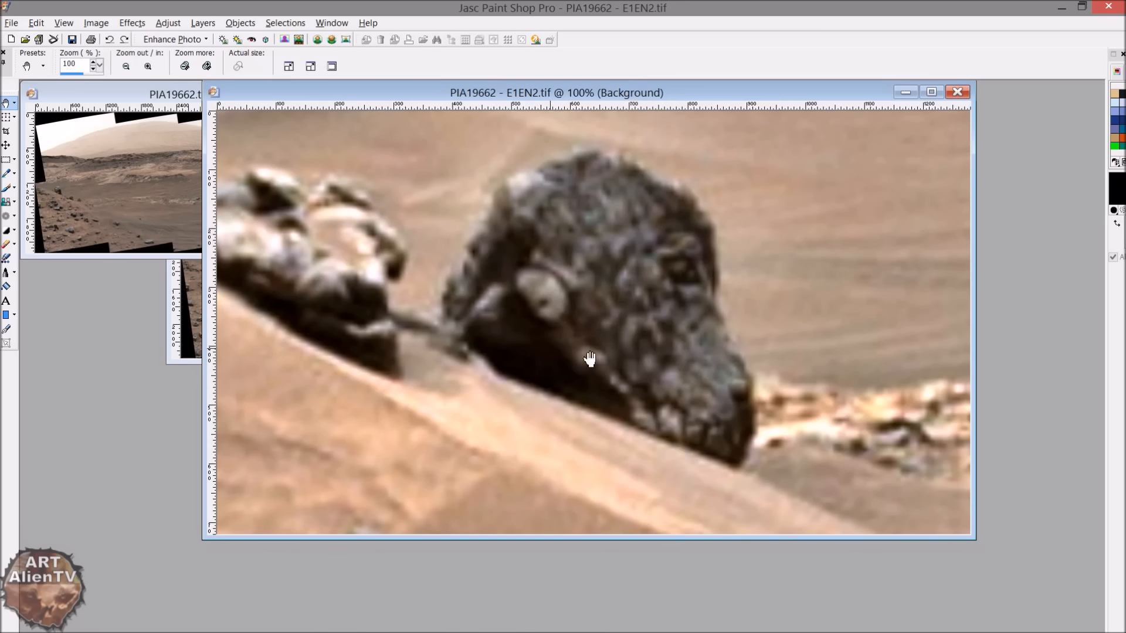
pyautogui.moveTo(546, 282)
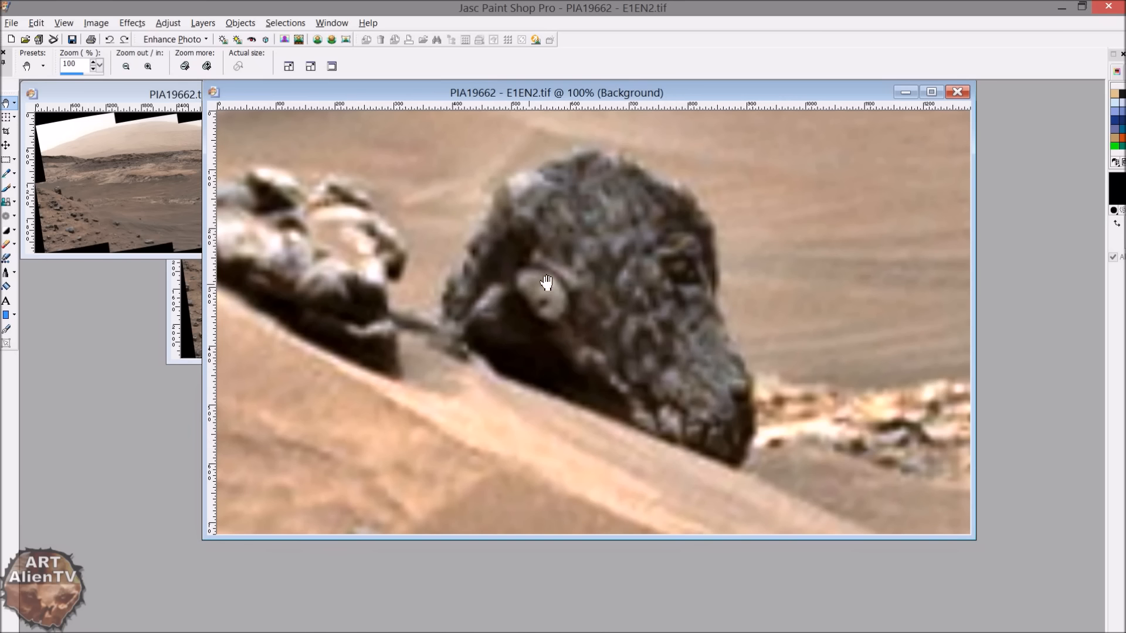
pyautogui.moveTo(575, 301)
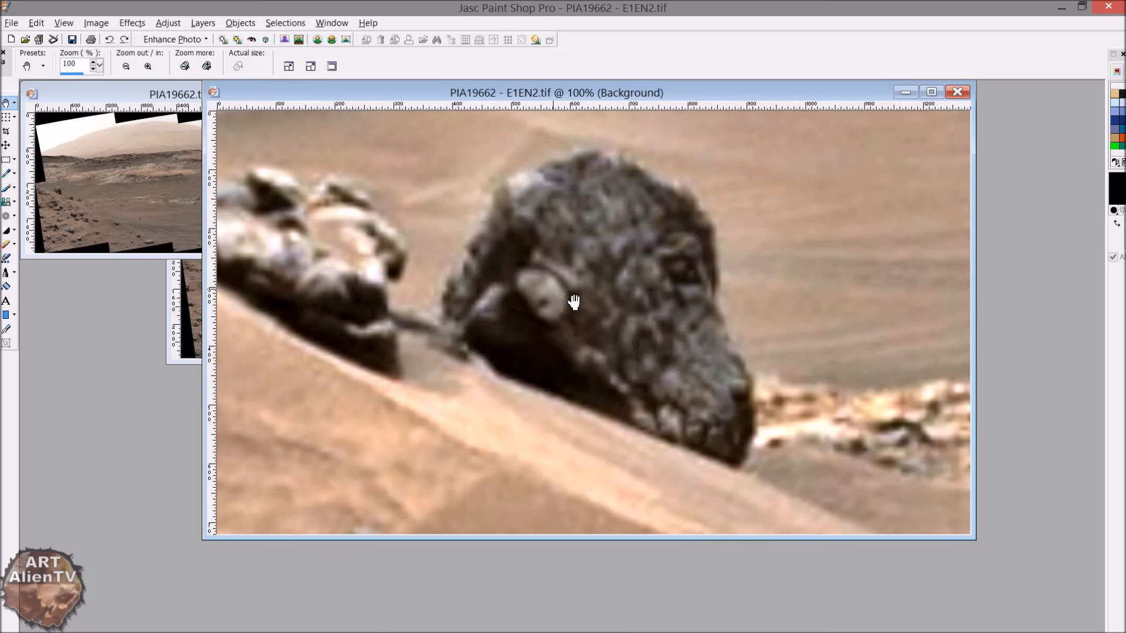
# Adjust zoom, minimize Paint Shop Pro, and open PIA19662 - E1.tif in Photo Gallery
pyautogui.click(147, 66)
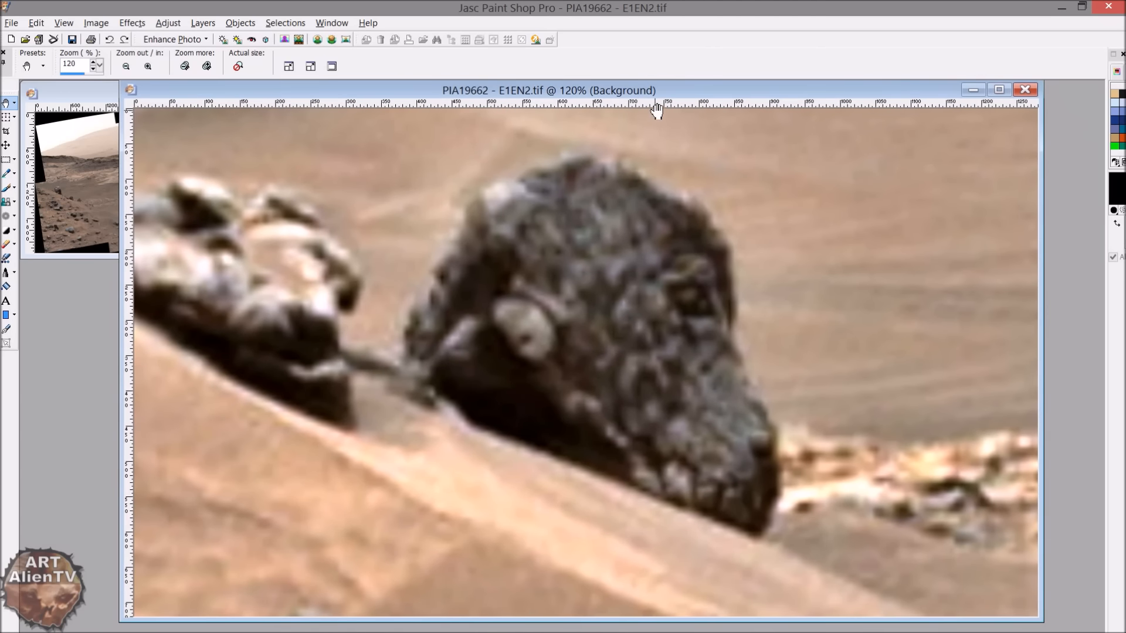
pyautogui.click(125, 66)
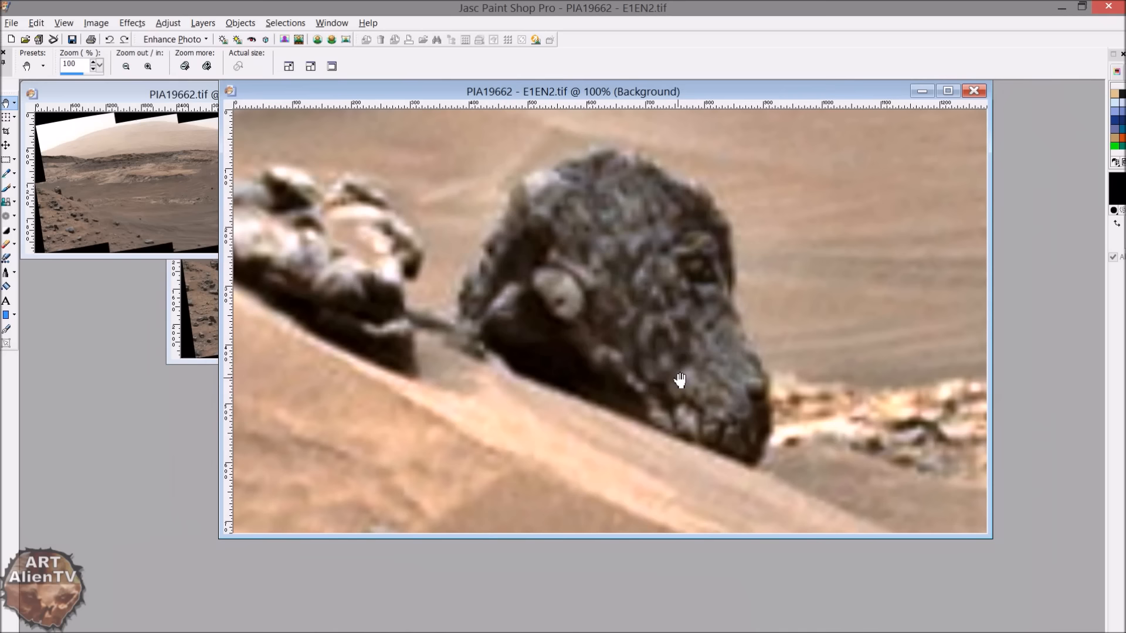
pyautogui.moveTo(670, 376)
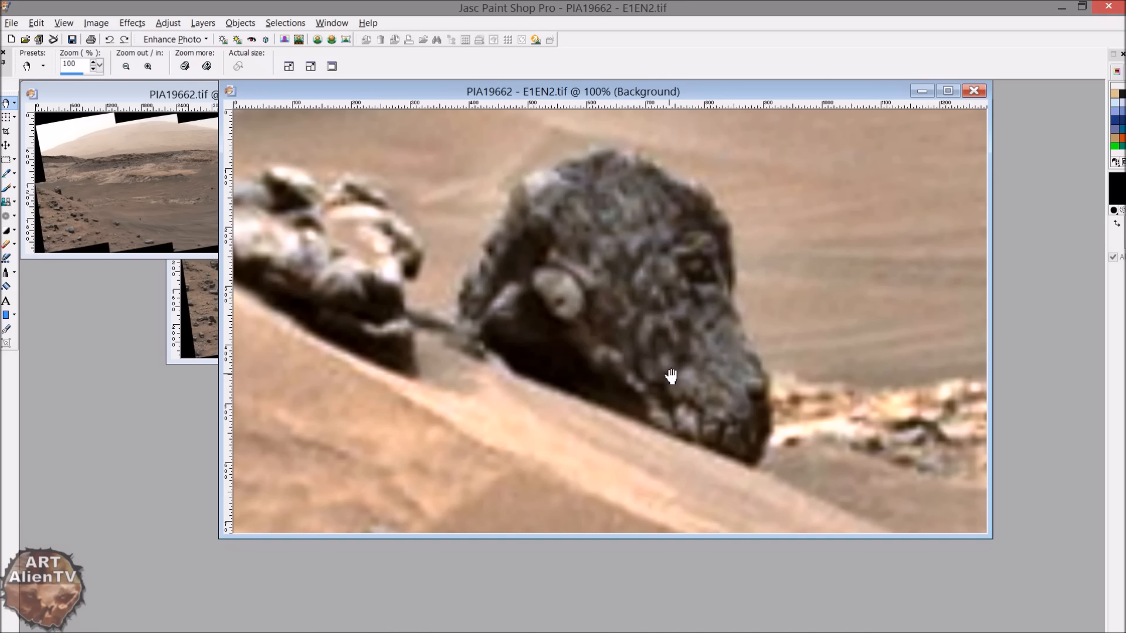
pyautogui.moveTo(699, 468)
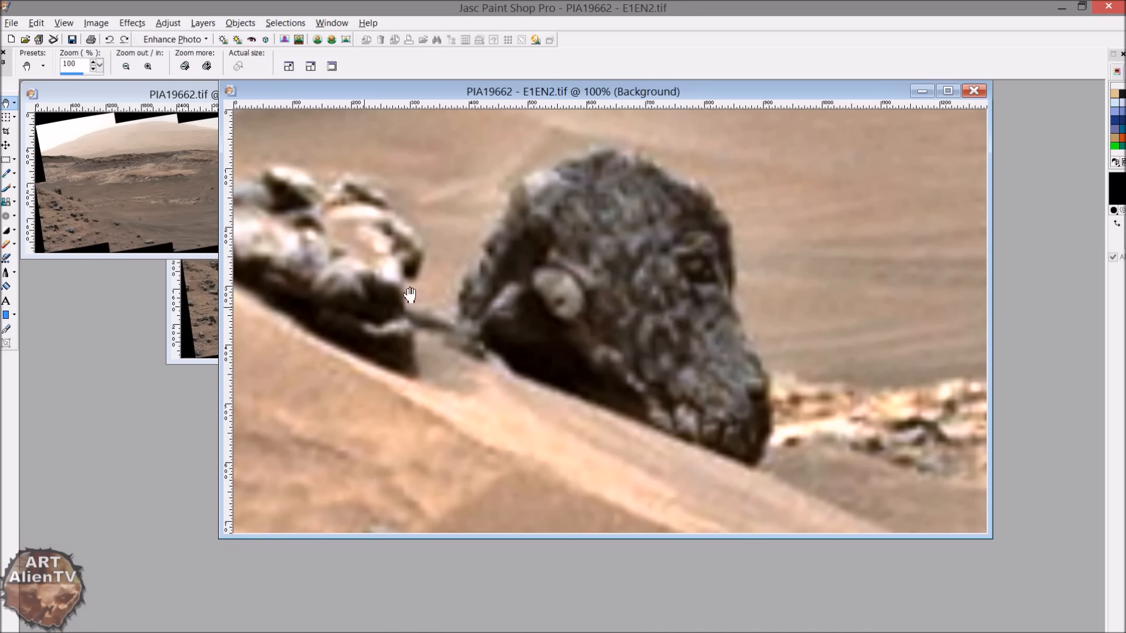
pyautogui.moveTo(330, 230)
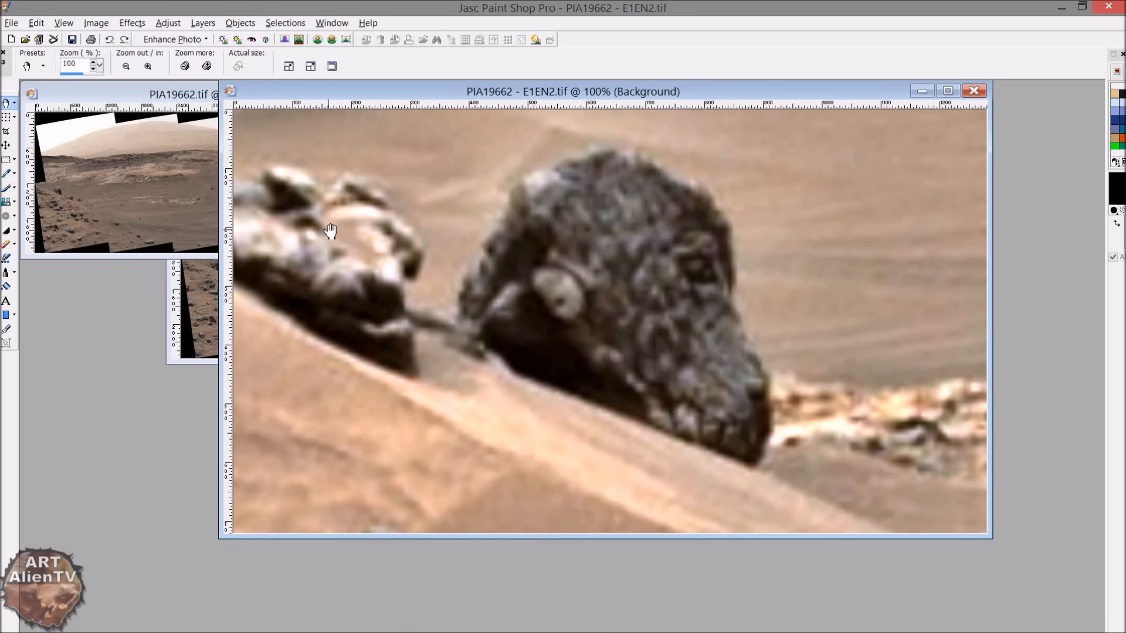
pyautogui.moveTo(337, 242)
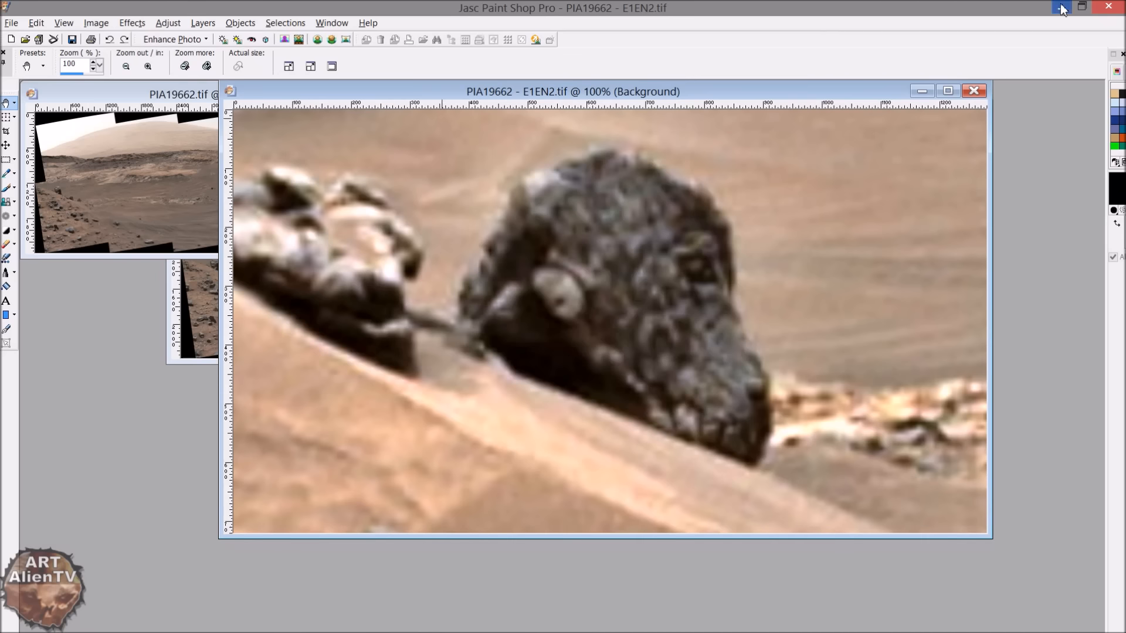
pyautogui.click(1063, 9)
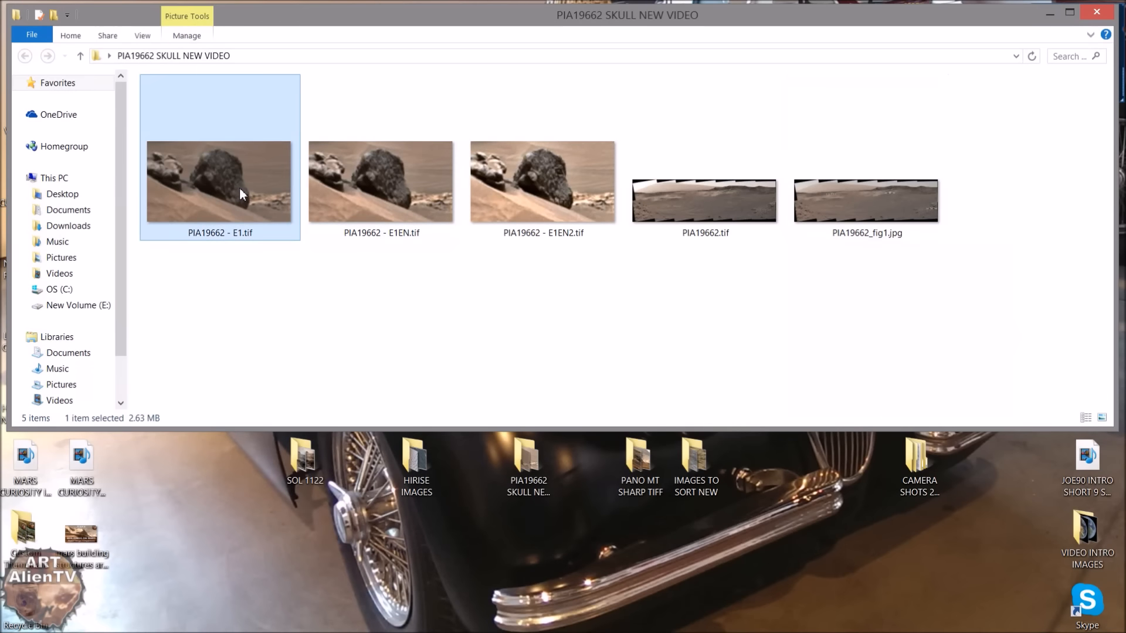
pyautogui.doubleClick(219, 181)
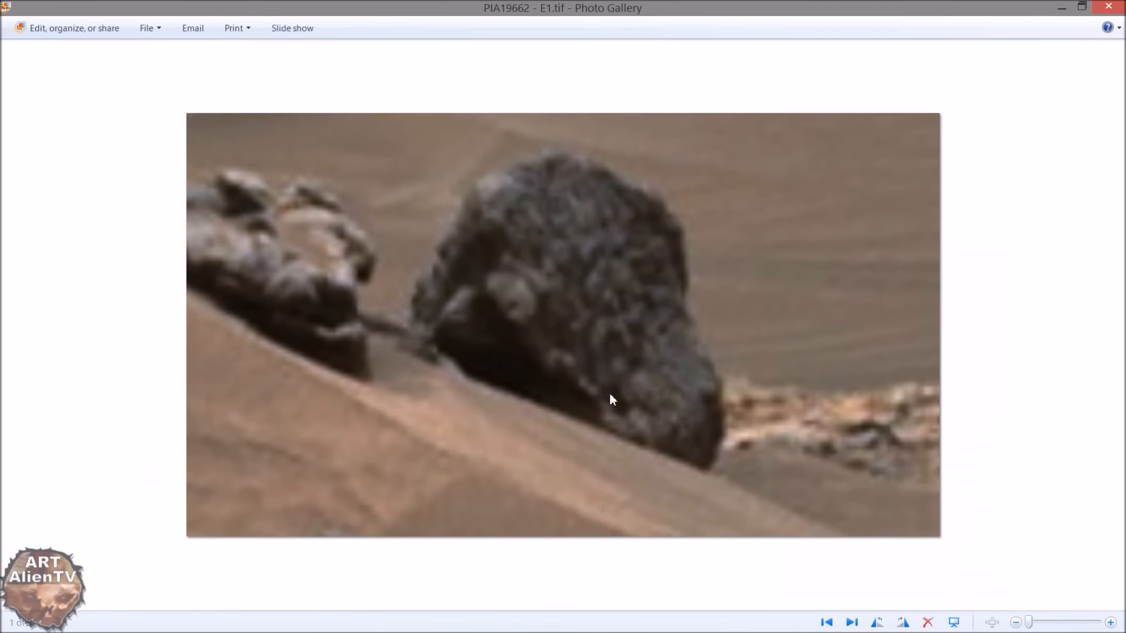
pyautogui.moveTo(616, 569)
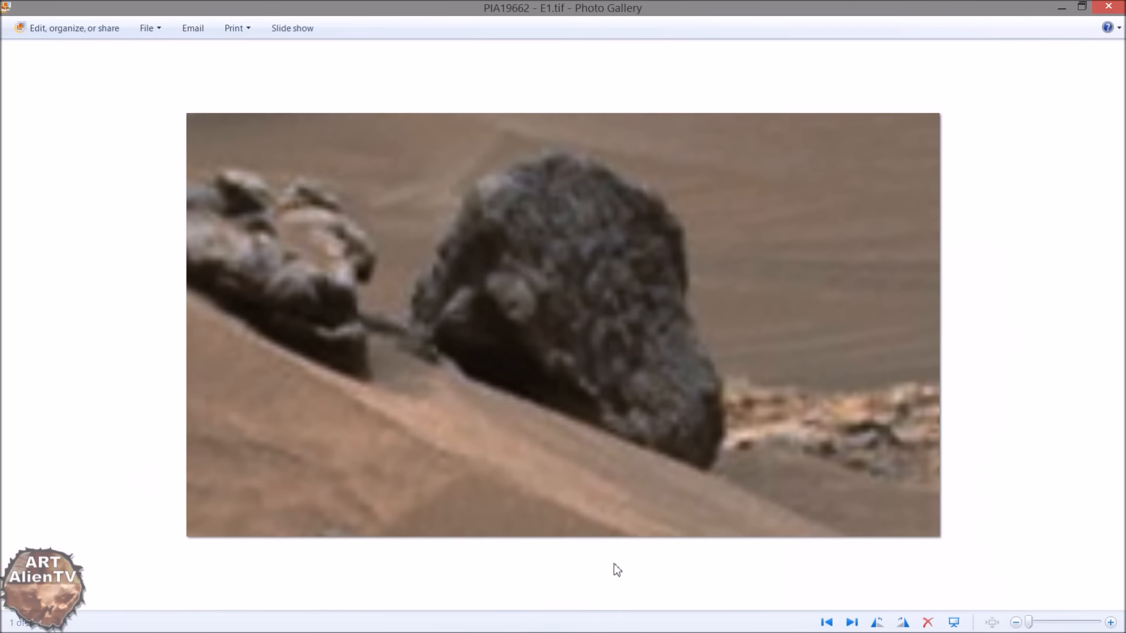
# Step forward through E1EN.tif and then E1EN2.tif
pyautogui.click(851, 622)
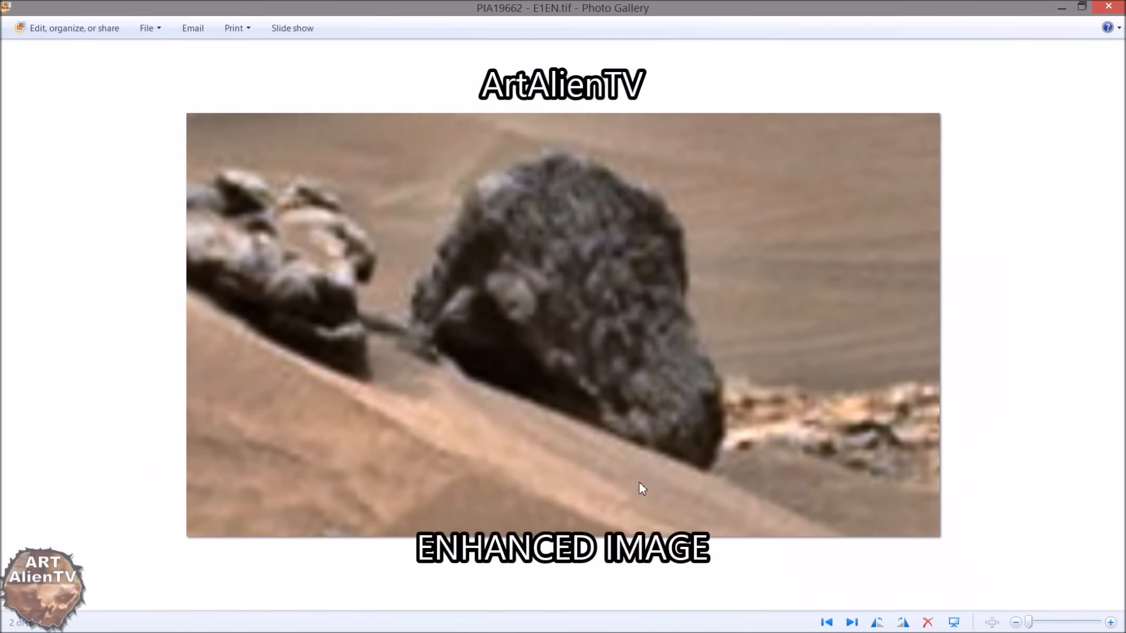
pyautogui.moveTo(845, 553)
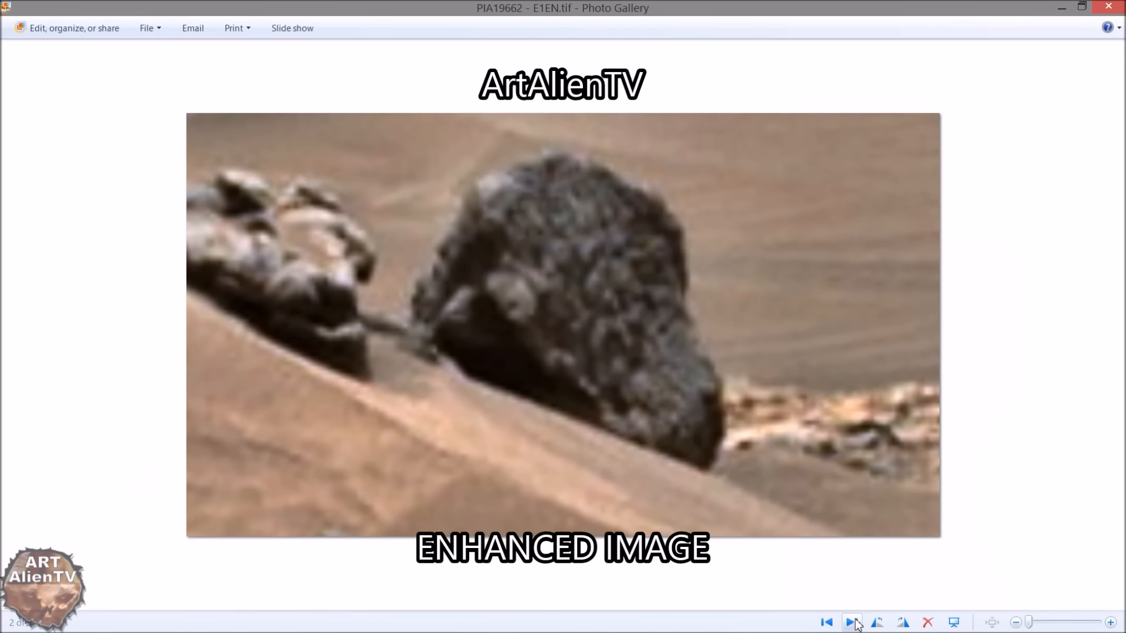
pyautogui.click(852, 623)
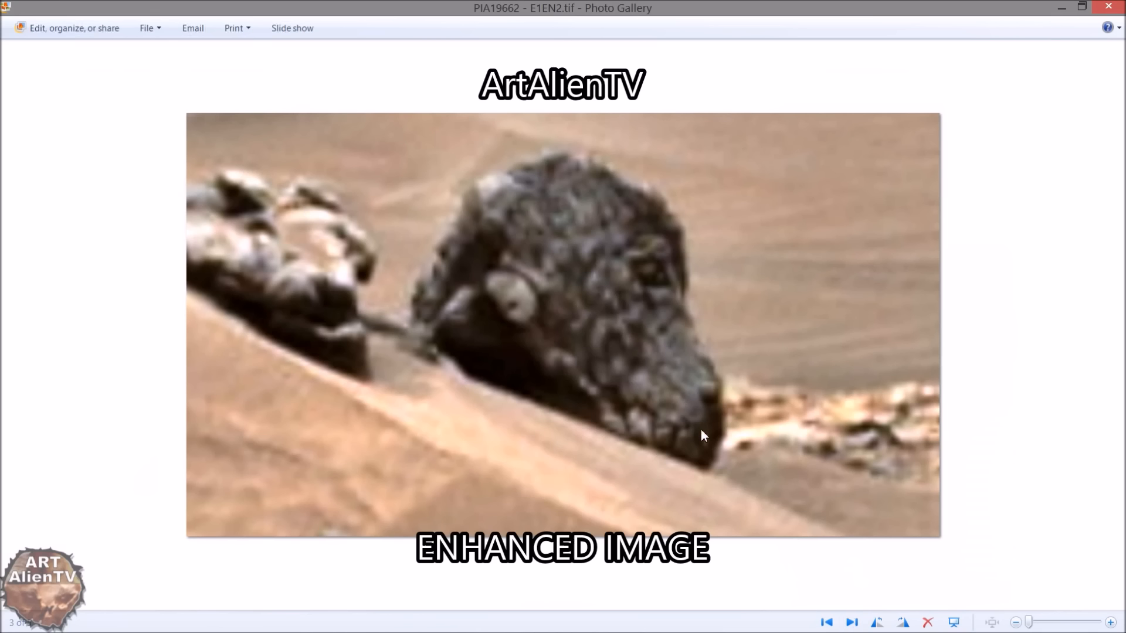
pyautogui.moveTo(637, 410)
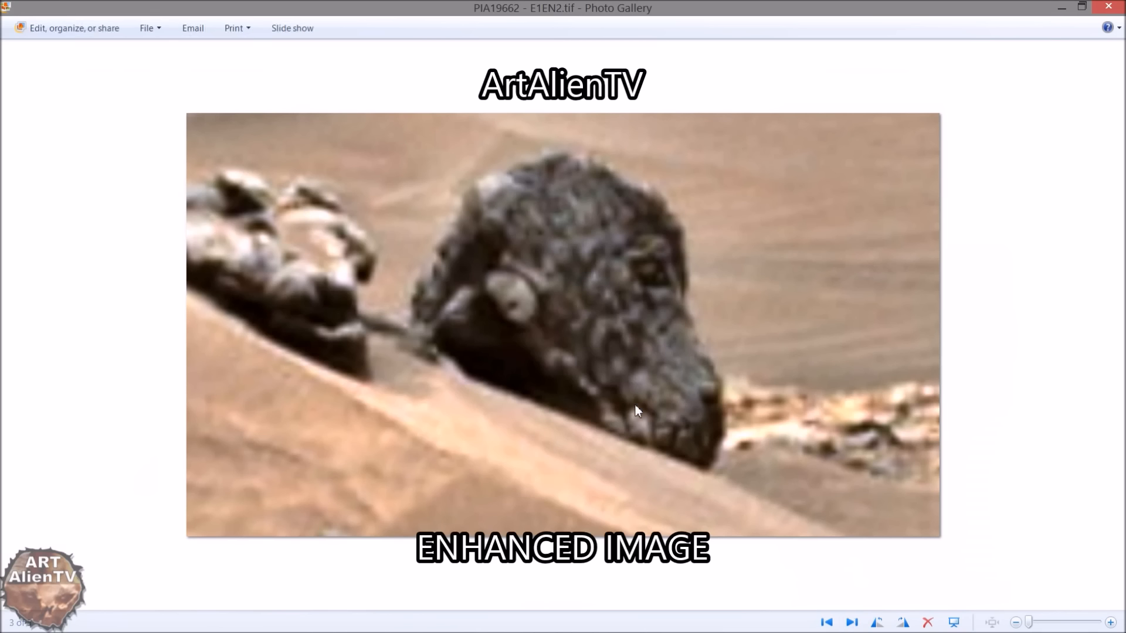
pyautogui.moveTo(642, 262)
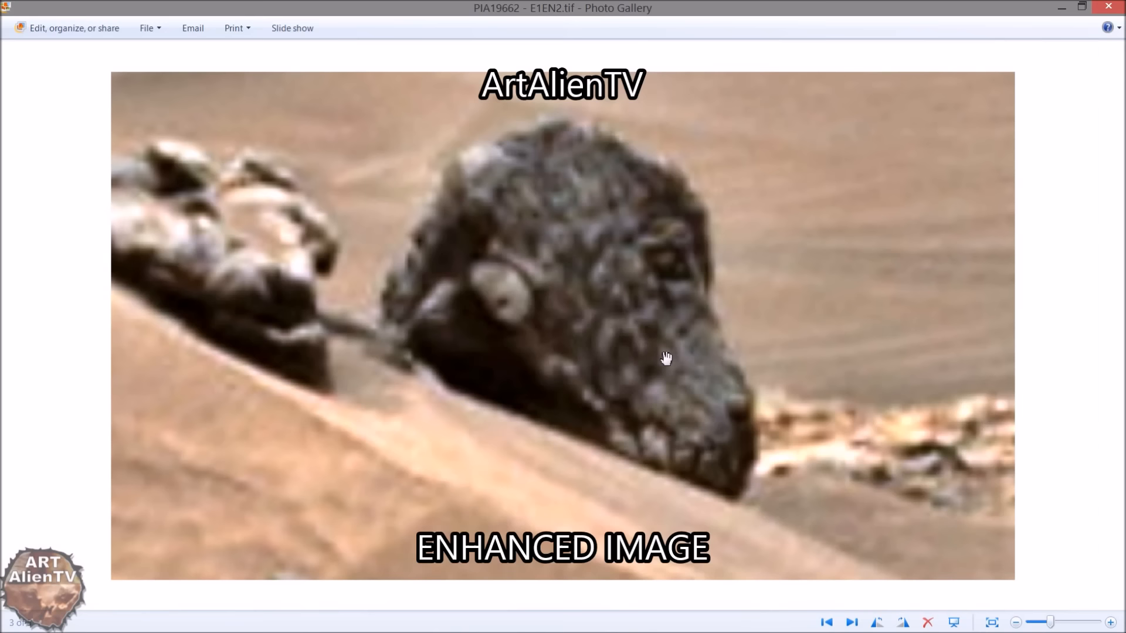
pyautogui.moveTo(690, 369)
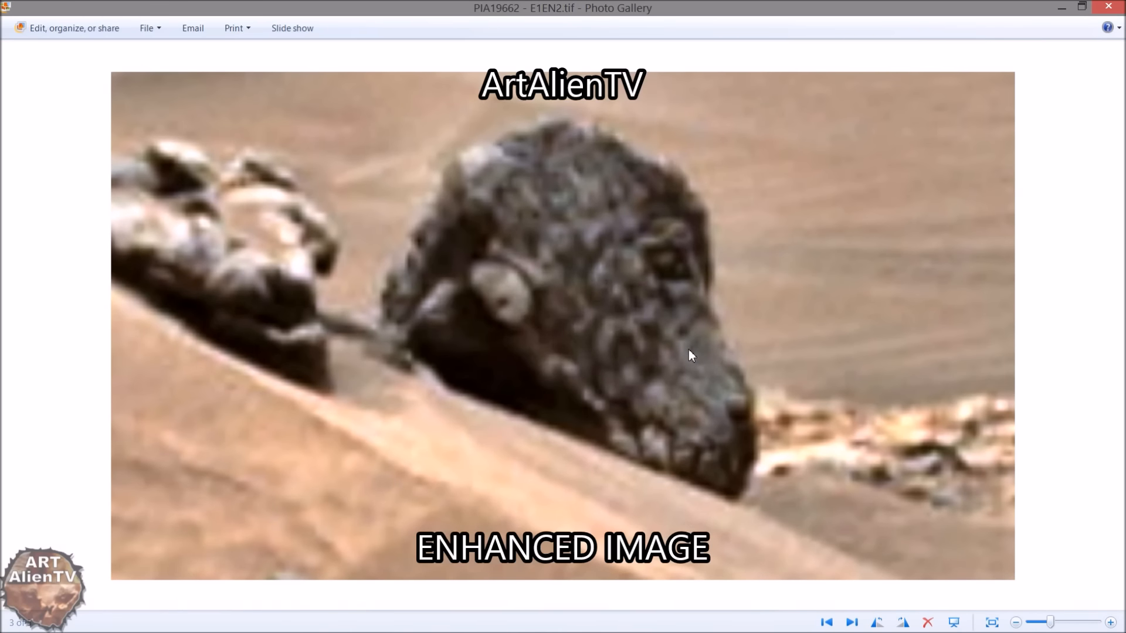
pyautogui.moveTo(846, 320)
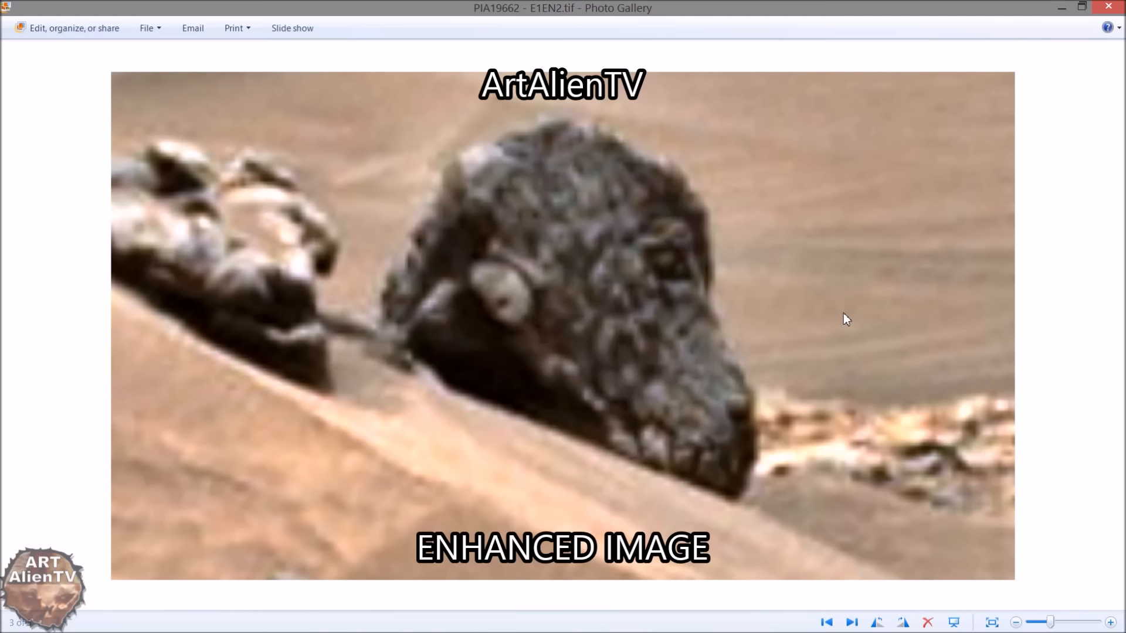
pyautogui.moveTo(851, 313)
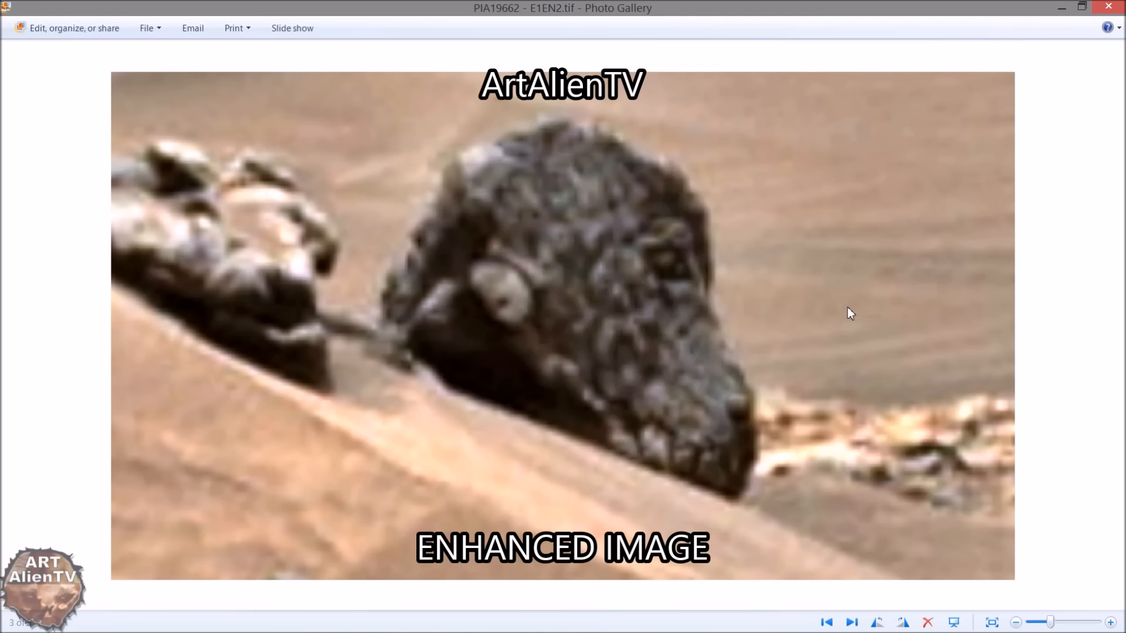
pyautogui.moveTo(1083, 8)
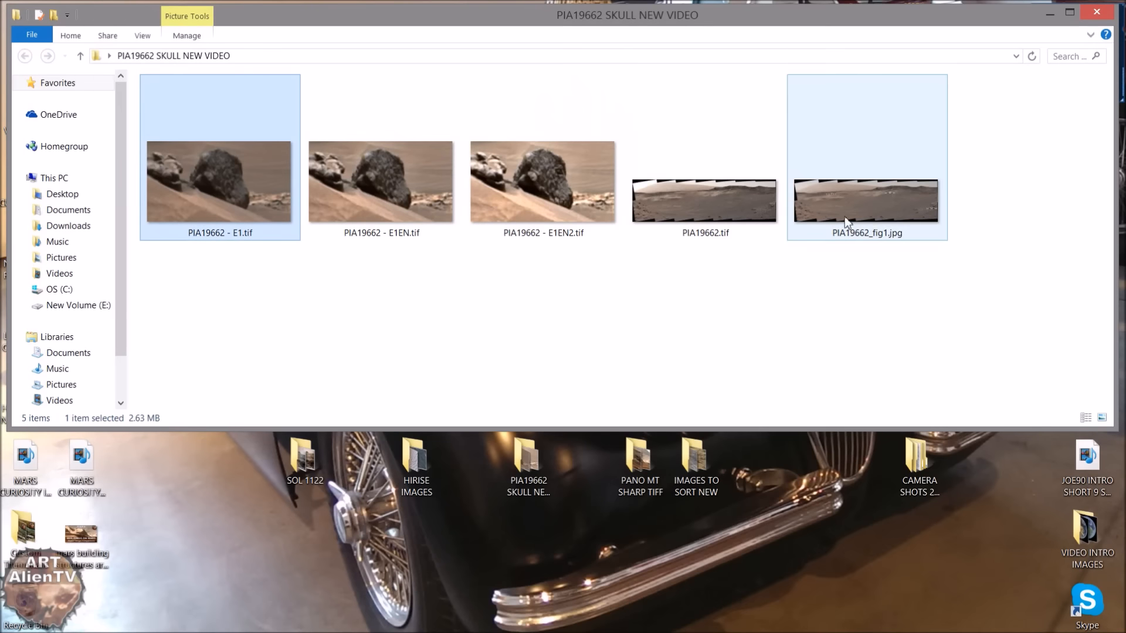
pyautogui.click(686, 308)
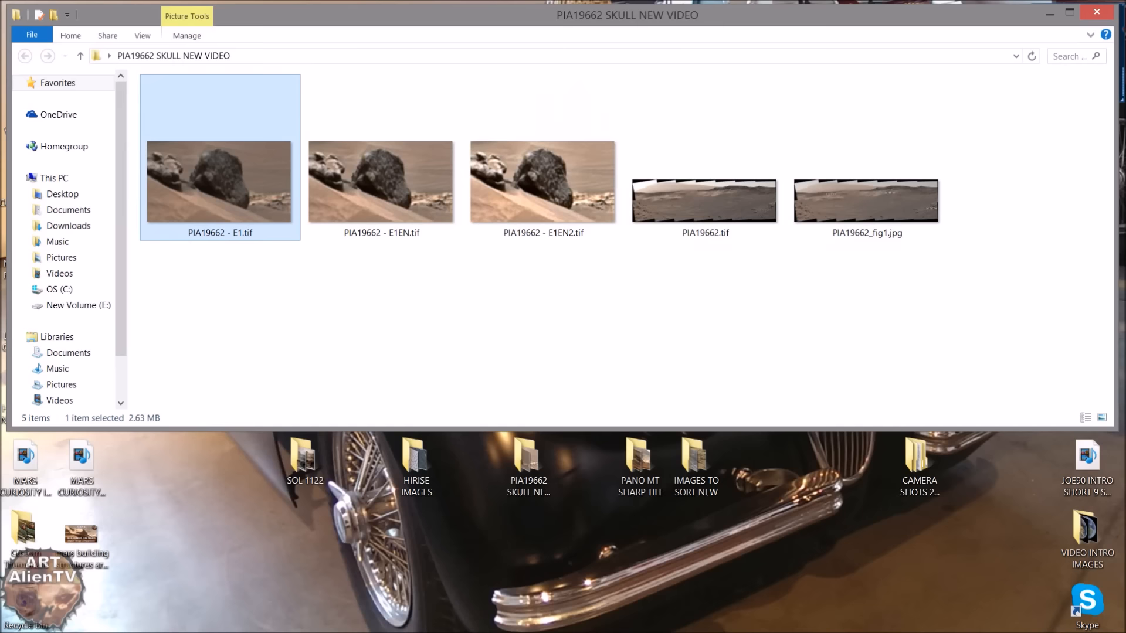
pyautogui.moveTo(580, 619)
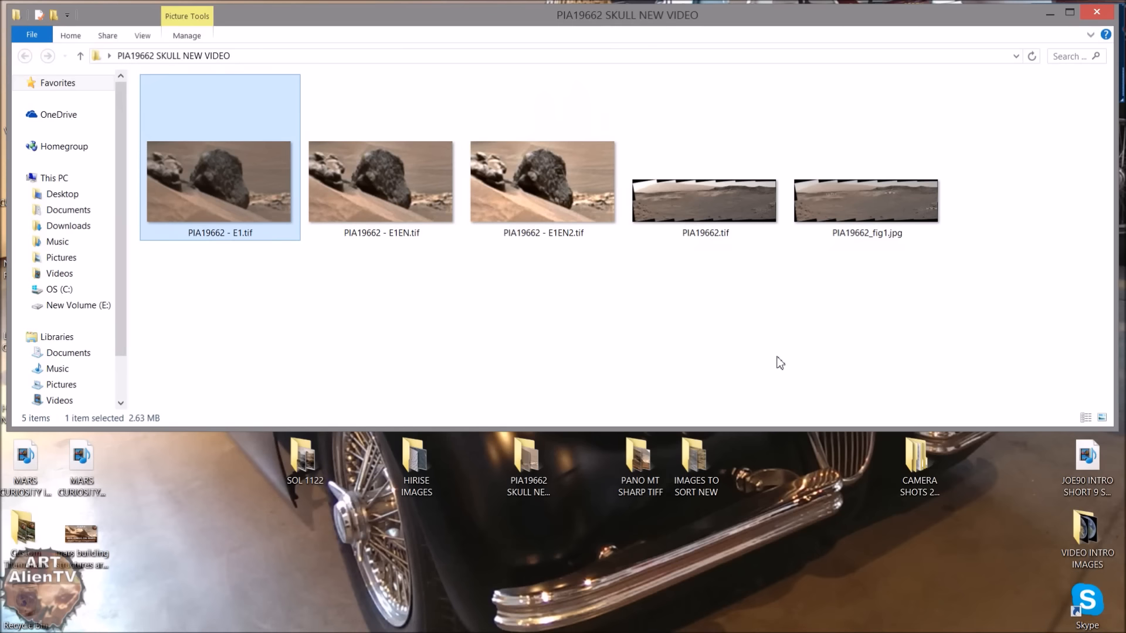
pyautogui.moveTo(791, 362)
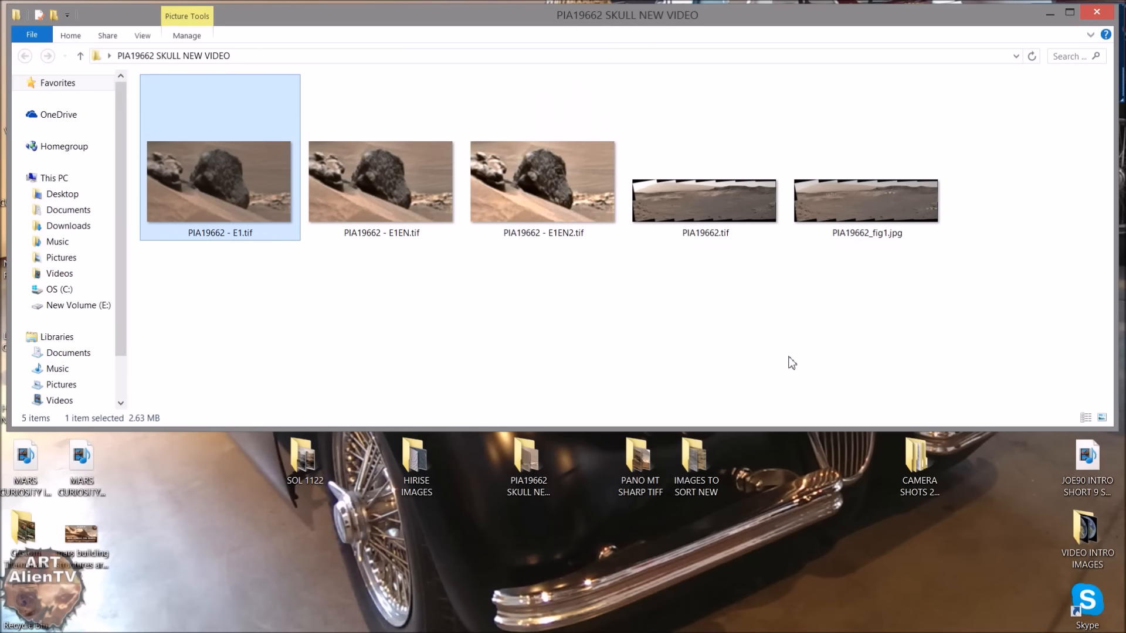
pyautogui.doubleClick(219, 181)
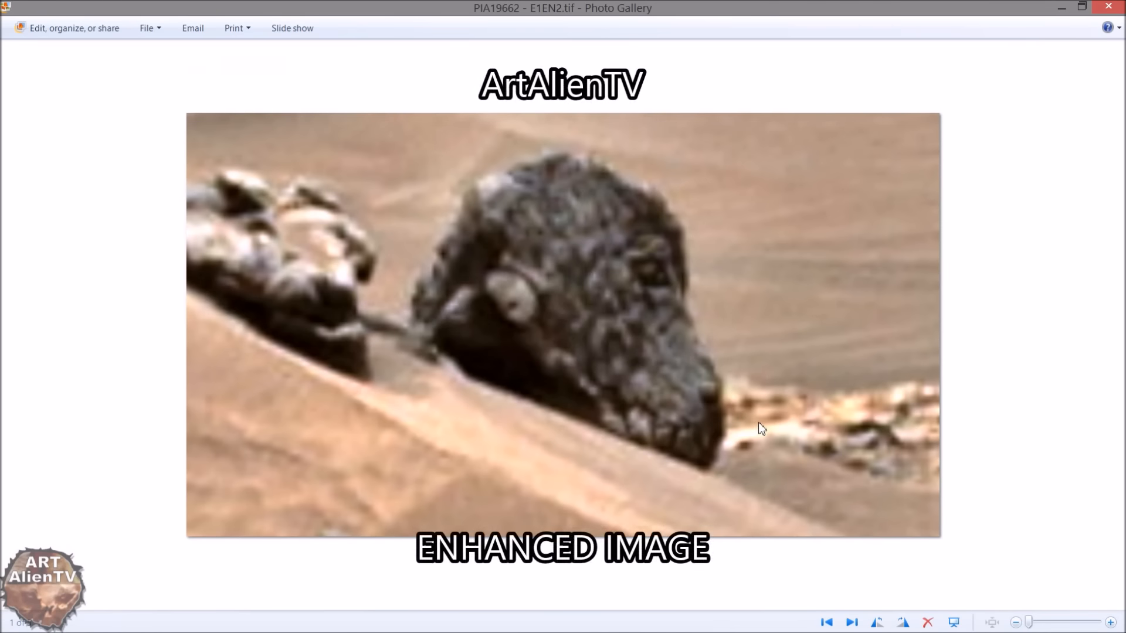
pyautogui.moveTo(626, 306)
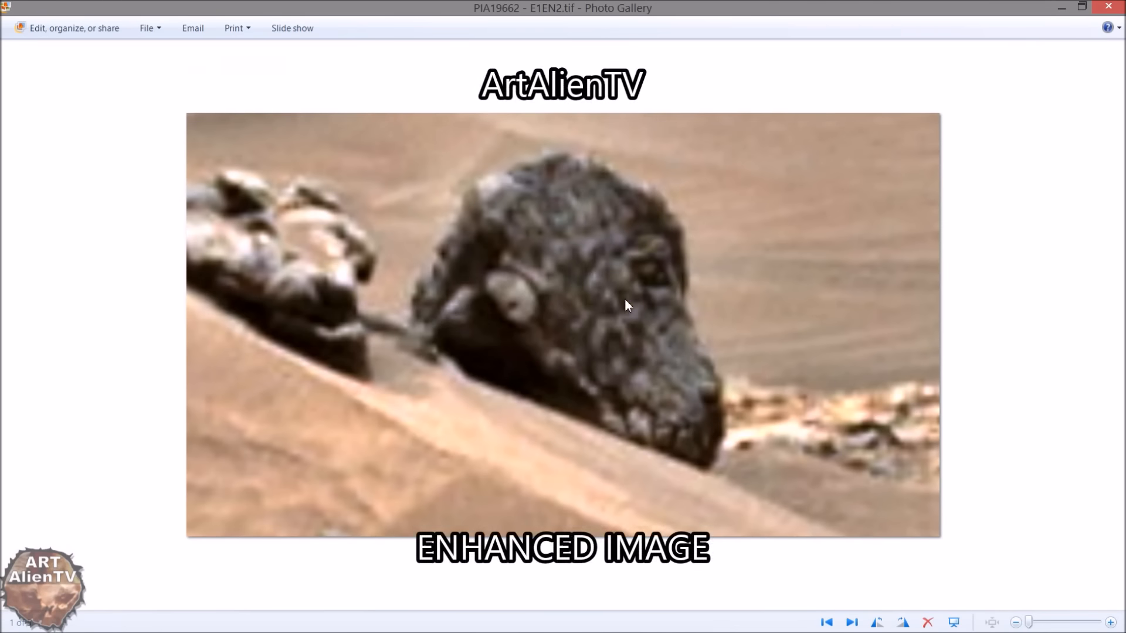
pyautogui.moveTo(621, 280)
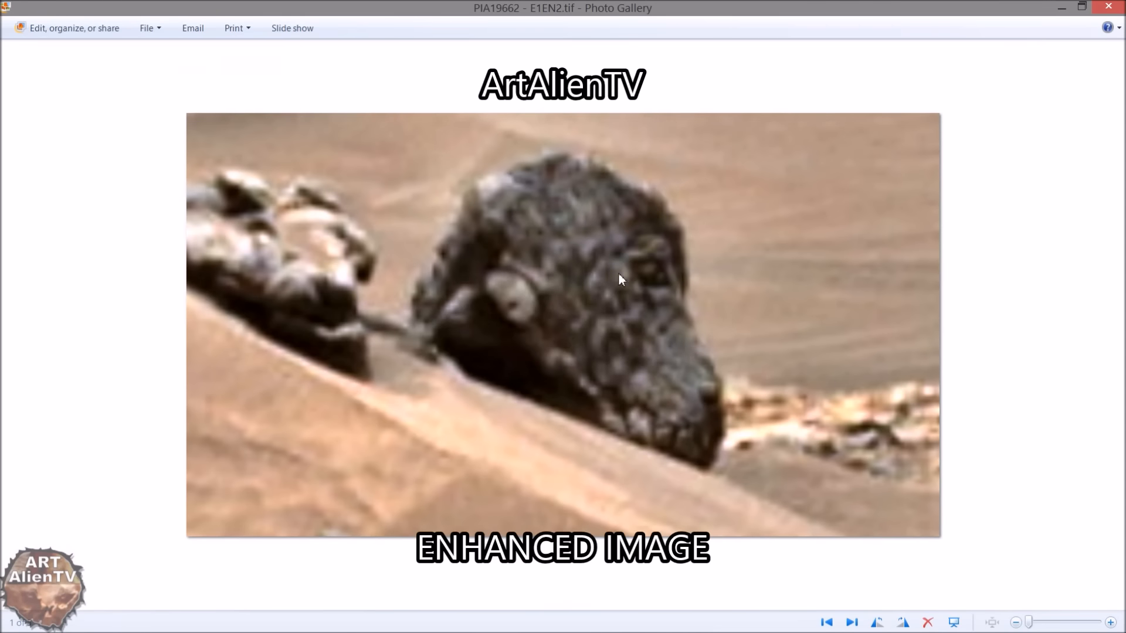
pyautogui.moveTo(605, 268)
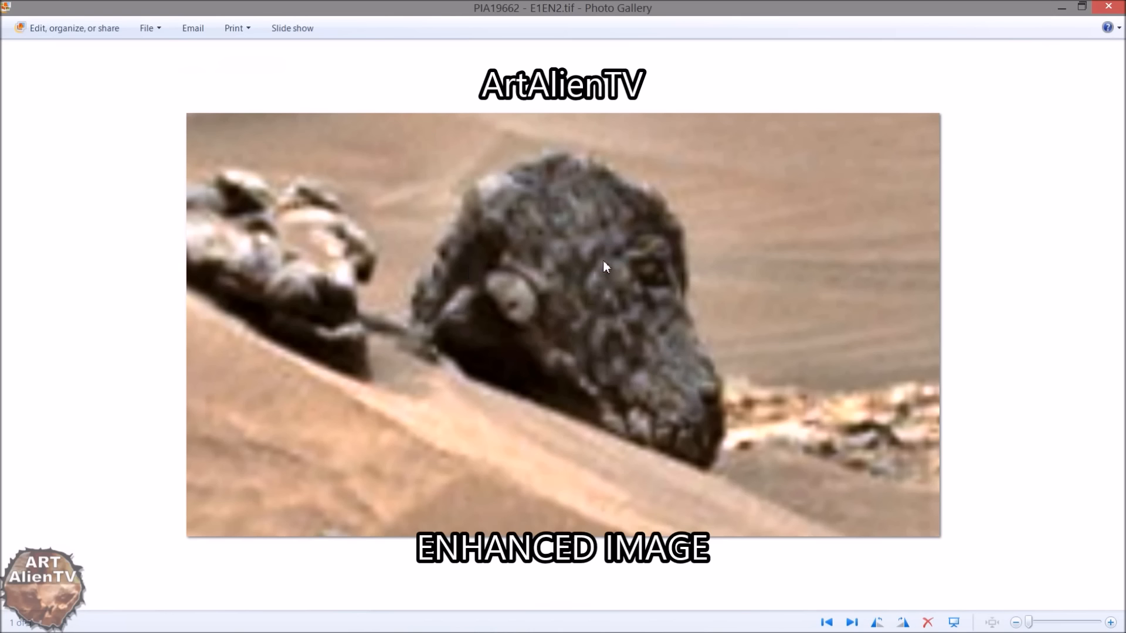
pyautogui.moveTo(654, 390)
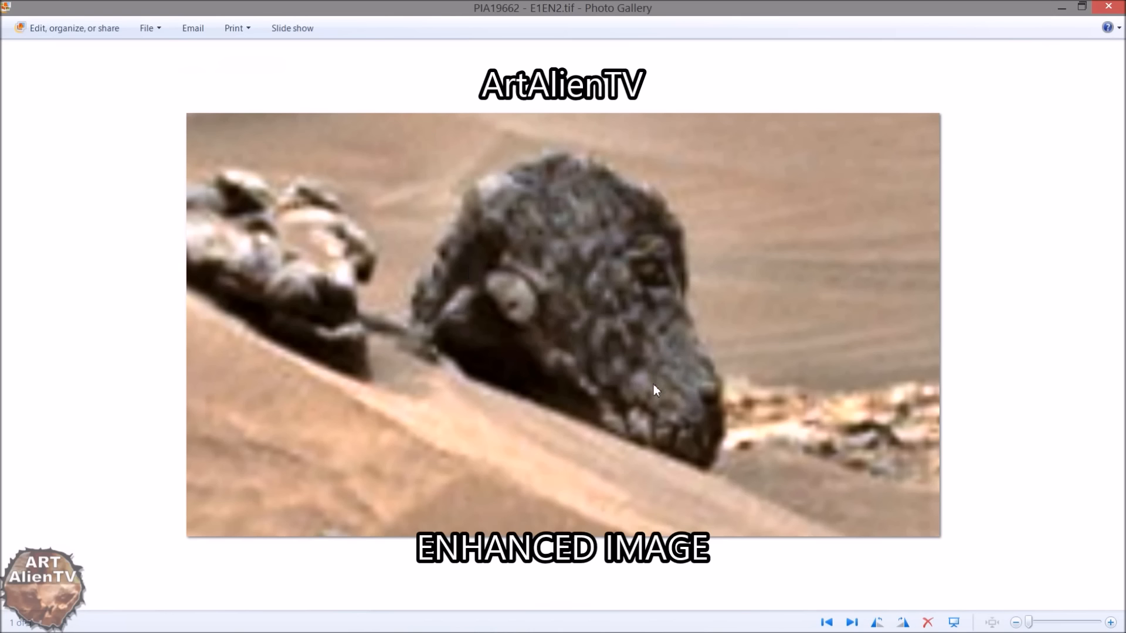
pyautogui.moveTo(675, 403)
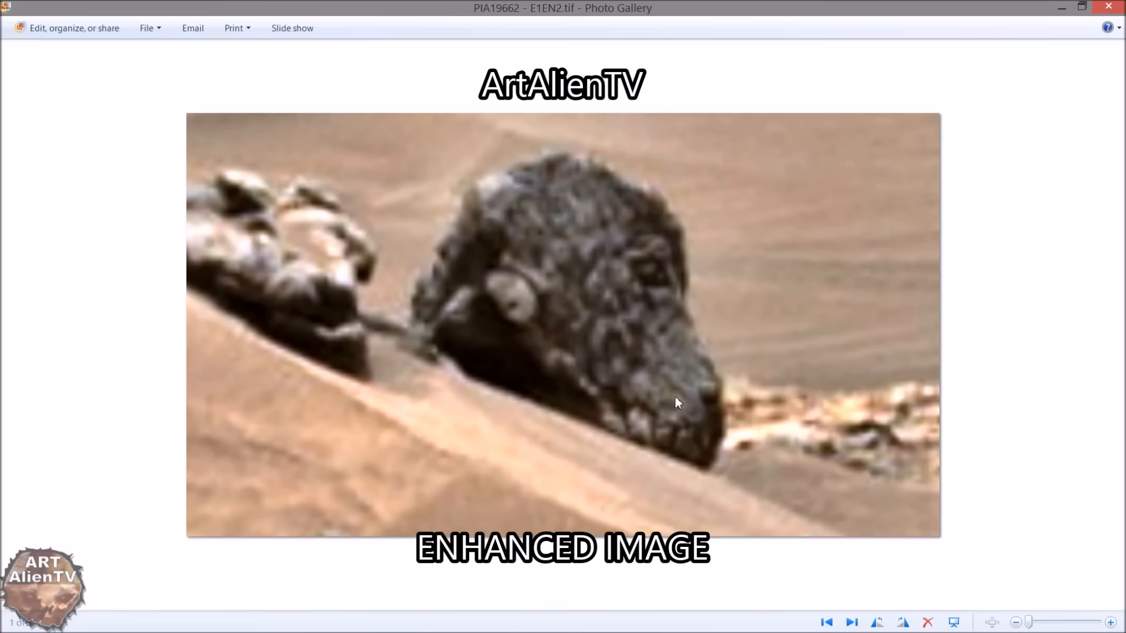
pyautogui.moveTo(677, 400)
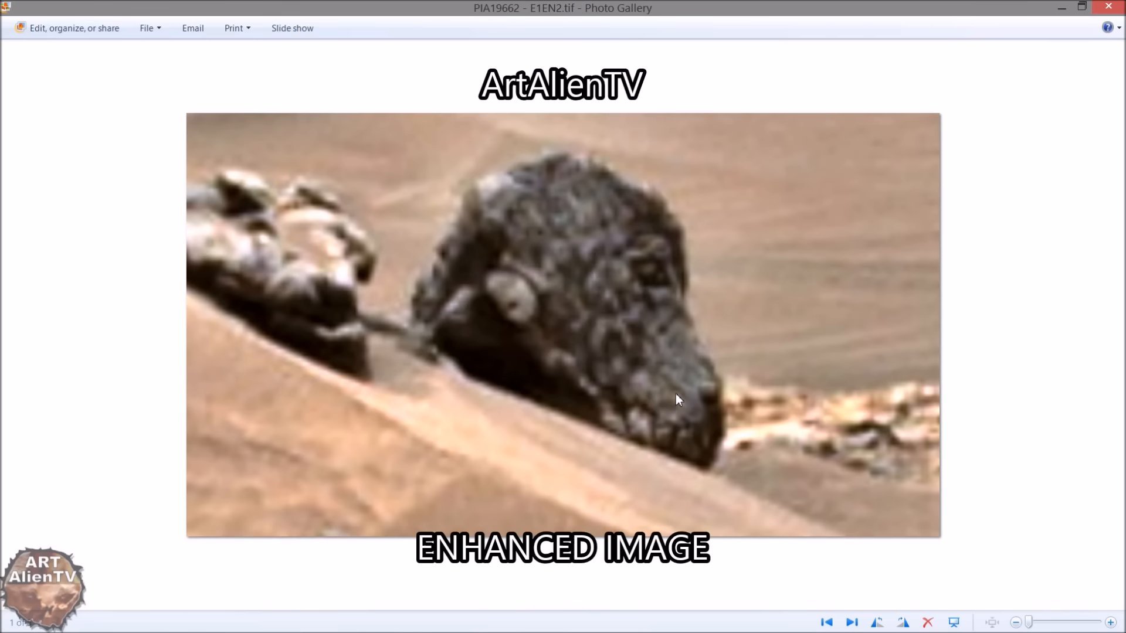